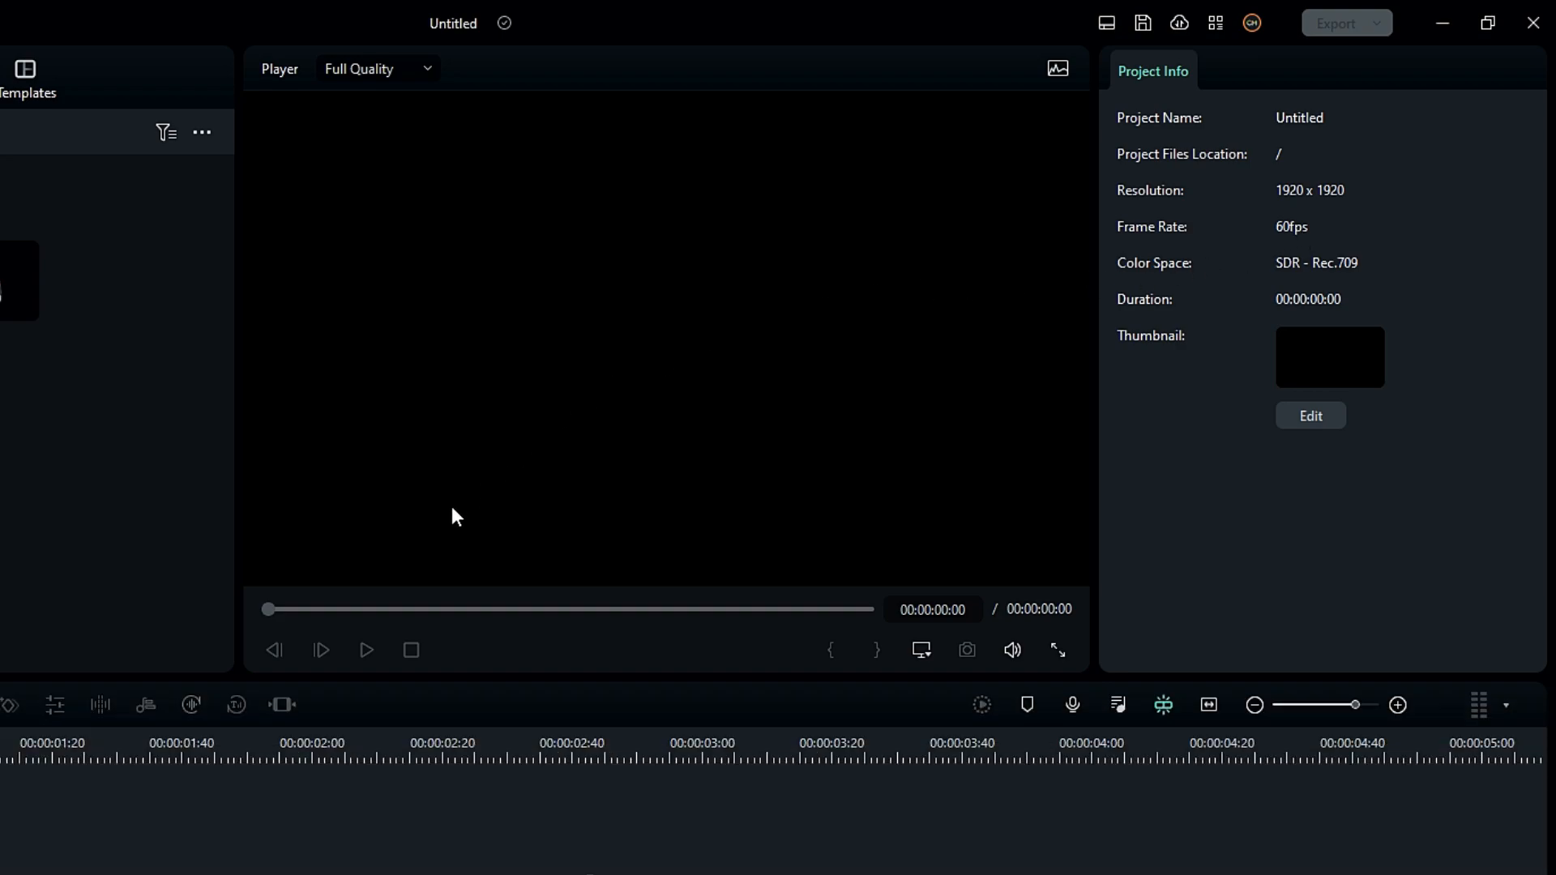
Step: Place Sample Color Solid 08 (dark red) on the timeline and set its Transform Scale to 180%
{"action": "left_click", "coordinate": [149, 80]}
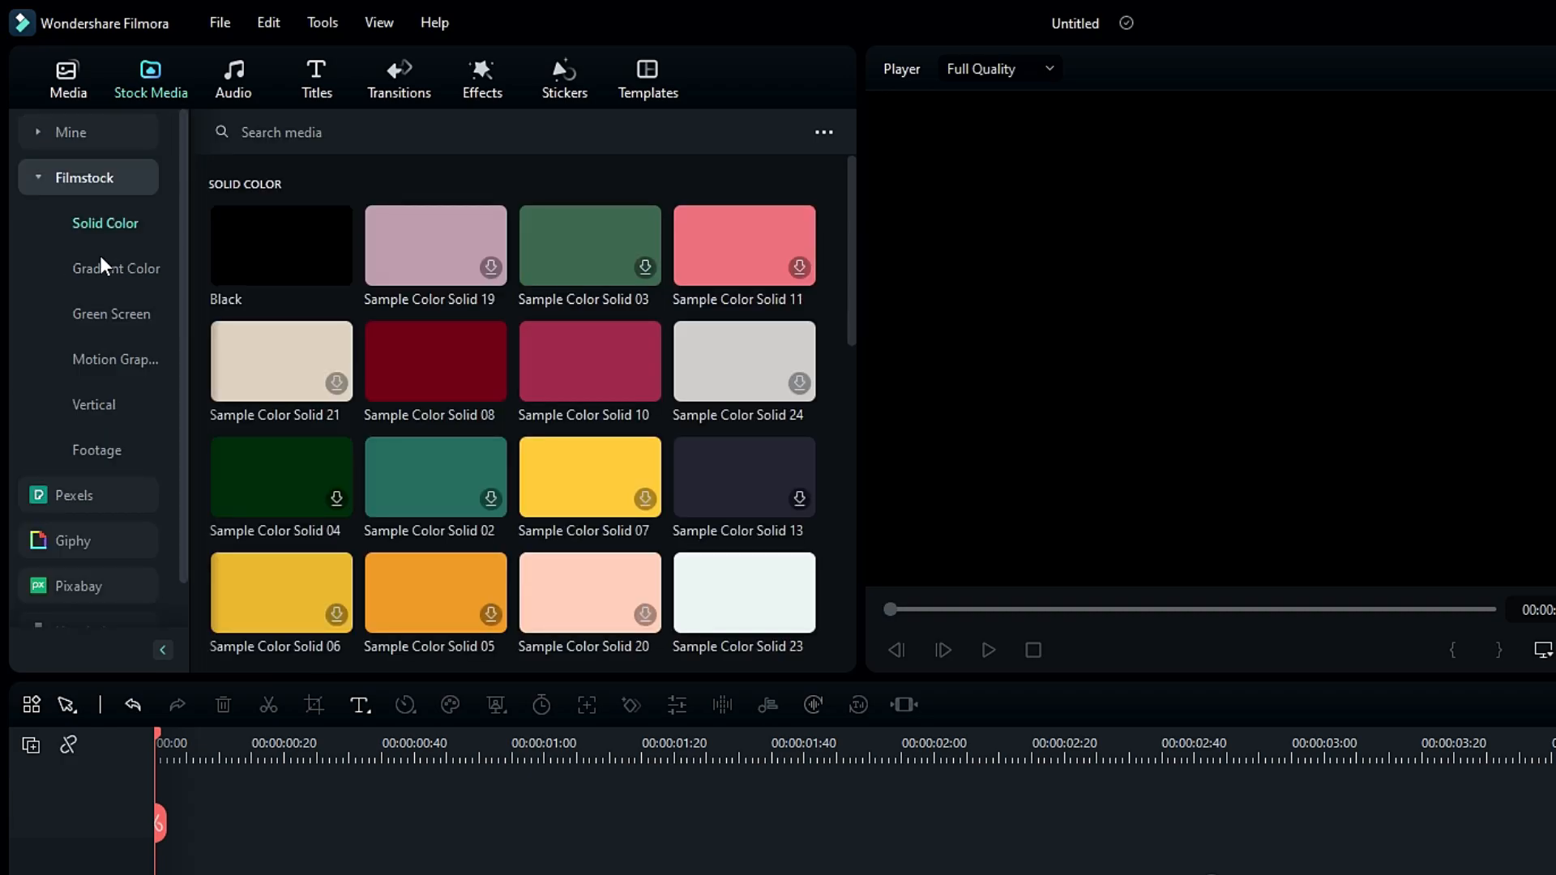
{"action": "scroll", "scroll_direction": "down", "scroll_amount": 3}
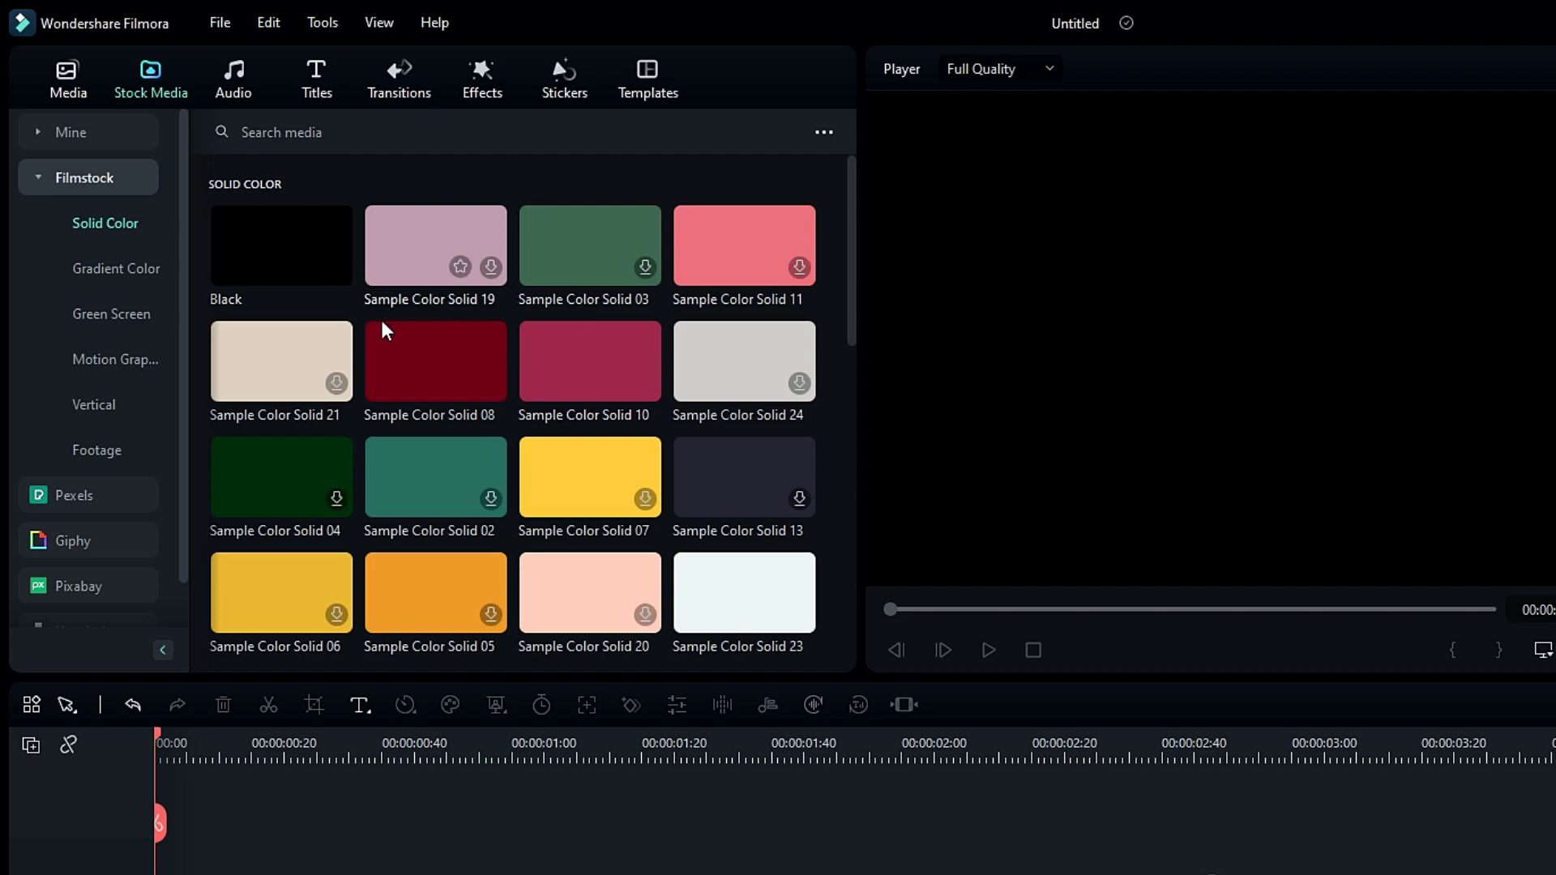
{"action": "left_click_drag", "start_coordinate": [434, 360], "coordinate": [102, 733]}
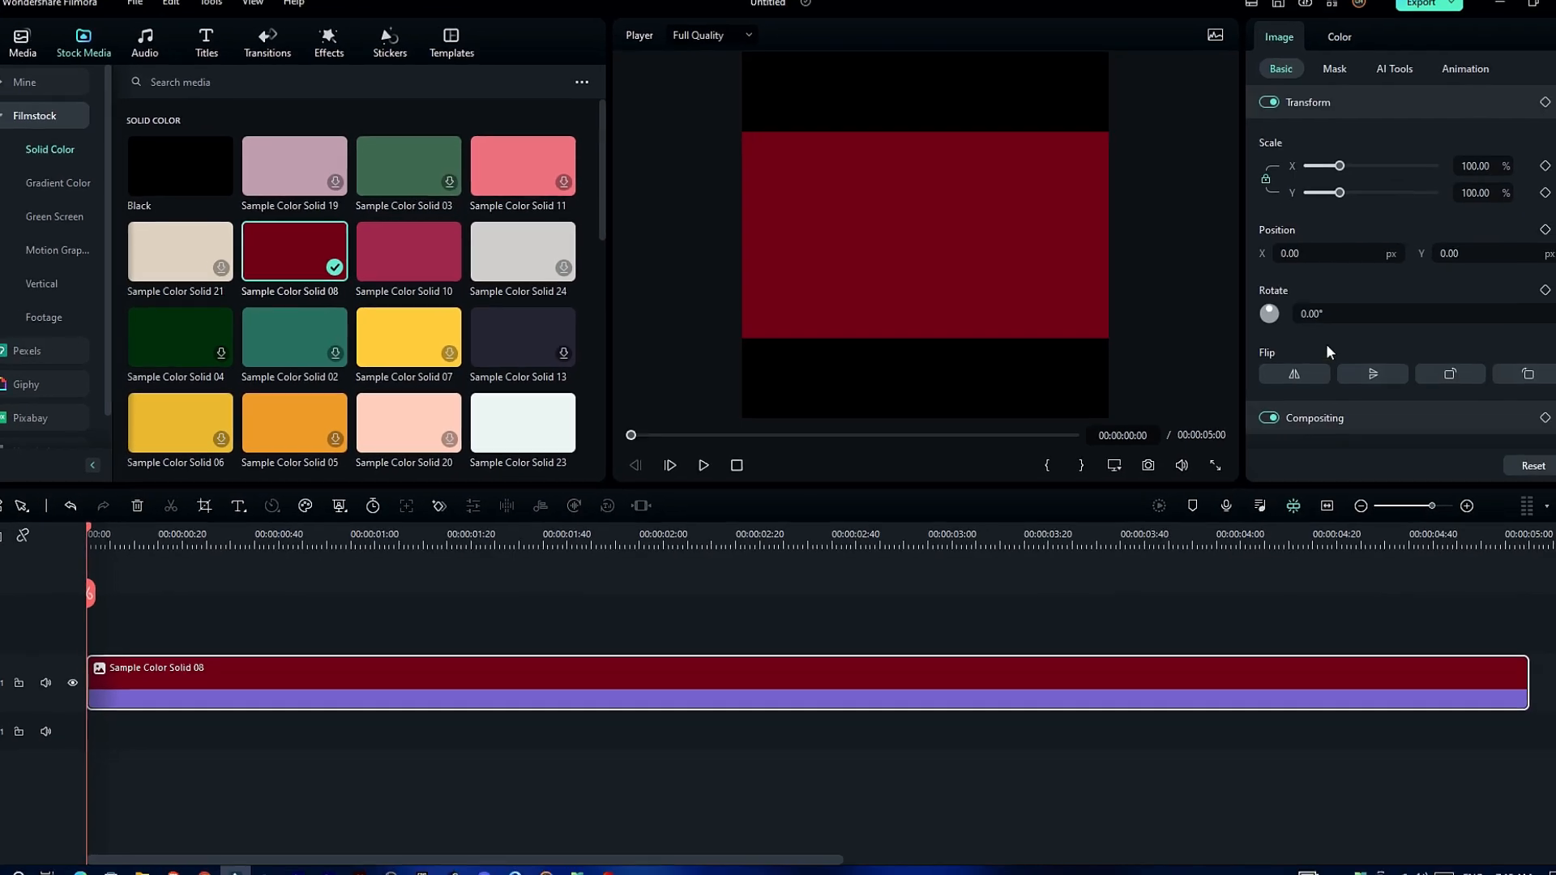
{"action": "left_click", "coordinate": [1458, 175]}
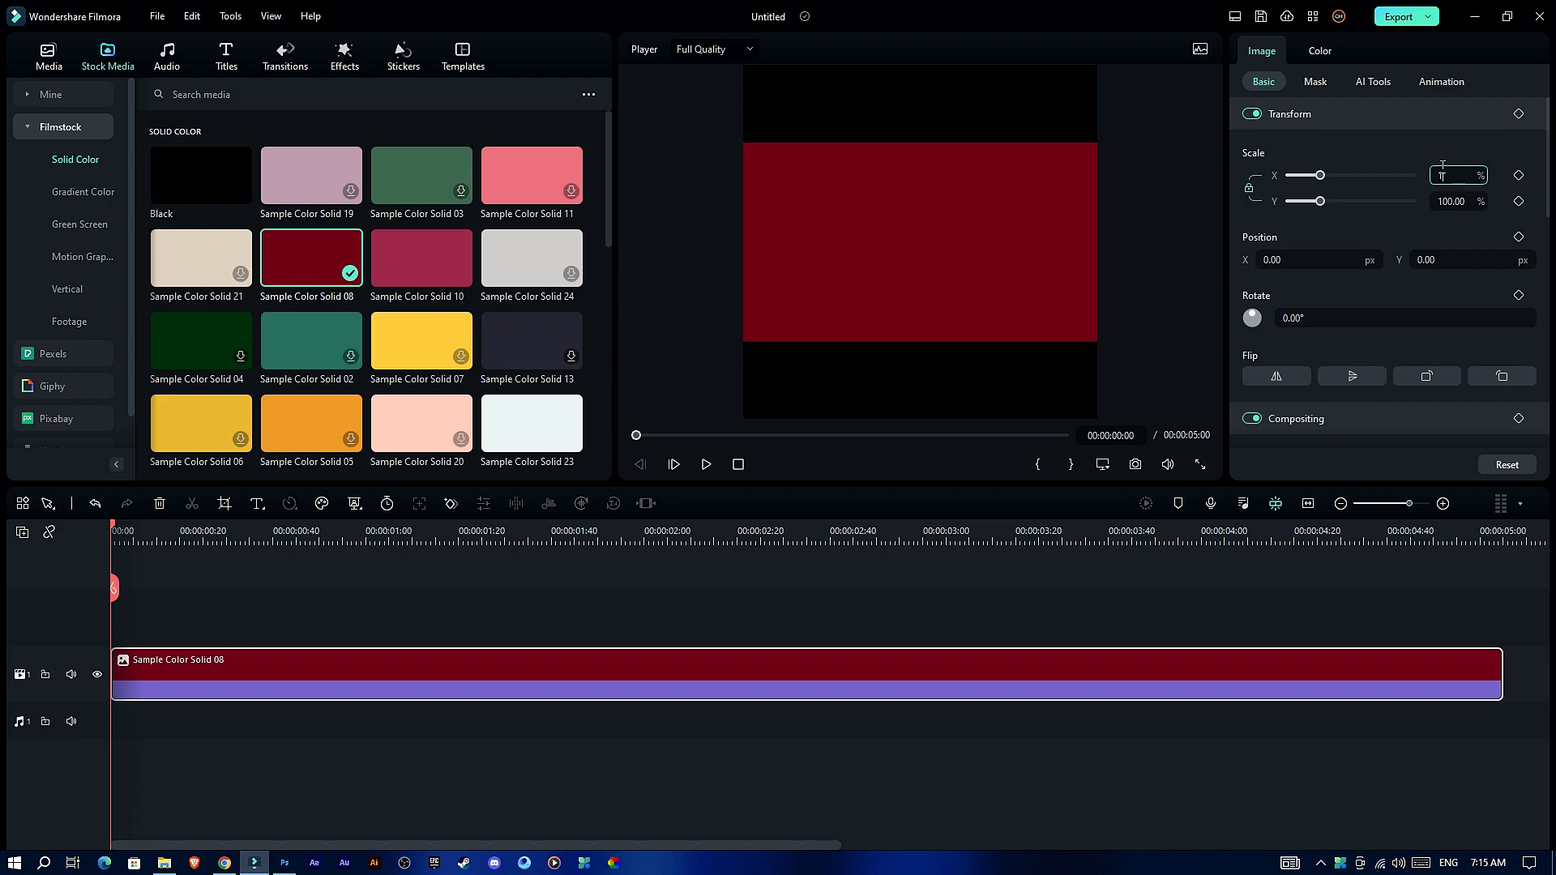
{"action": "type", "text": "180.00"}
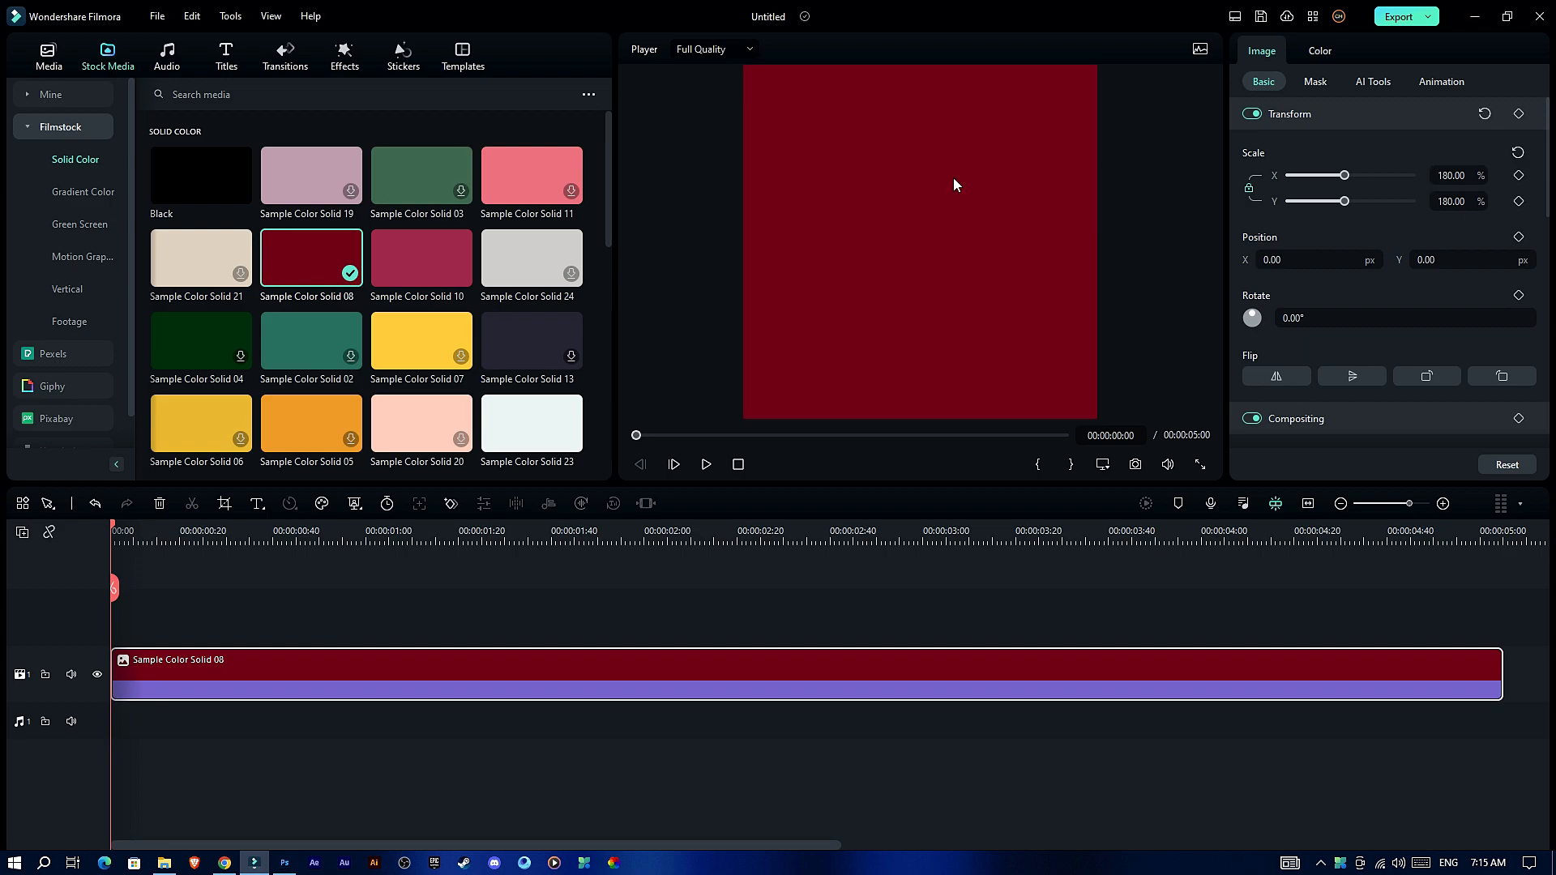
{"action": "mouse_move", "coordinate": [995, 215]}
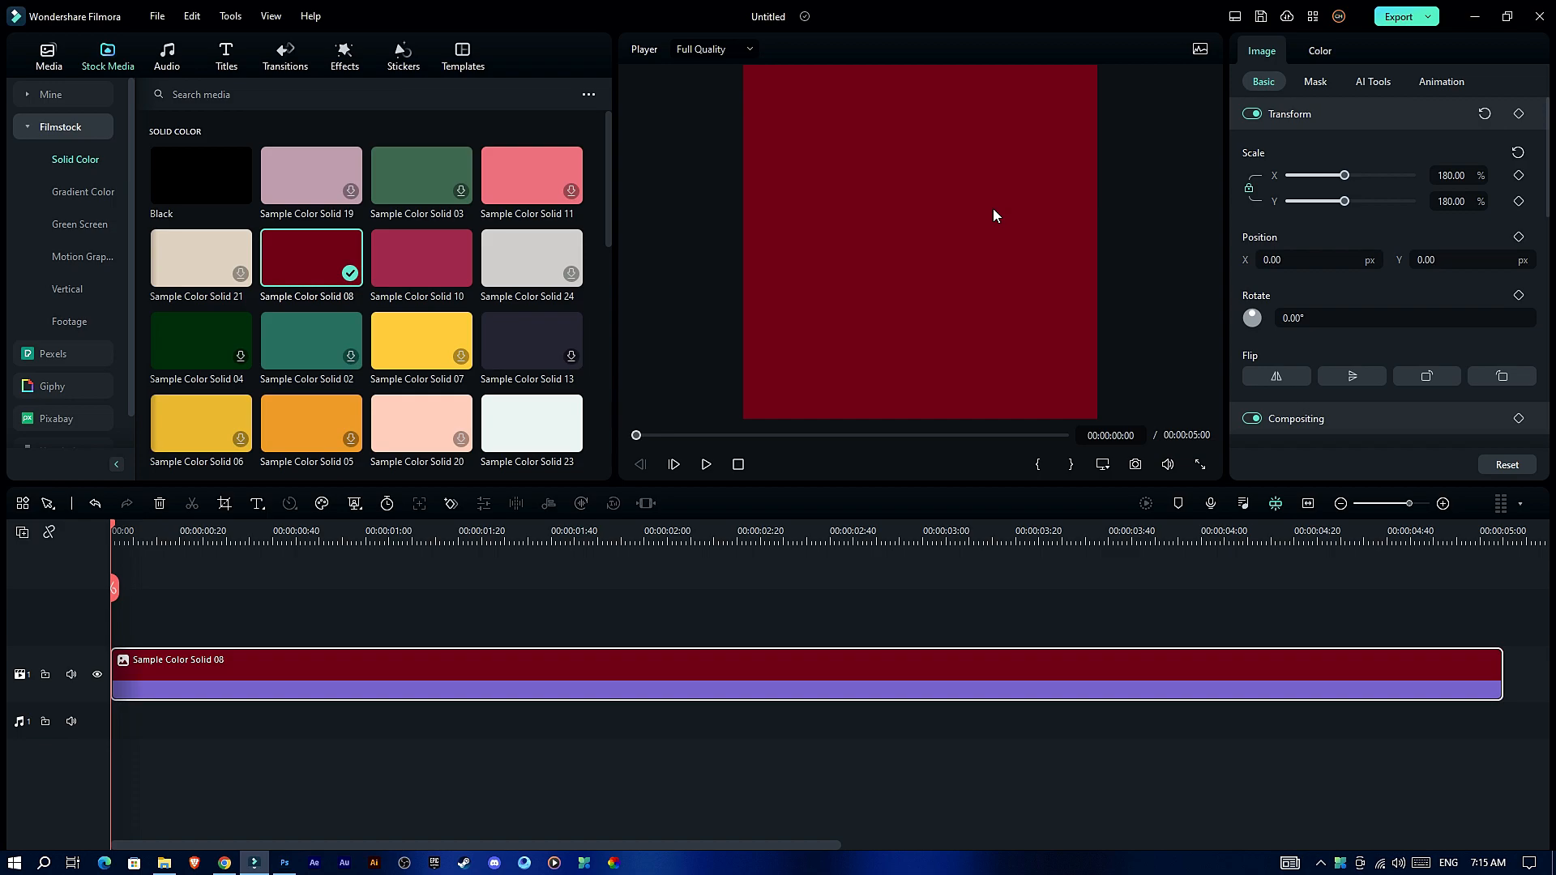
{"action": "left_click", "coordinate": [47, 57]}
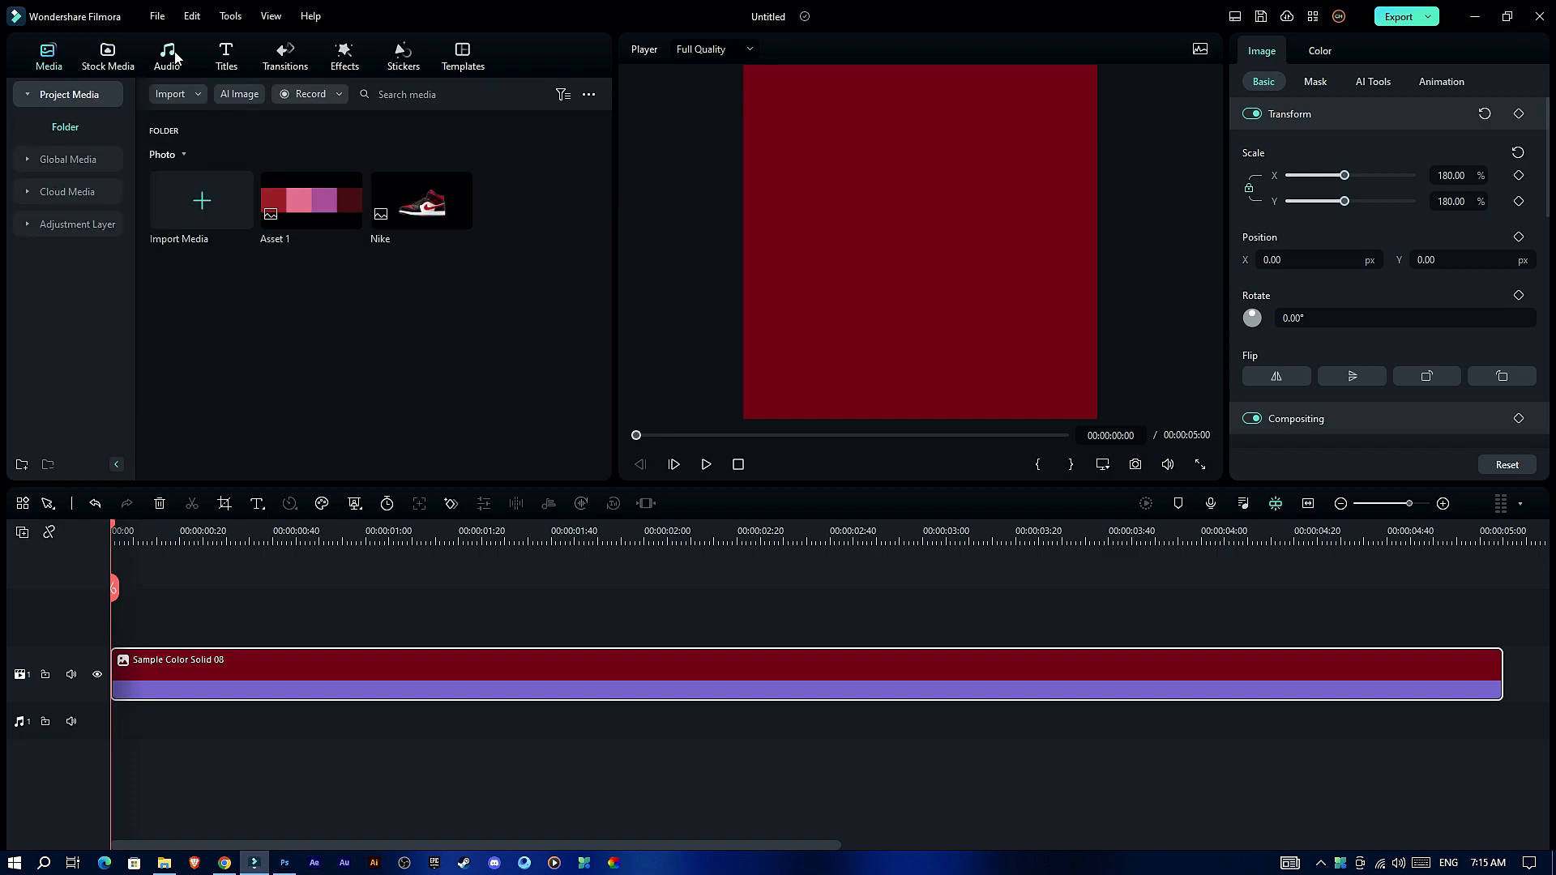
Step: Apply BCC Radial Tint from Boris FX Grads and Tints to the solid clip with yellow-orange colours
{"action": "left_click", "coordinate": [344, 55]}
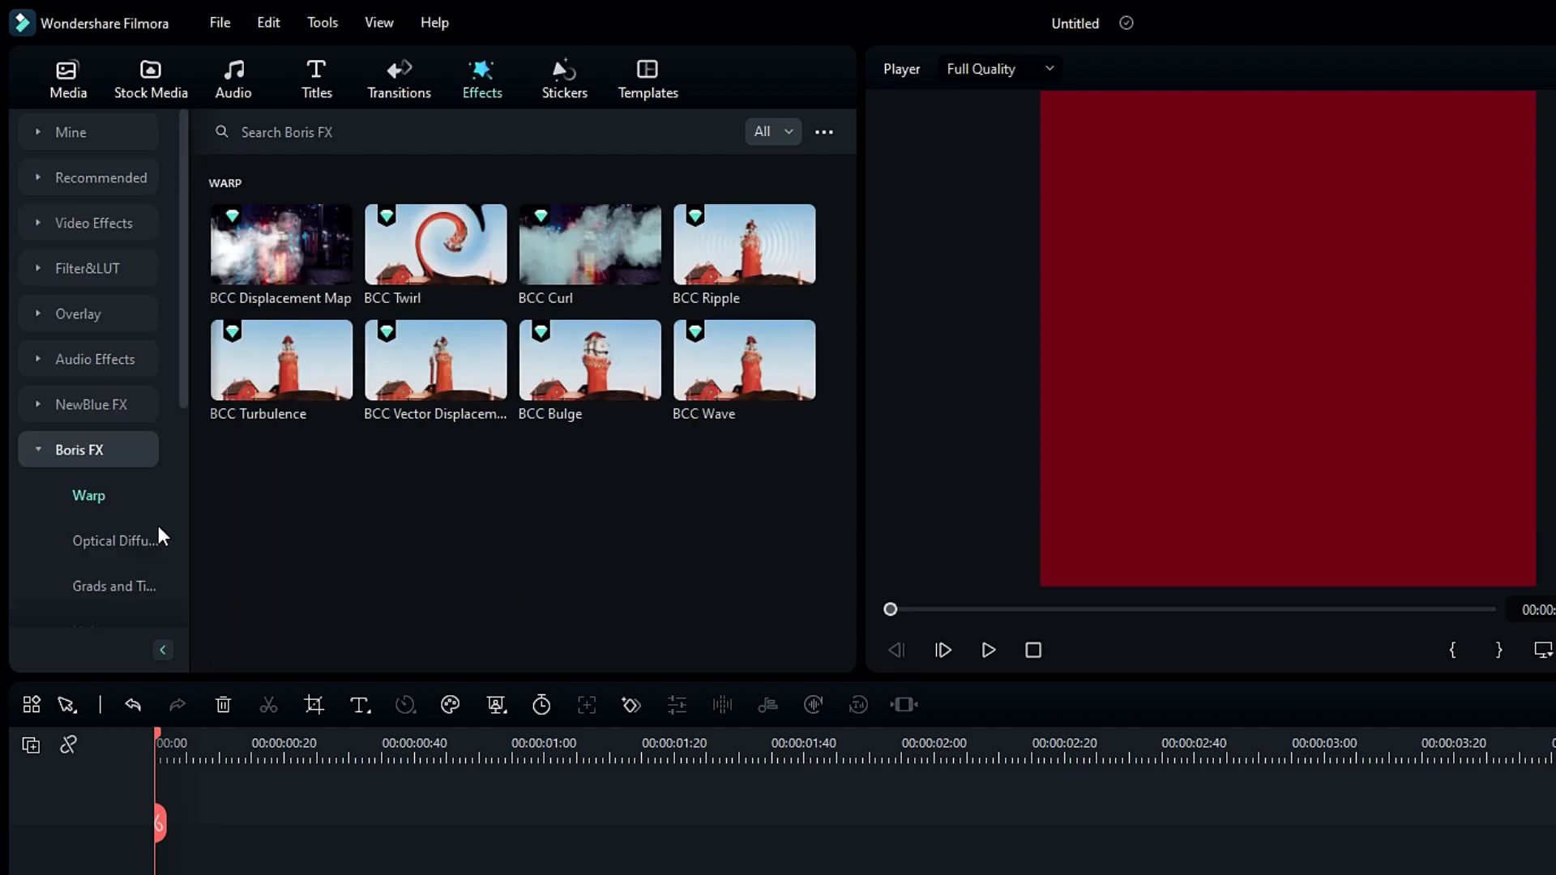
{"action": "scroll", "scroll_direction": "down", "scroll_amount": 3}
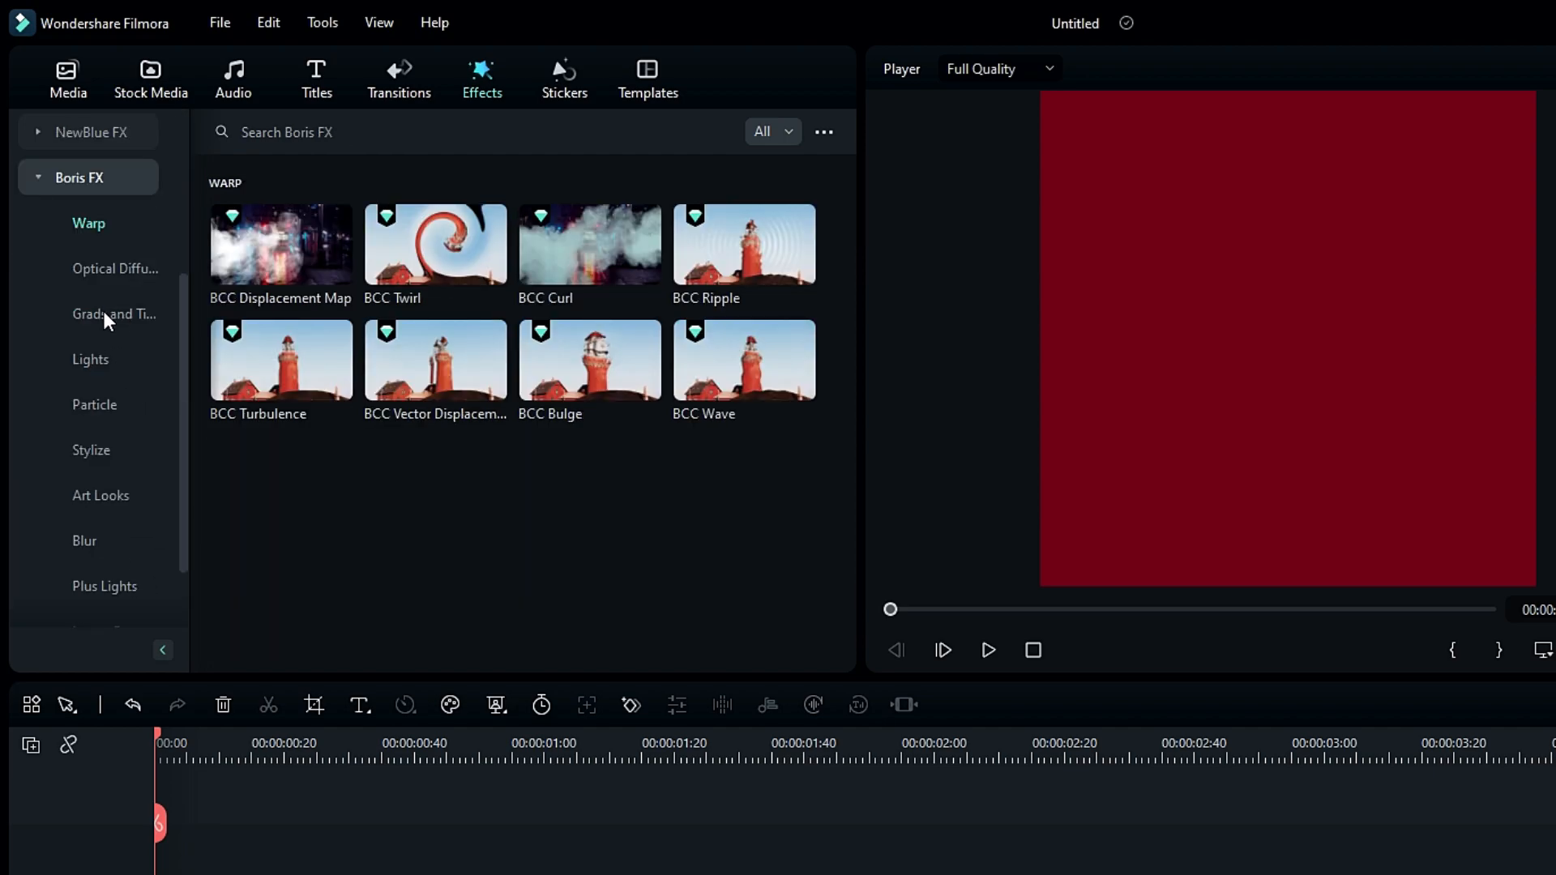
{"action": "left_click", "coordinate": [116, 313]}
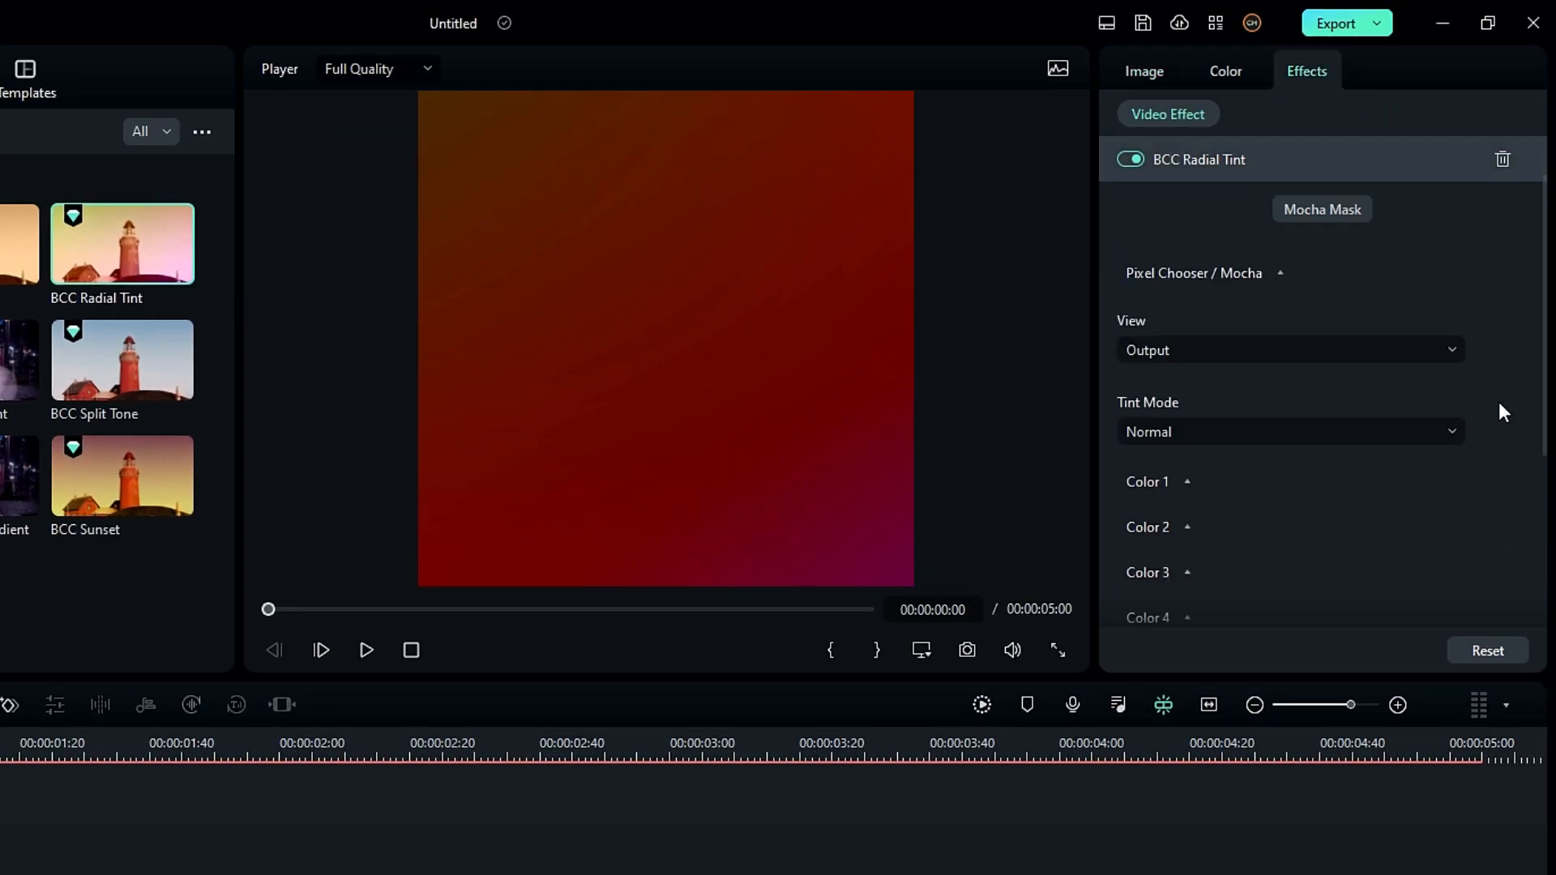
{"action": "mouse_move", "coordinate": [1234, 354]}
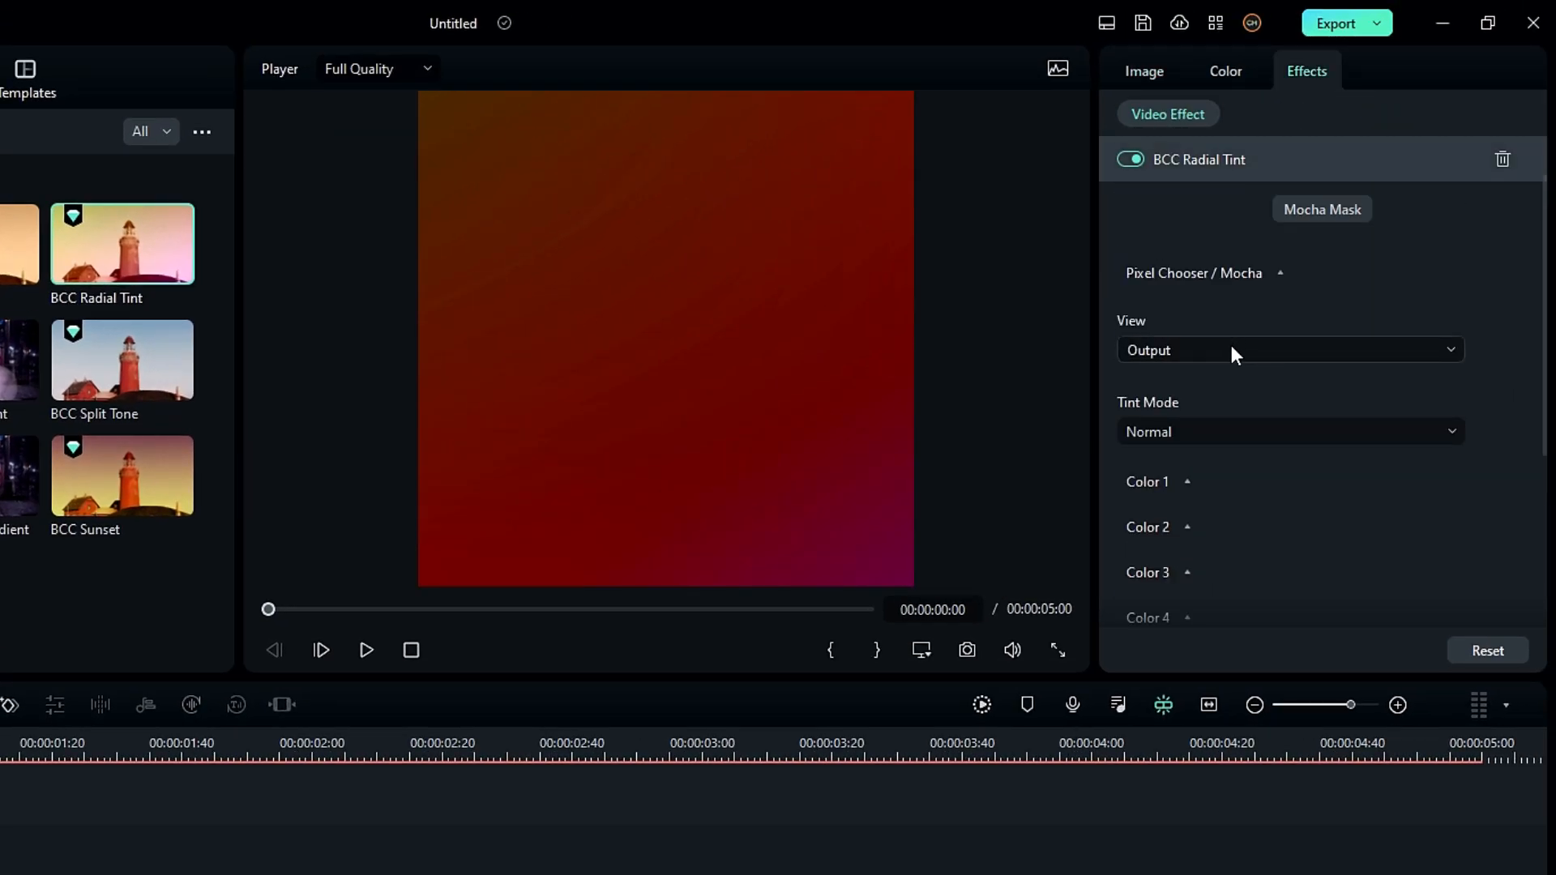
{"action": "left_click", "coordinate": [1288, 350]}
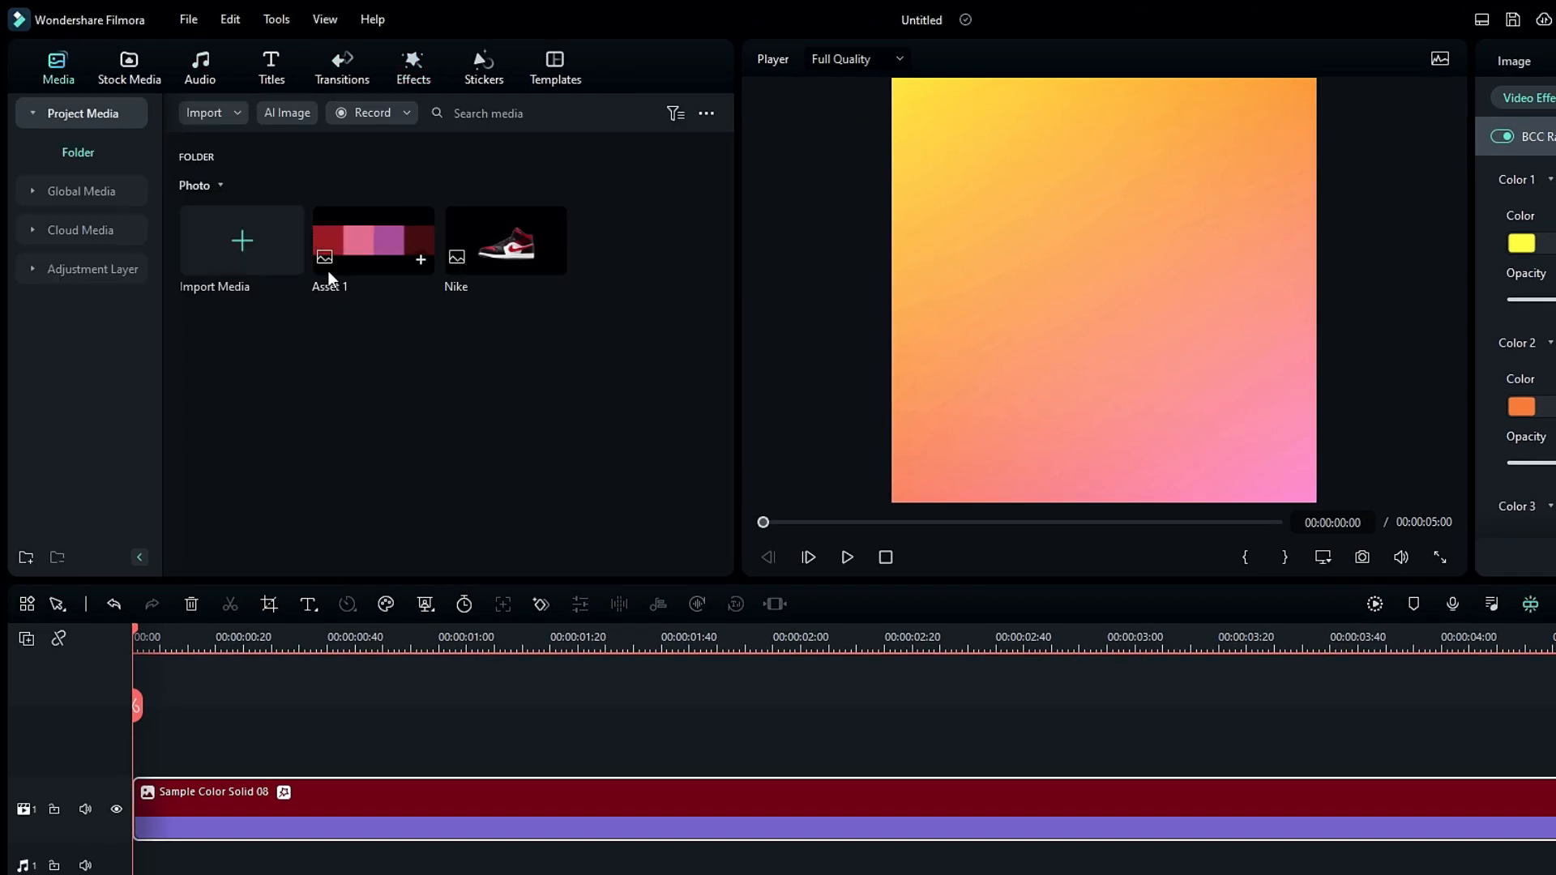
{"action": "mouse_move", "coordinate": [362, 584]}
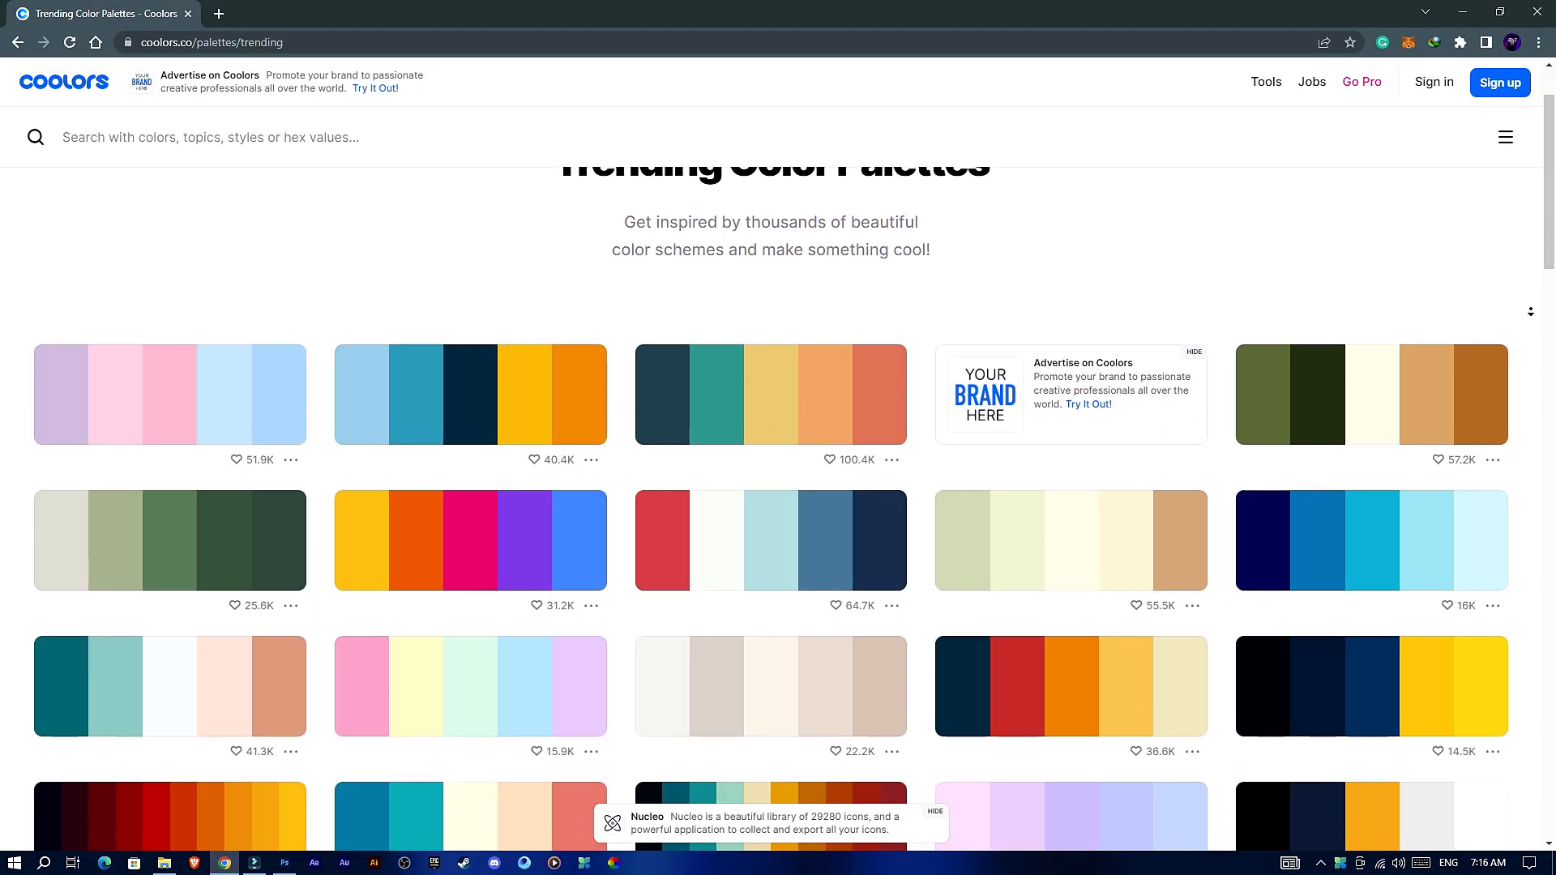
{"action": "scroll", "scroll_direction": "down", "scroll_amount": 3}
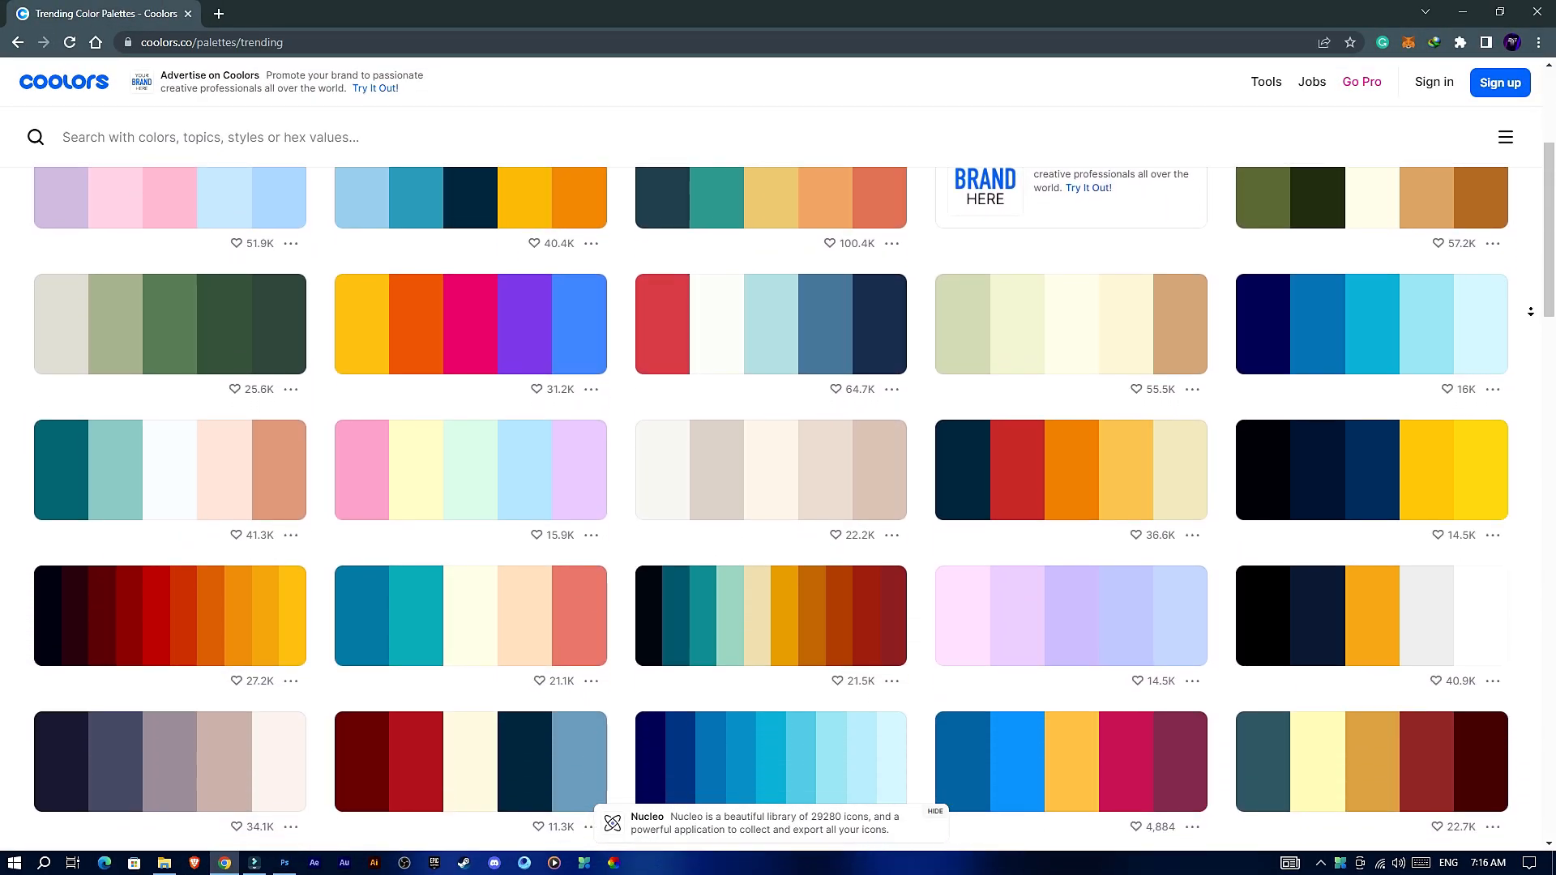
{"action": "scroll", "scroll_direction": "down", "scroll_amount": 3}
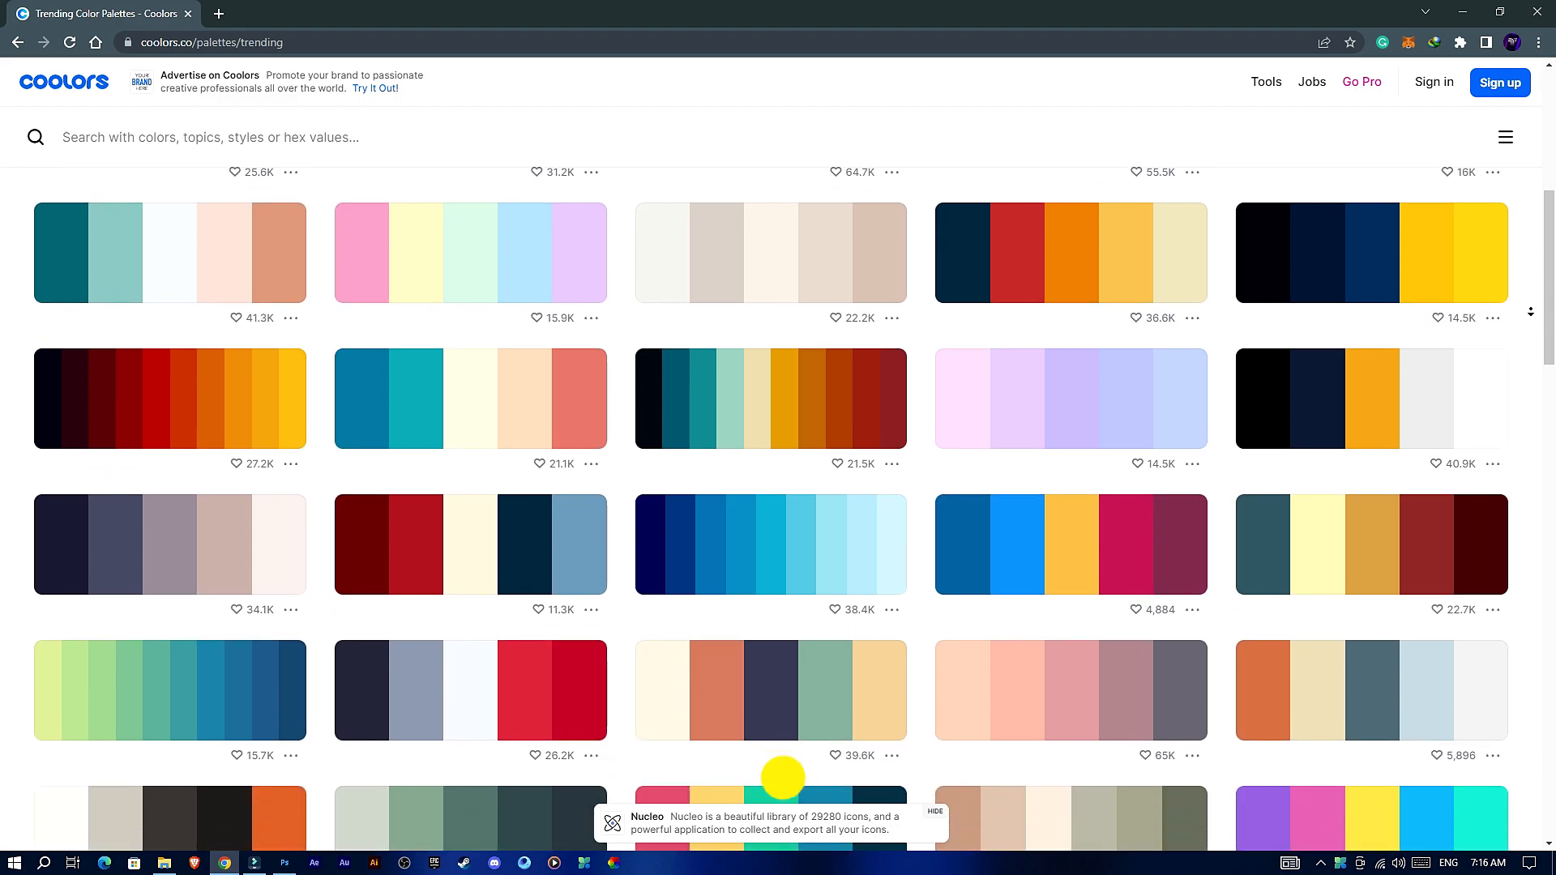
{"action": "left_click", "coordinate": [253, 860]}
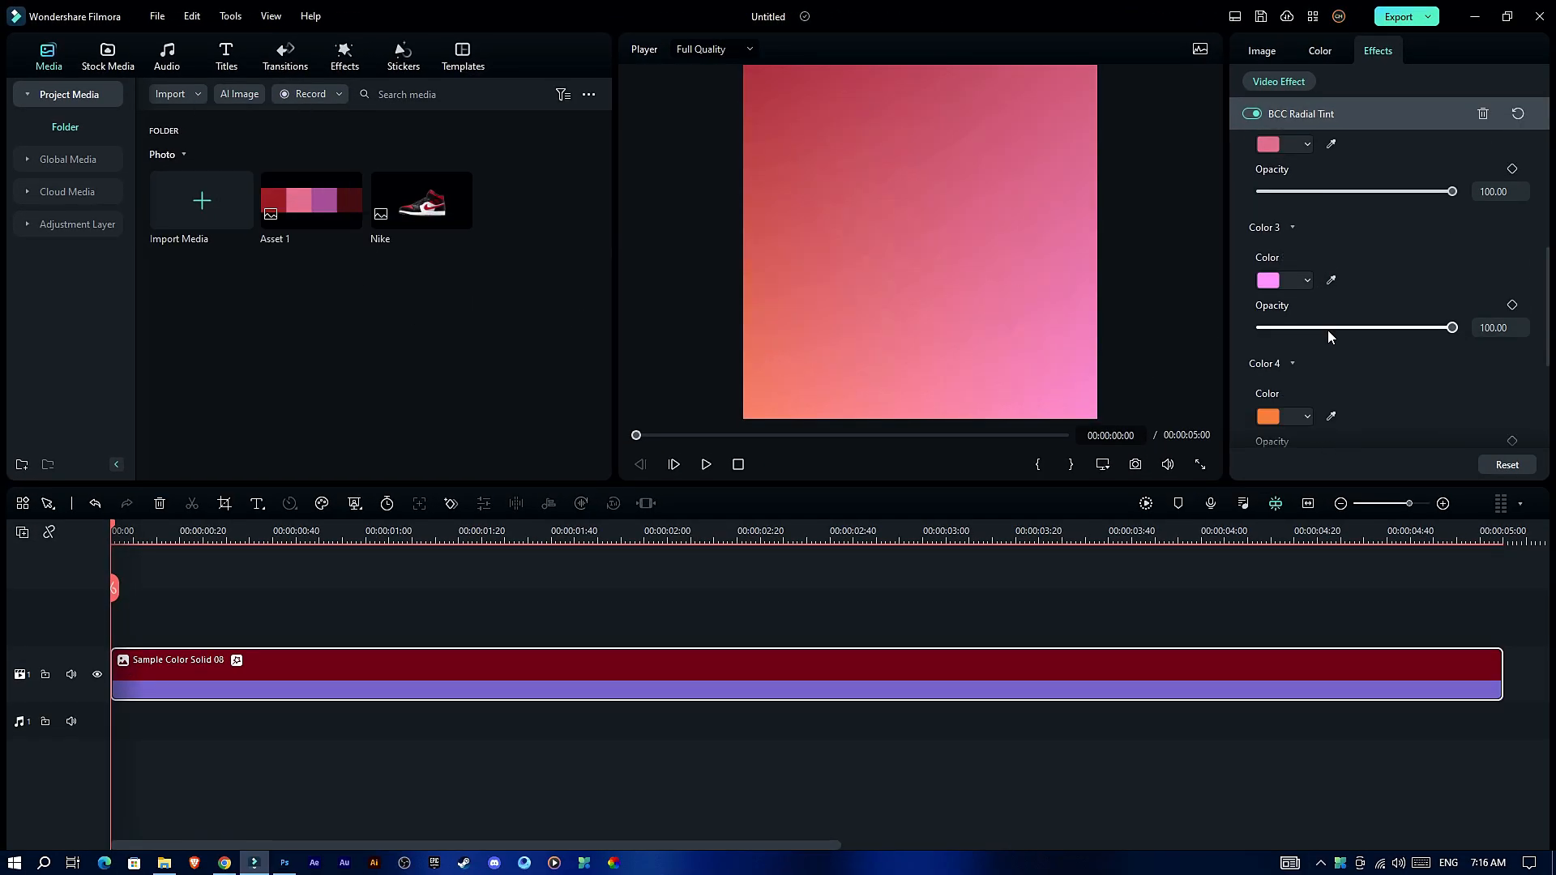
Step: Recolour the BCC Radial Tint swatches to pink, red and purple for a rose-to-purple gradient
{"action": "left_click", "coordinate": [1261, 51]}
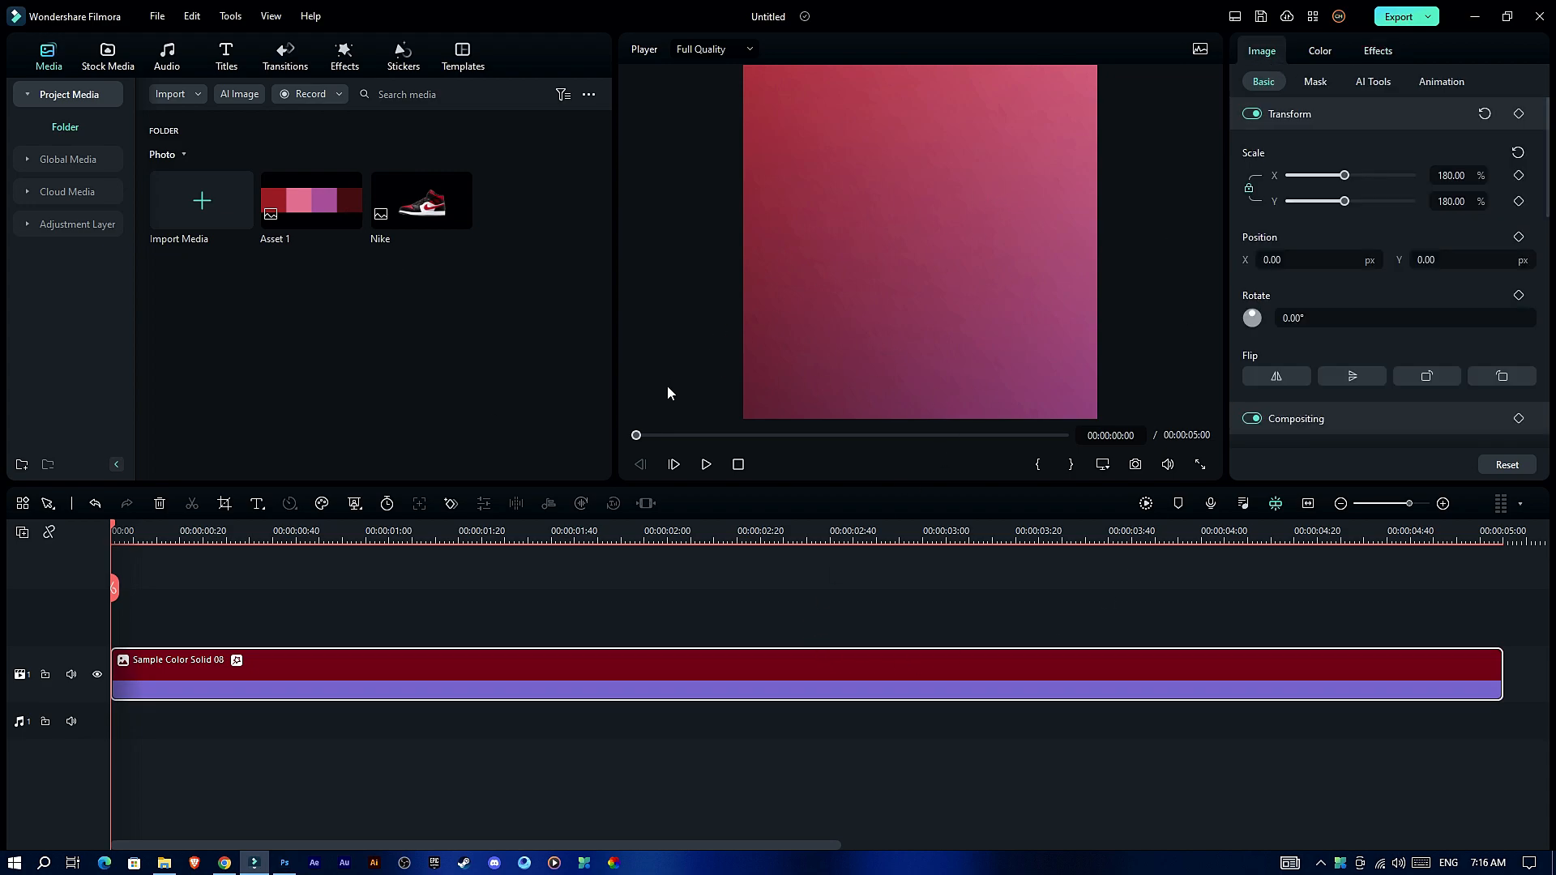
{"action": "mouse_move", "coordinate": [593, 178]}
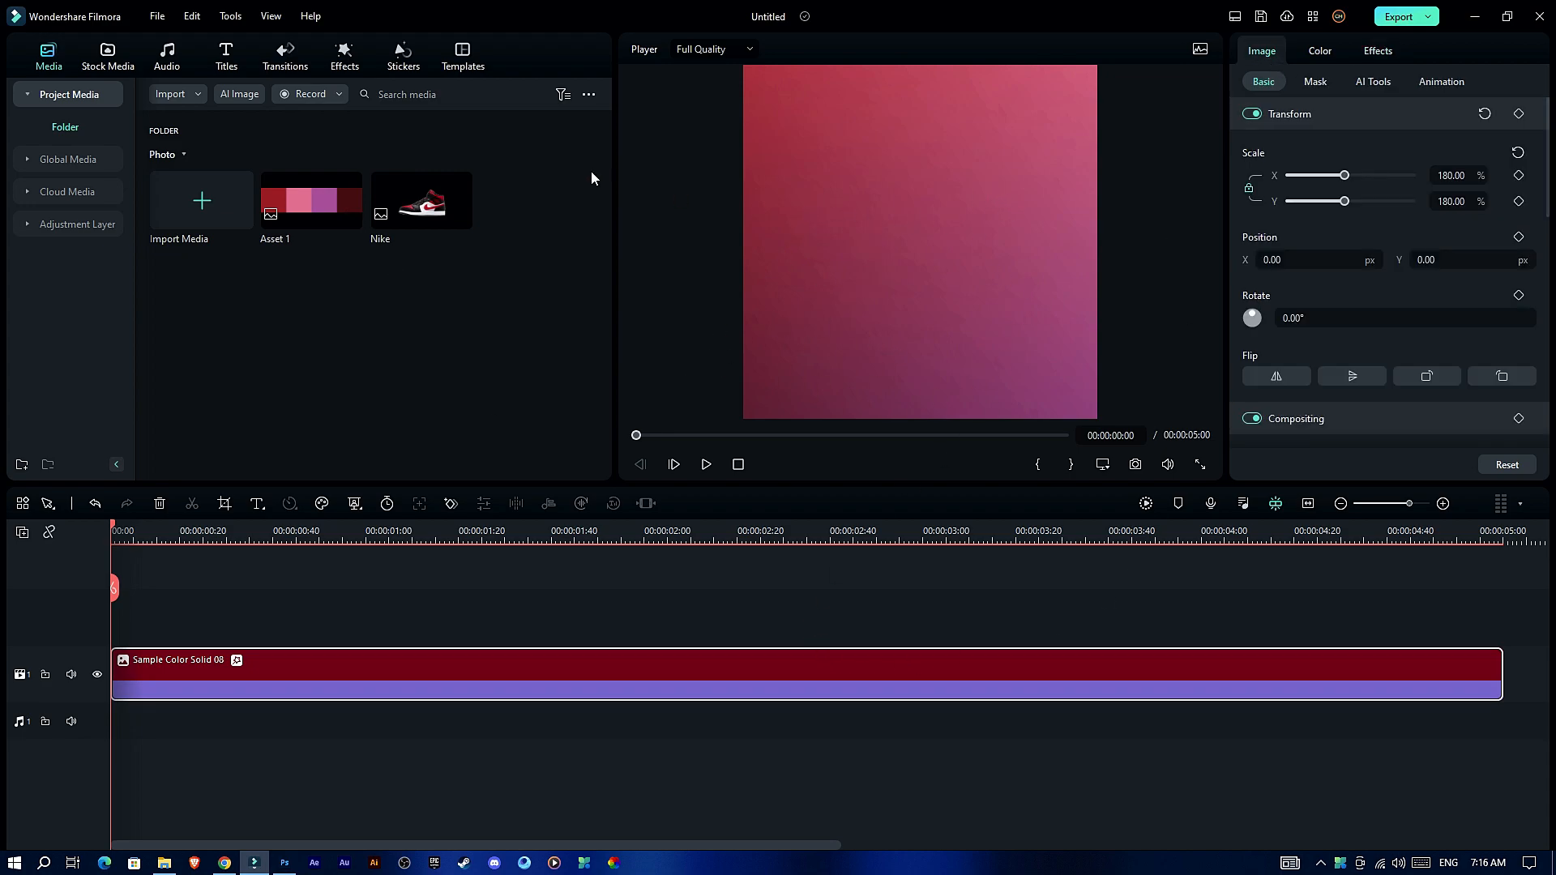
{"action": "left_click", "coordinate": [227, 55]}
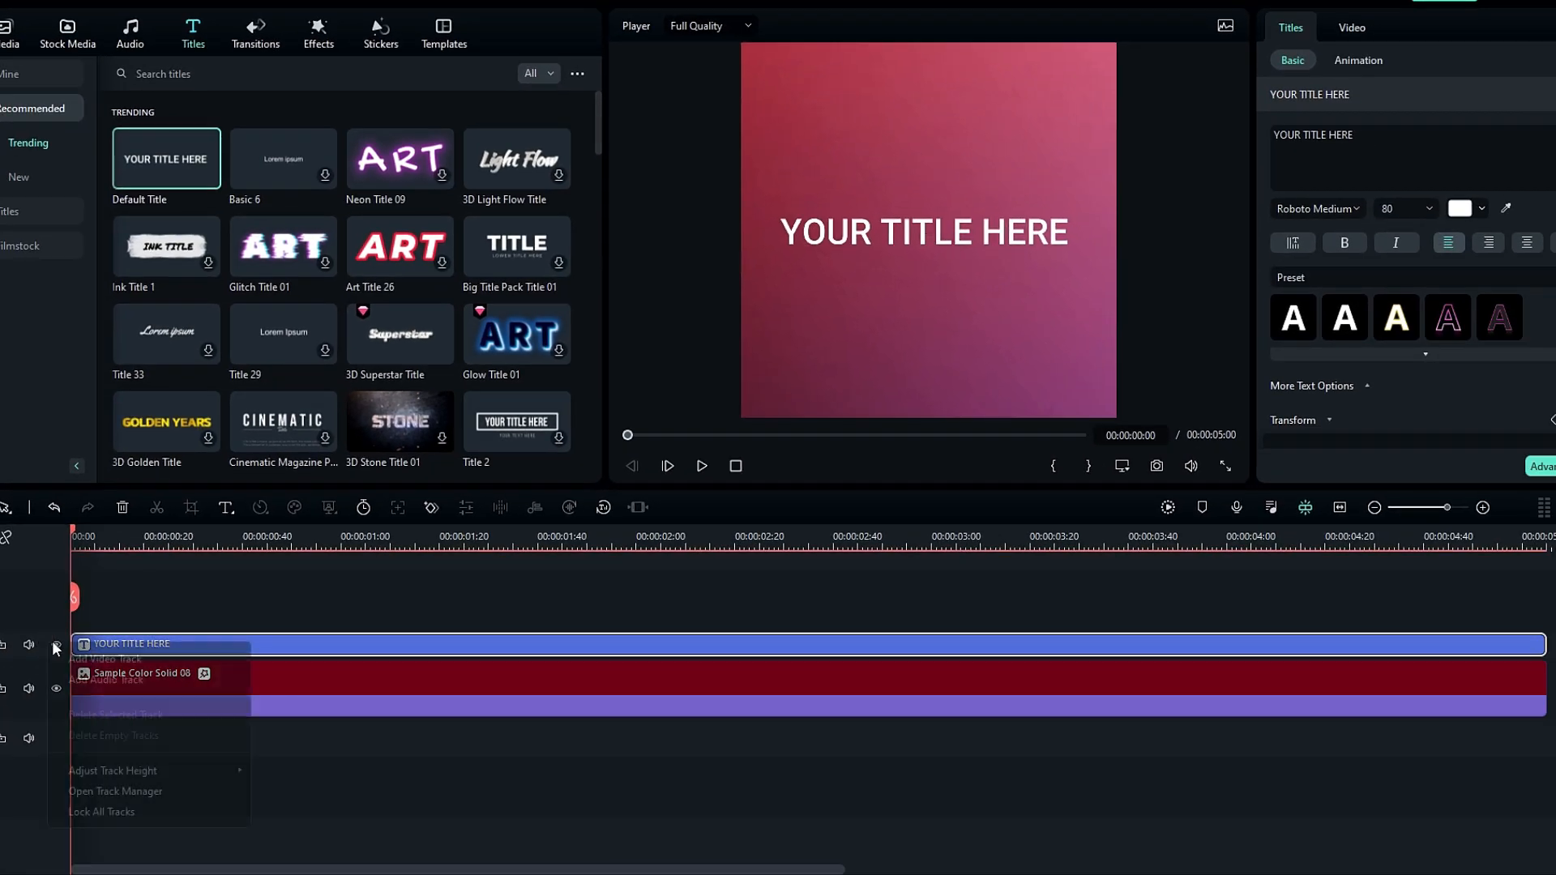
Step: Add the Default Title and change its text to NIKE, large bold italic and tilted about 12°
{"action": "left_click", "coordinate": [552, 604]}
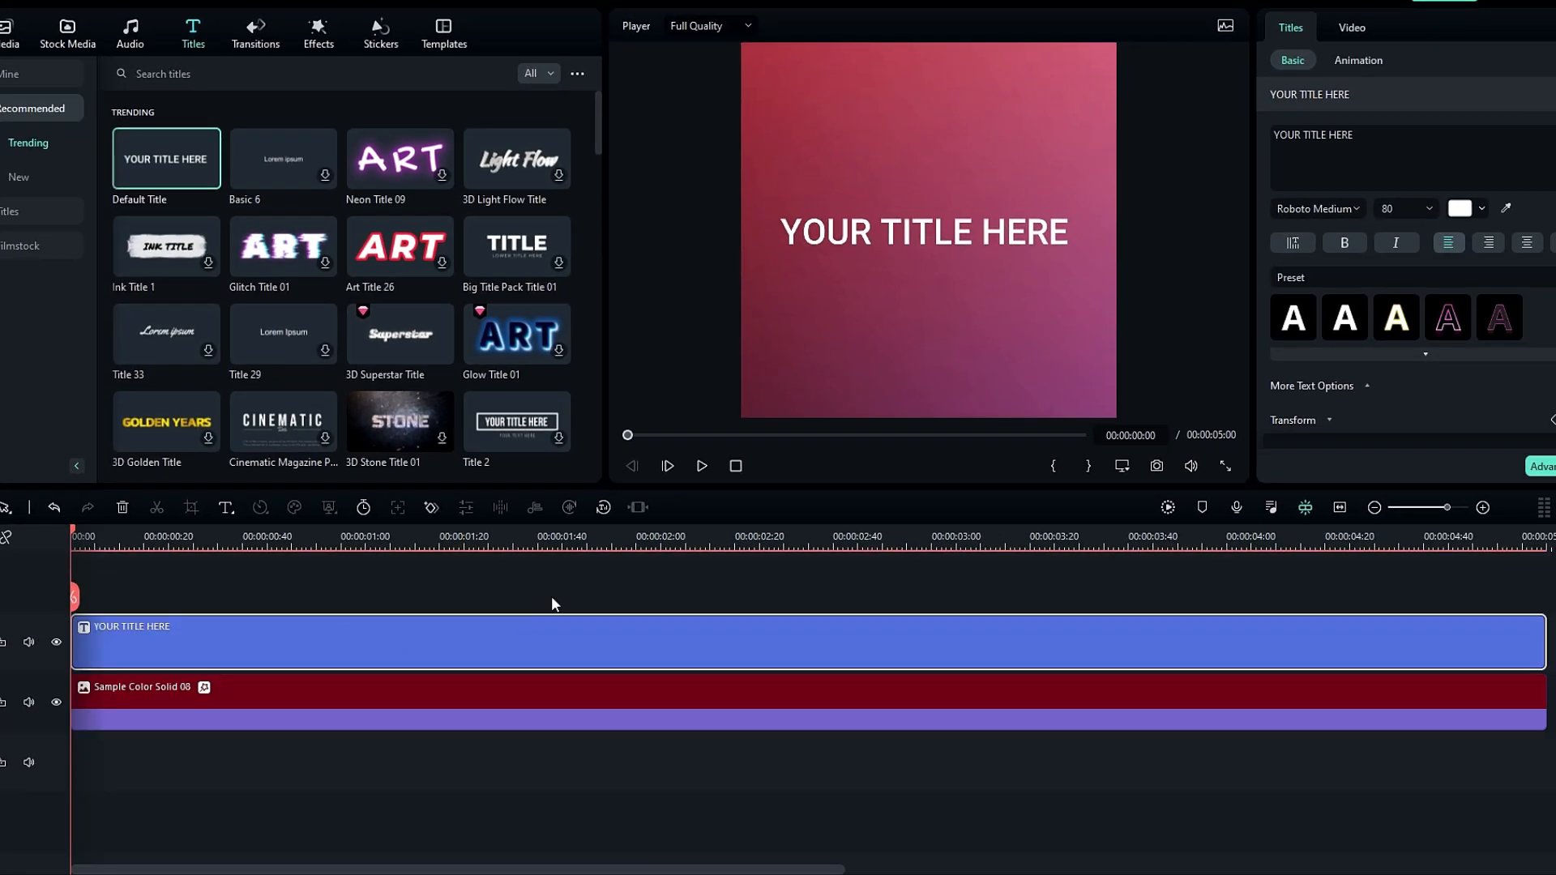
{"action": "type", "text": "NIKE"}
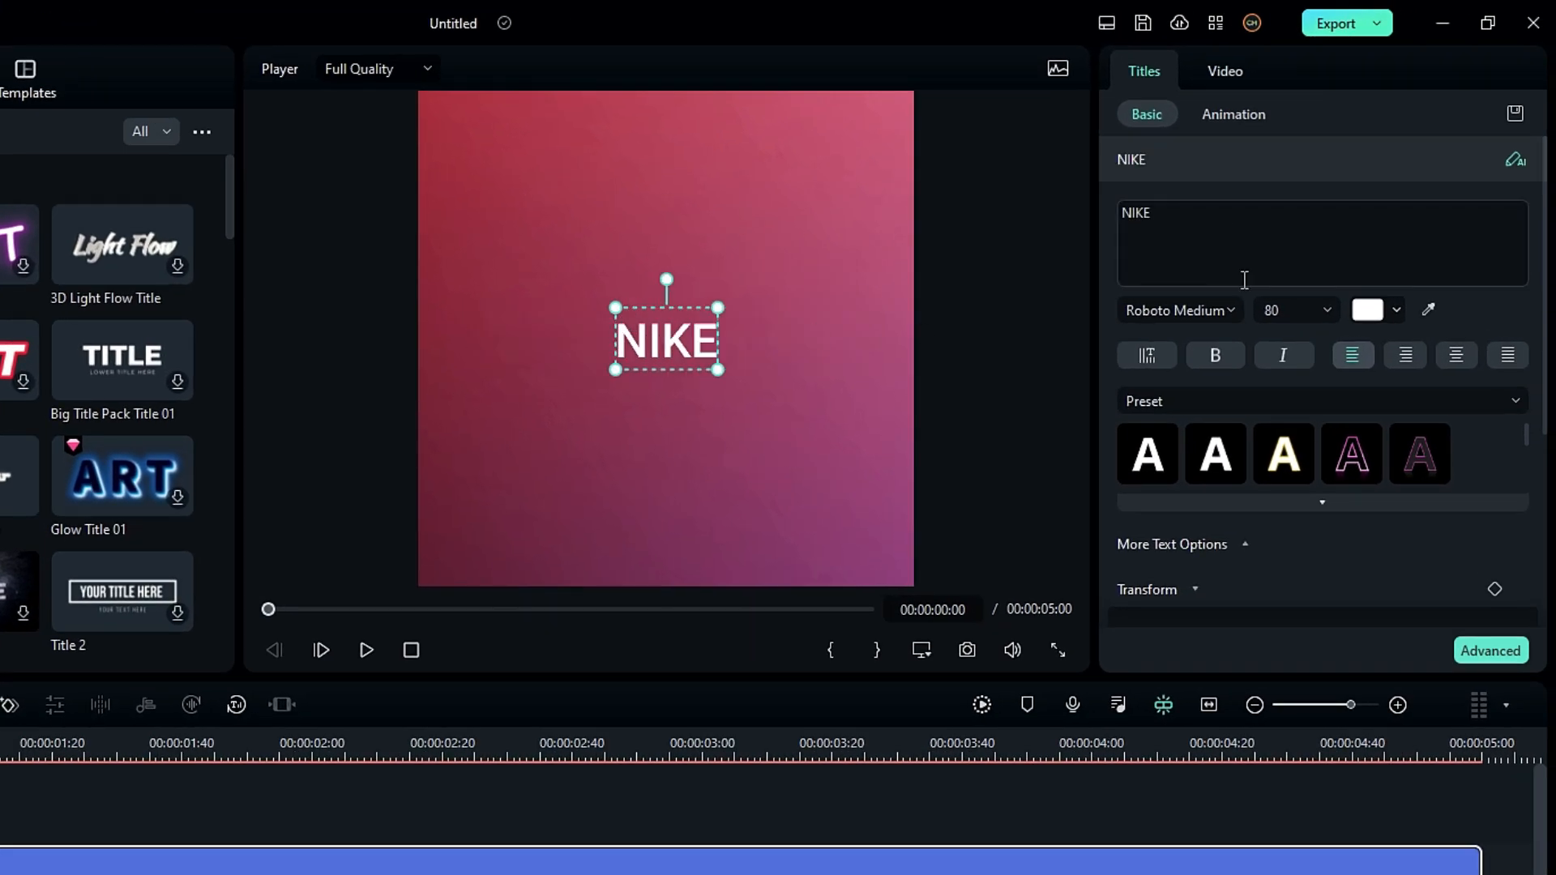
{"action": "left_click", "coordinate": [1177, 310]}
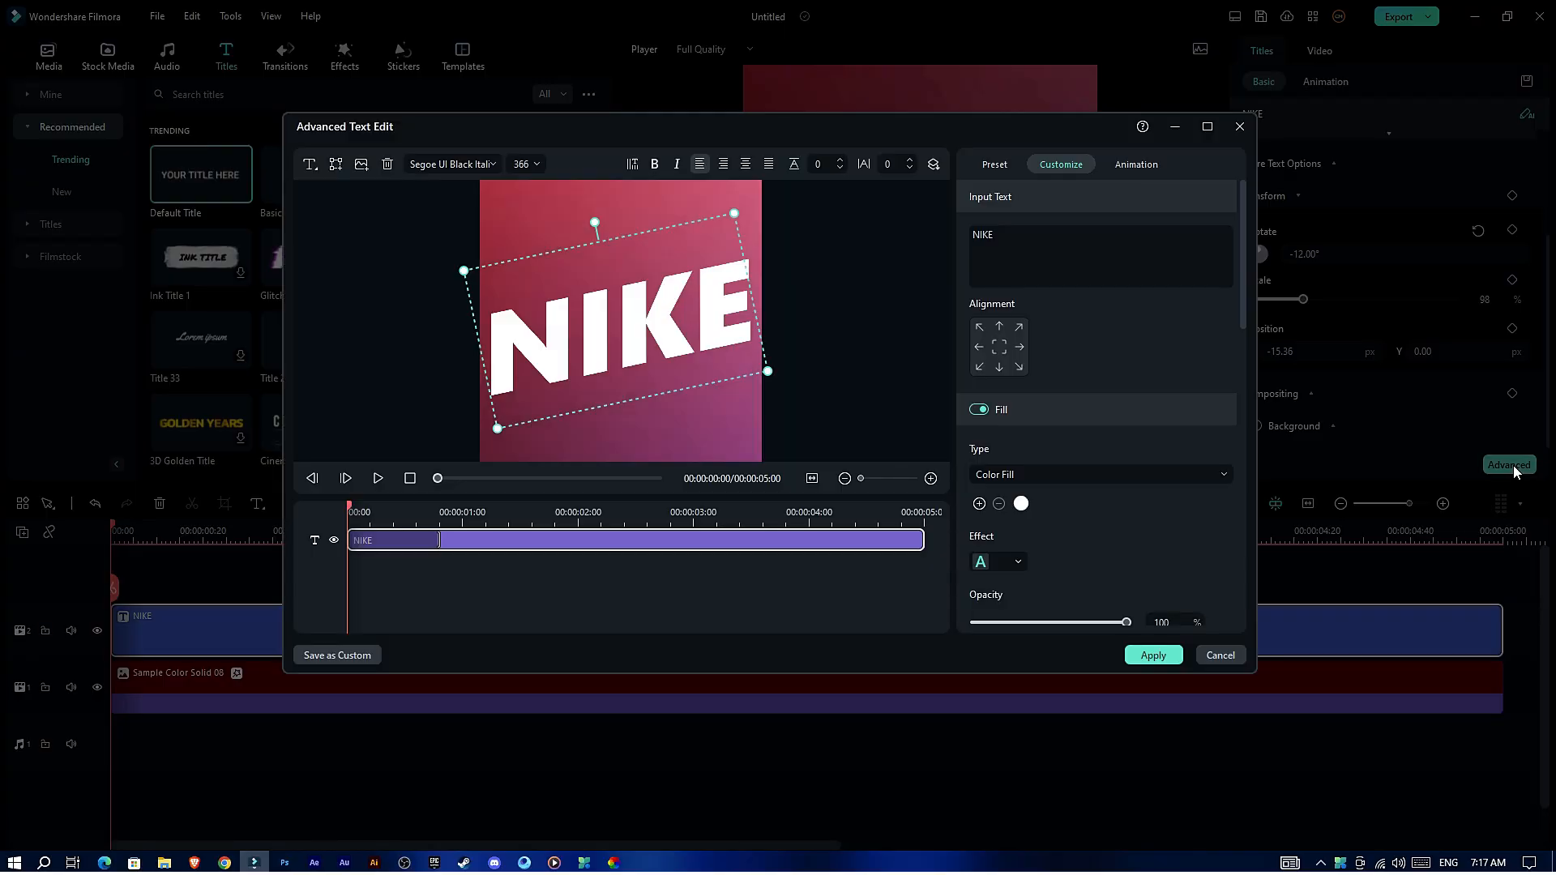
Step: Set the NIKE text fill to black and drag its opacity down to 15%
{"action": "left_click", "coordinate": [1205, 127]}
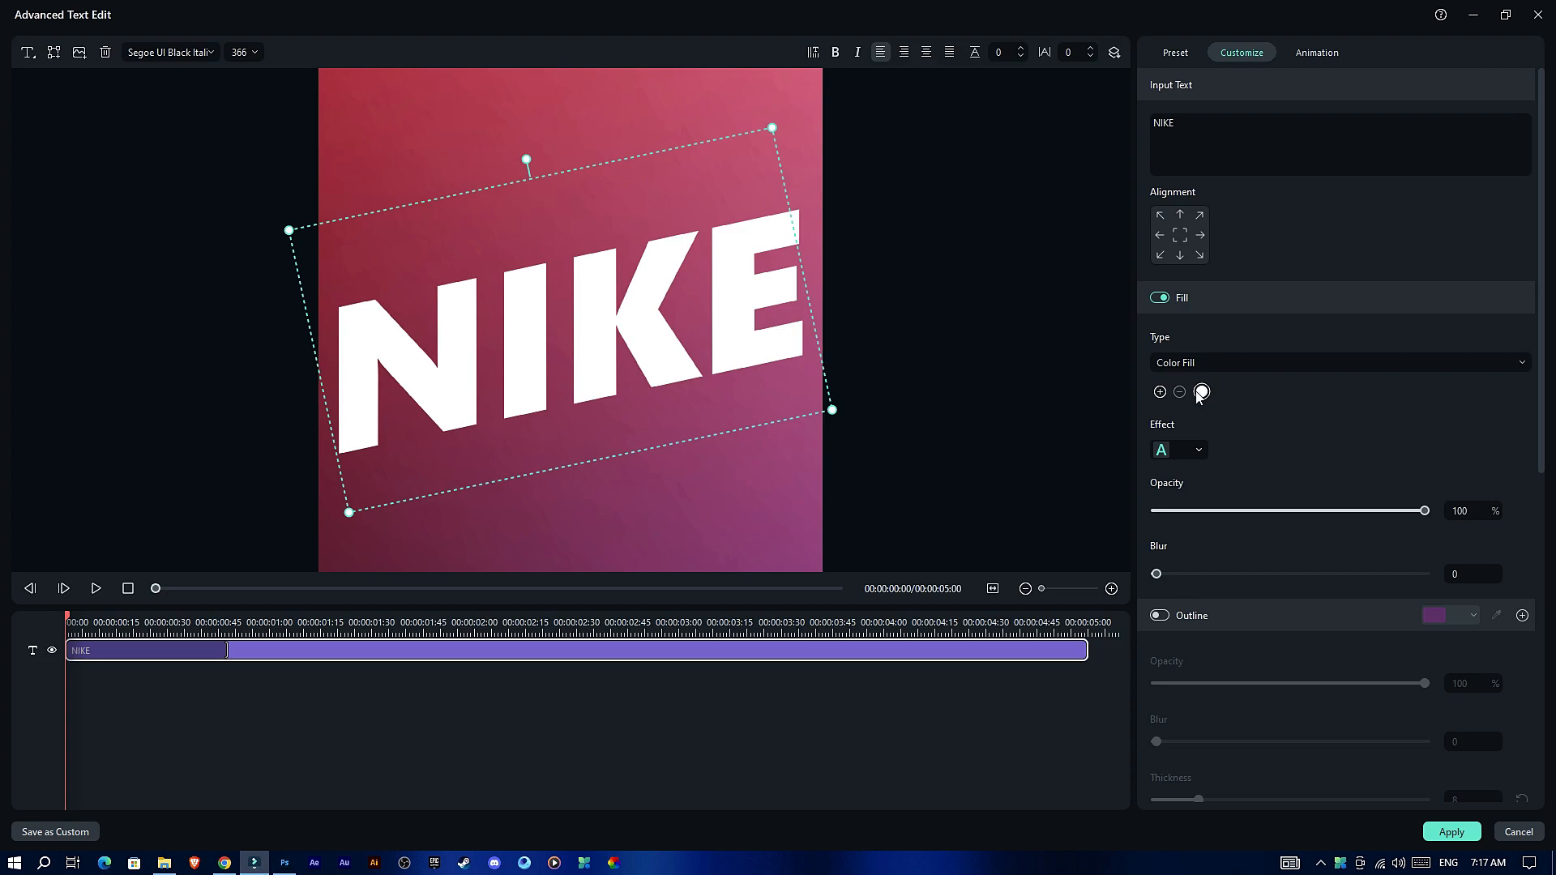
{"action": "left_click", "coordinate": [1201, 390]}
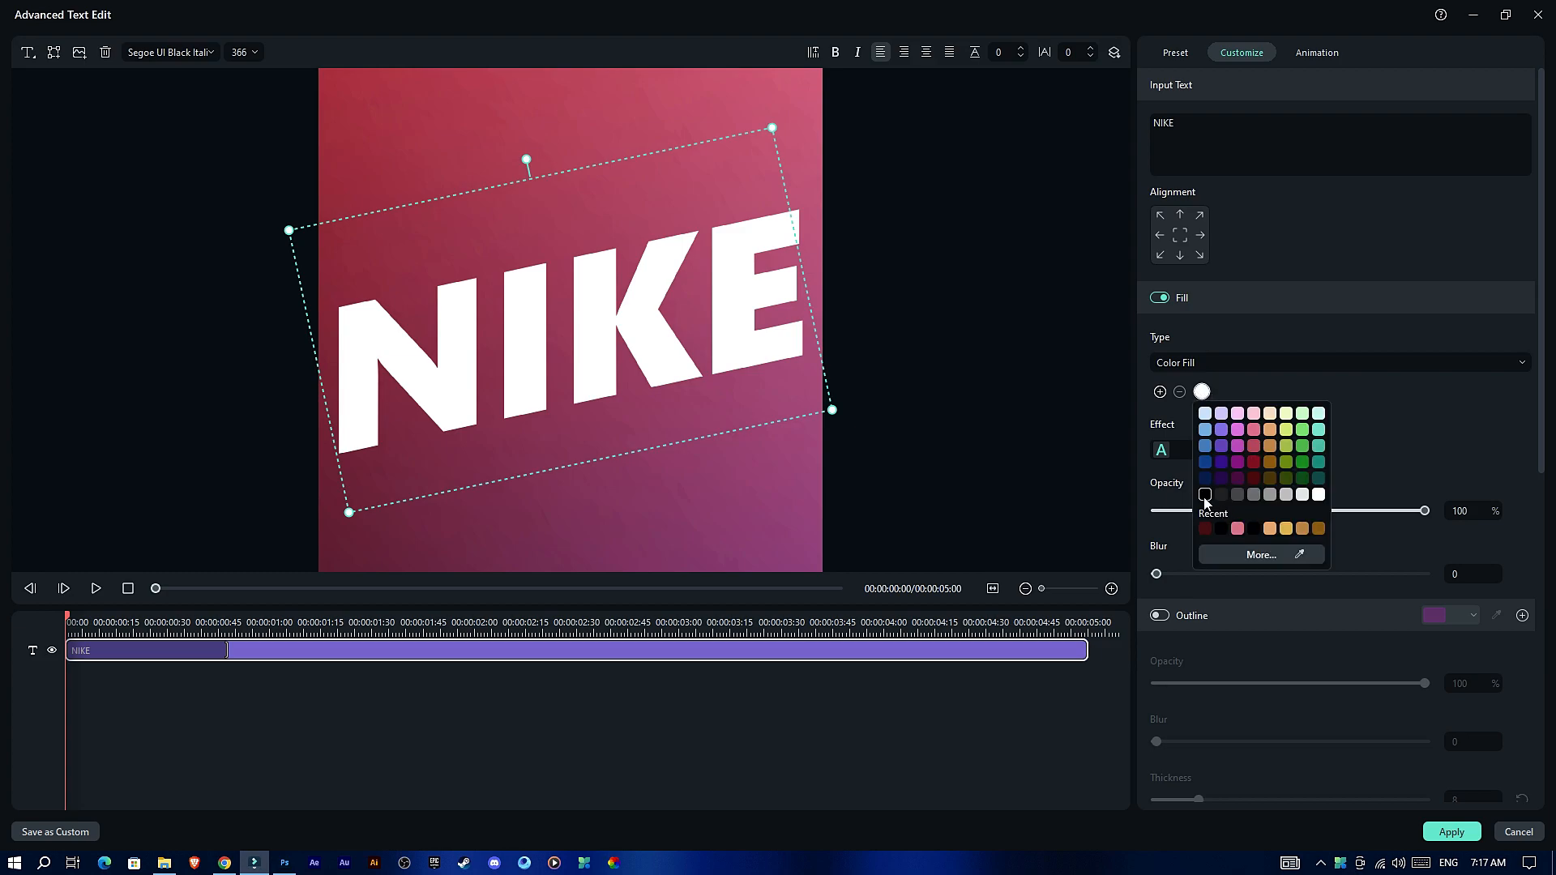
{"action": "left_click", "coordinate": [1205, 494]}
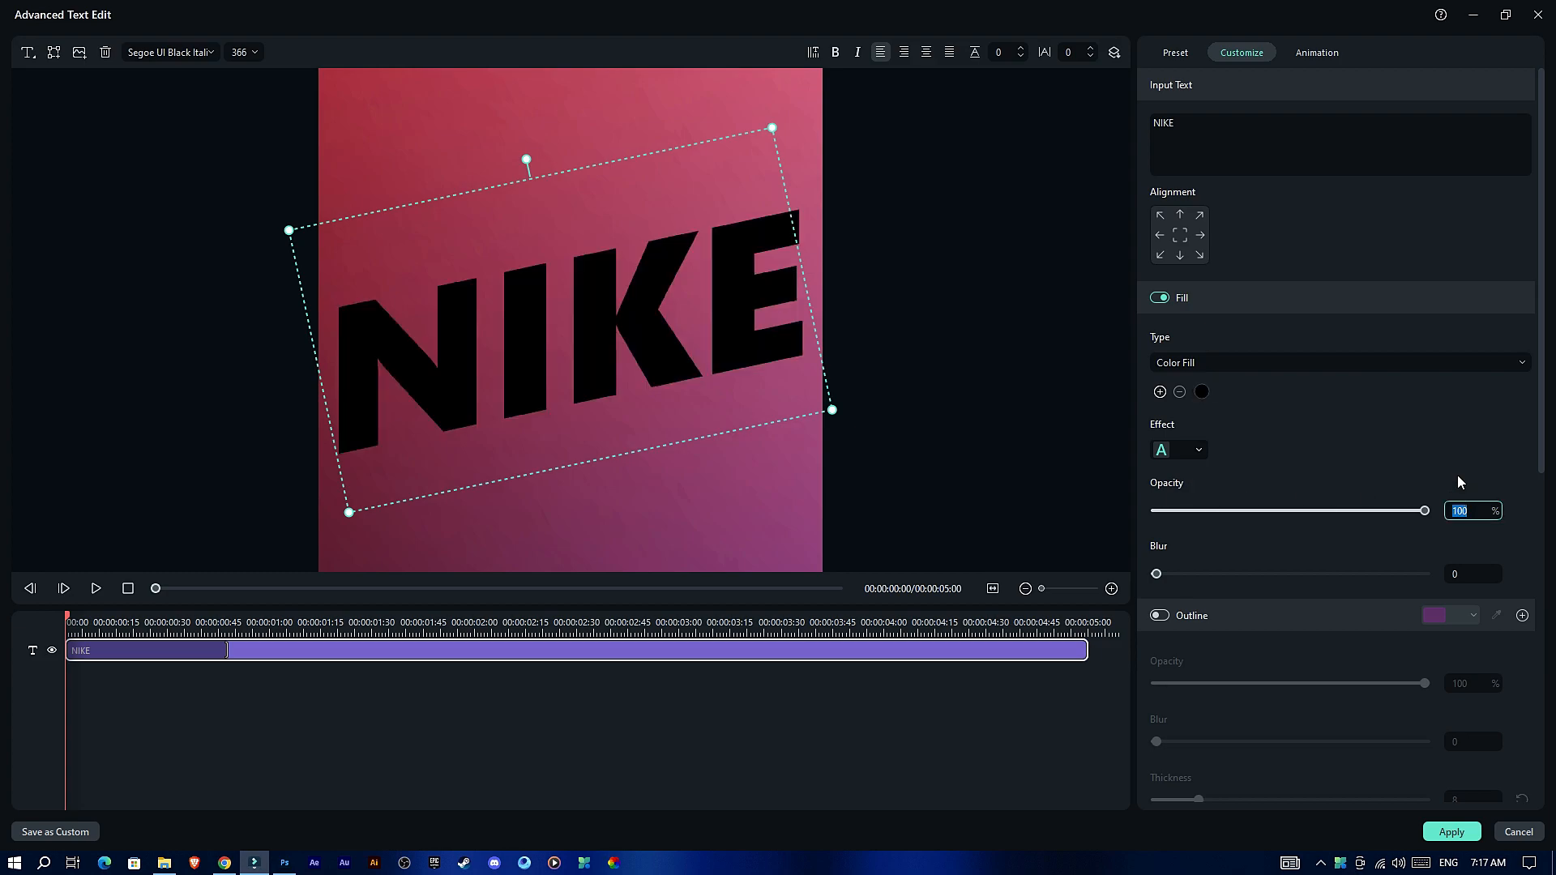
{"action": "left_click_drag", "start_coordinate": [1423, 510], "coordinate": [1194, 510]}
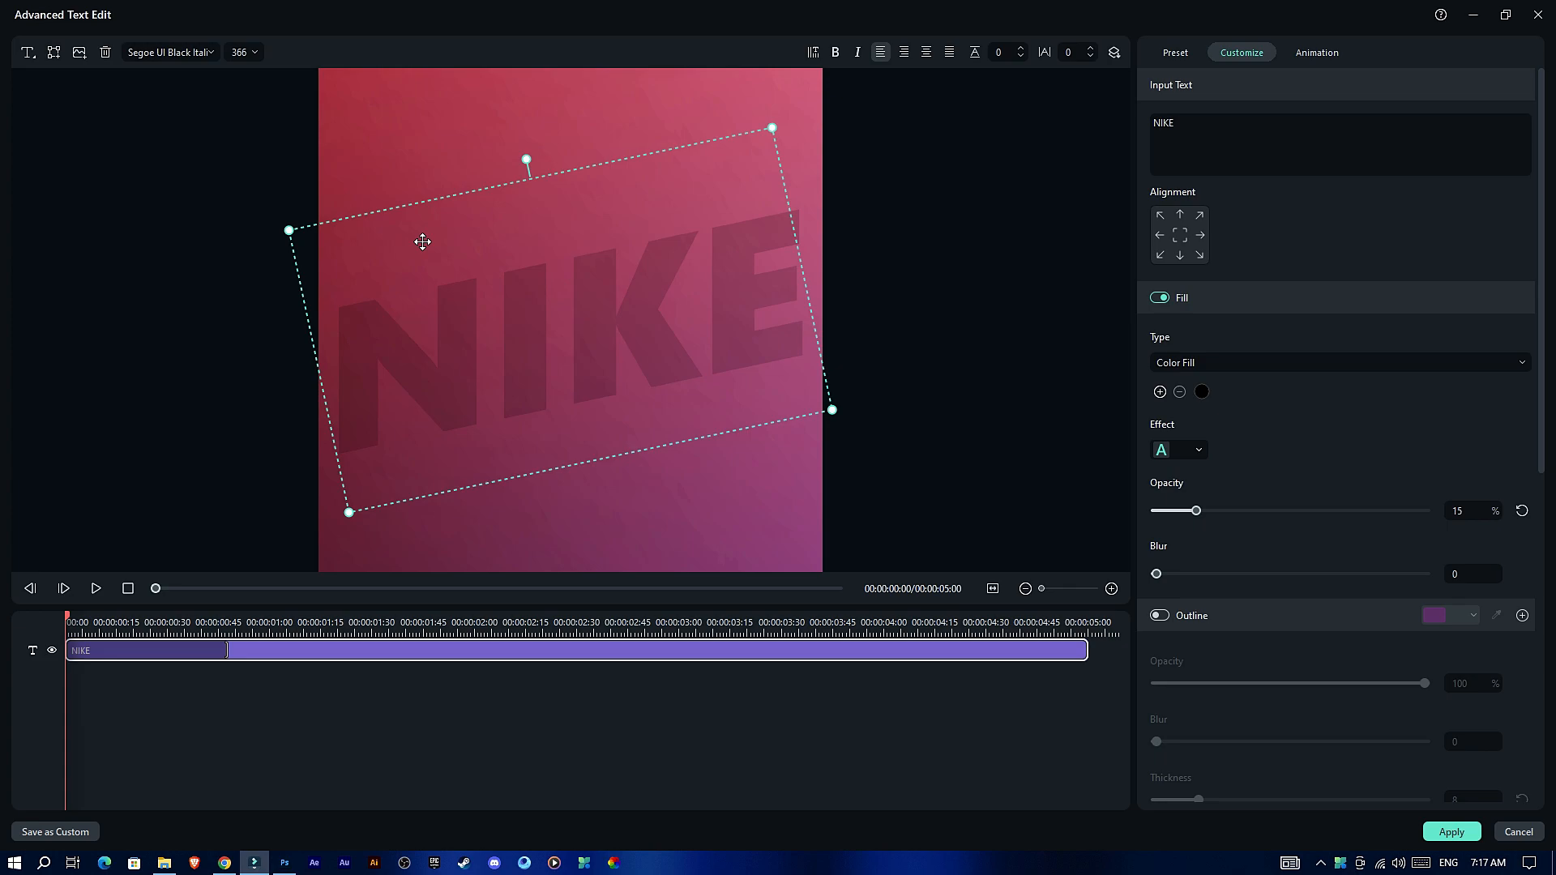
{"action": "mouse_move", "coordinate": [590, 280]}
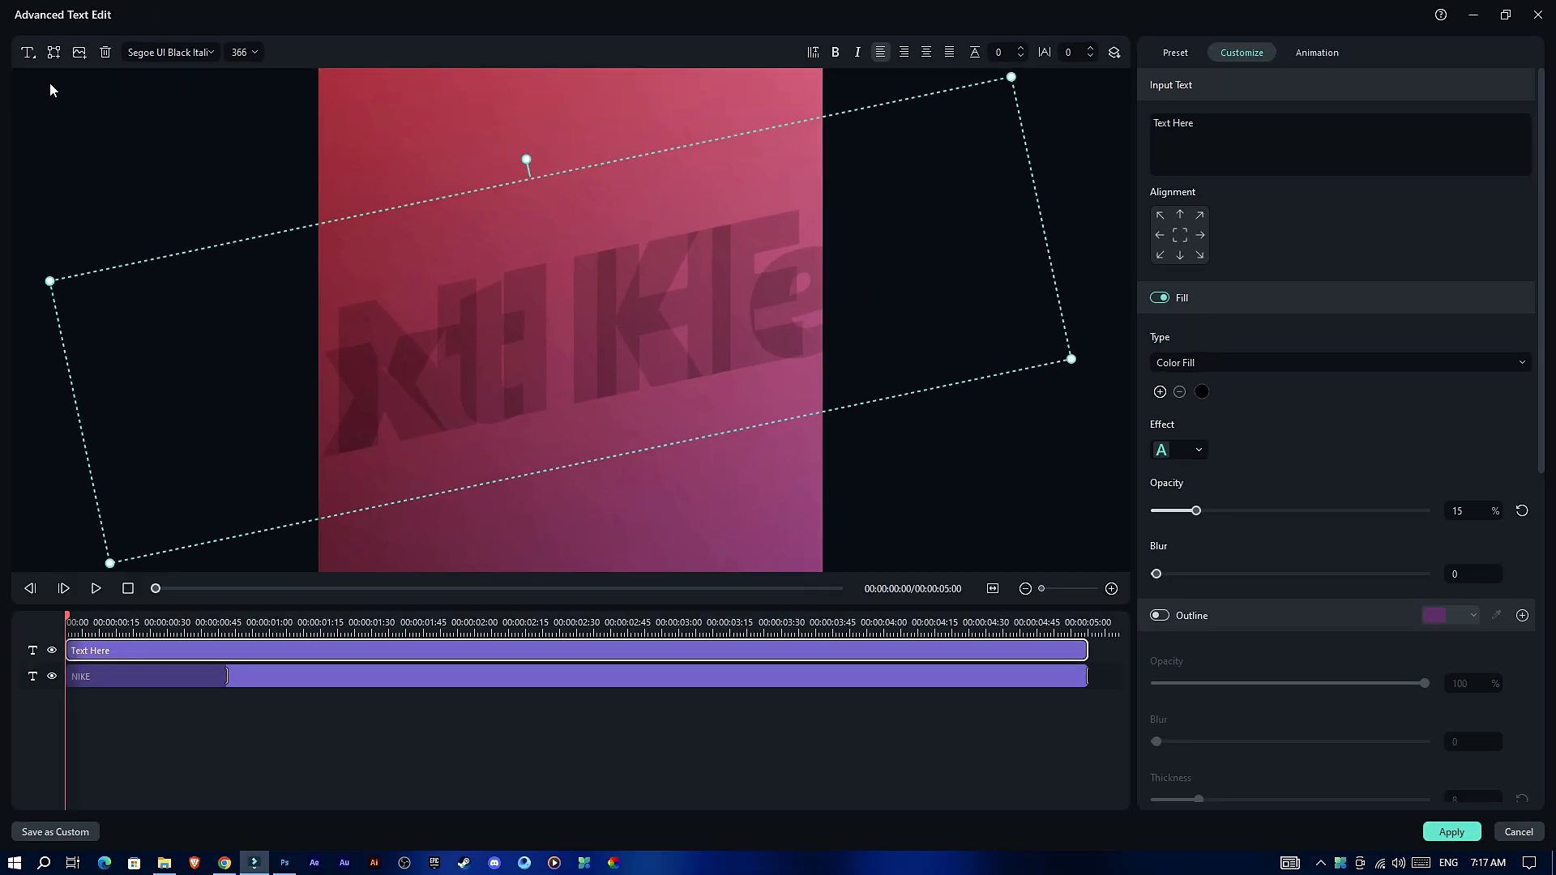
Step: Add more Nike text layers positioned lower until five stacked copies fill the canvas
{"action": "type", "text": "Nike"}
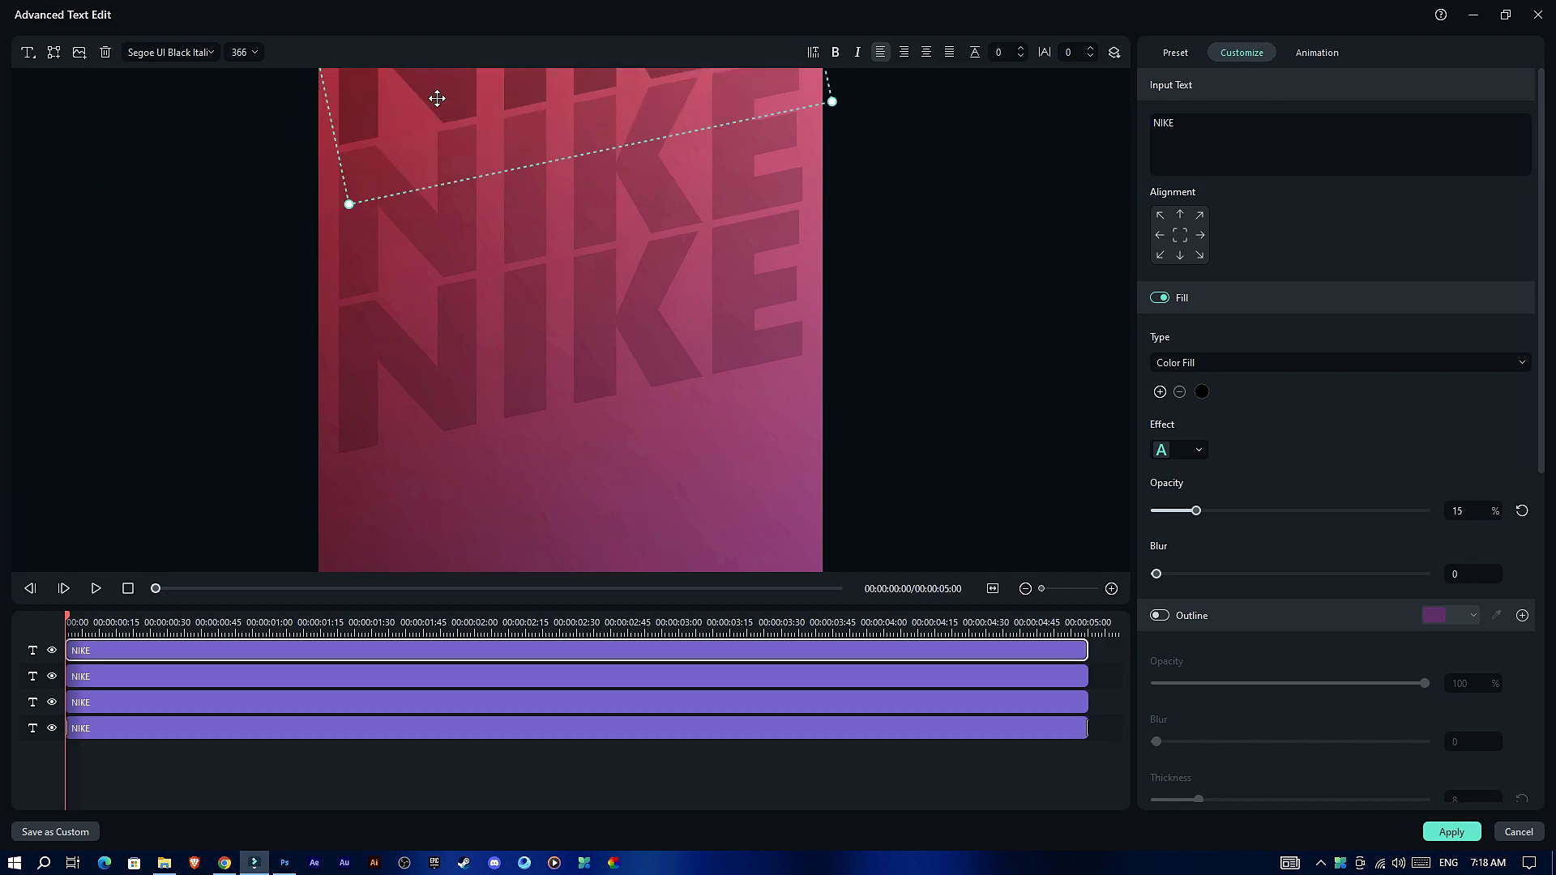
{"action": "left_click", "coordinate": [28, 52]}
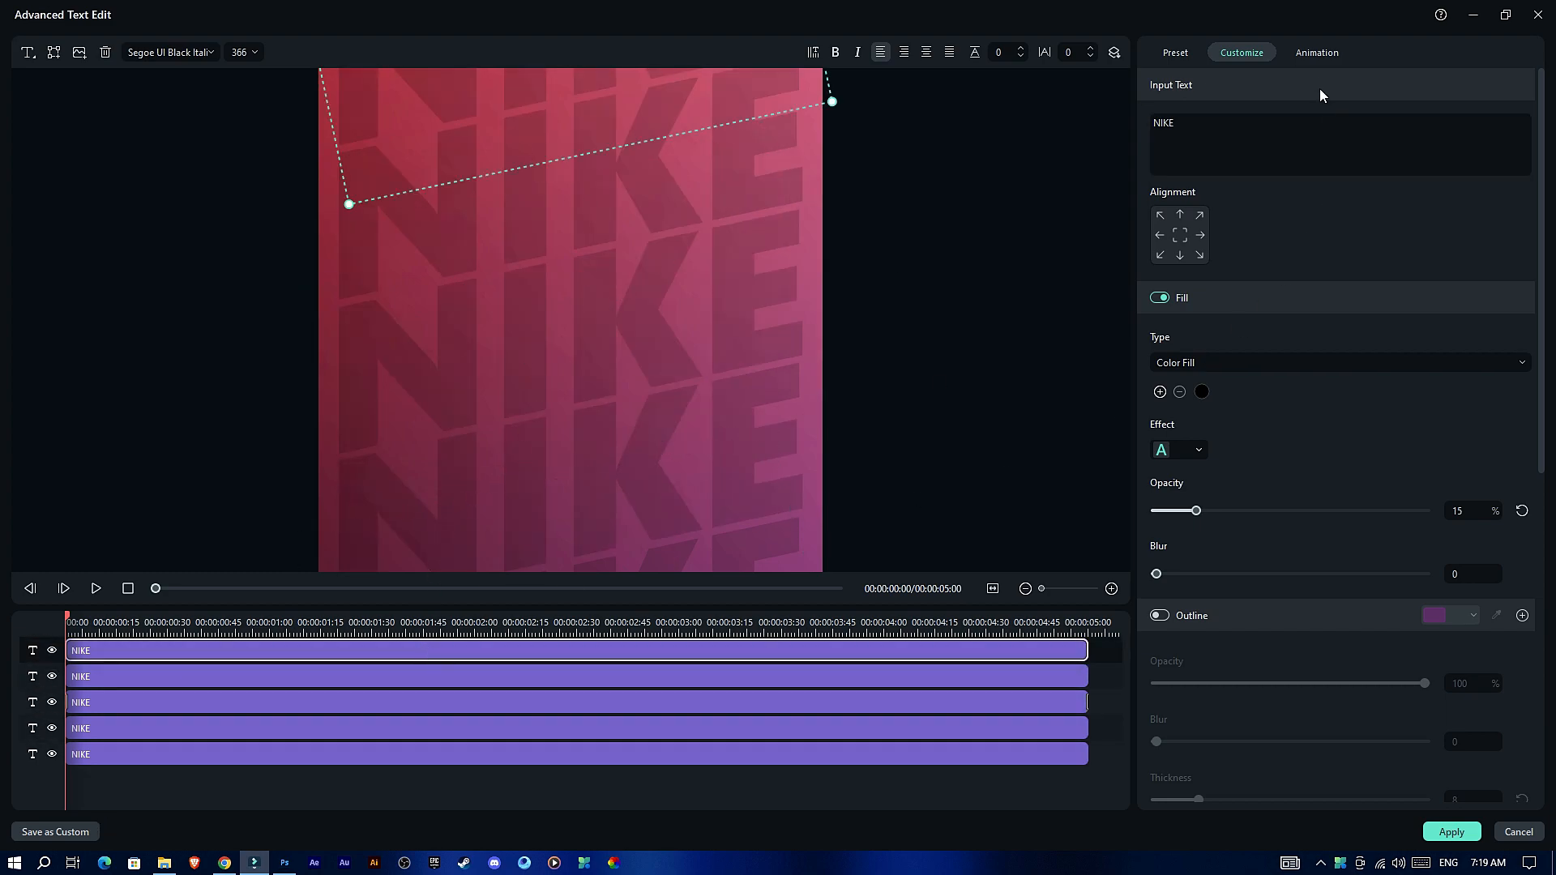
Step: Give the NIKE layers the Up Down 2 animation with staggered starts and apply the text edits
{"action": "left_click", "coordinate": [1316, 52]}
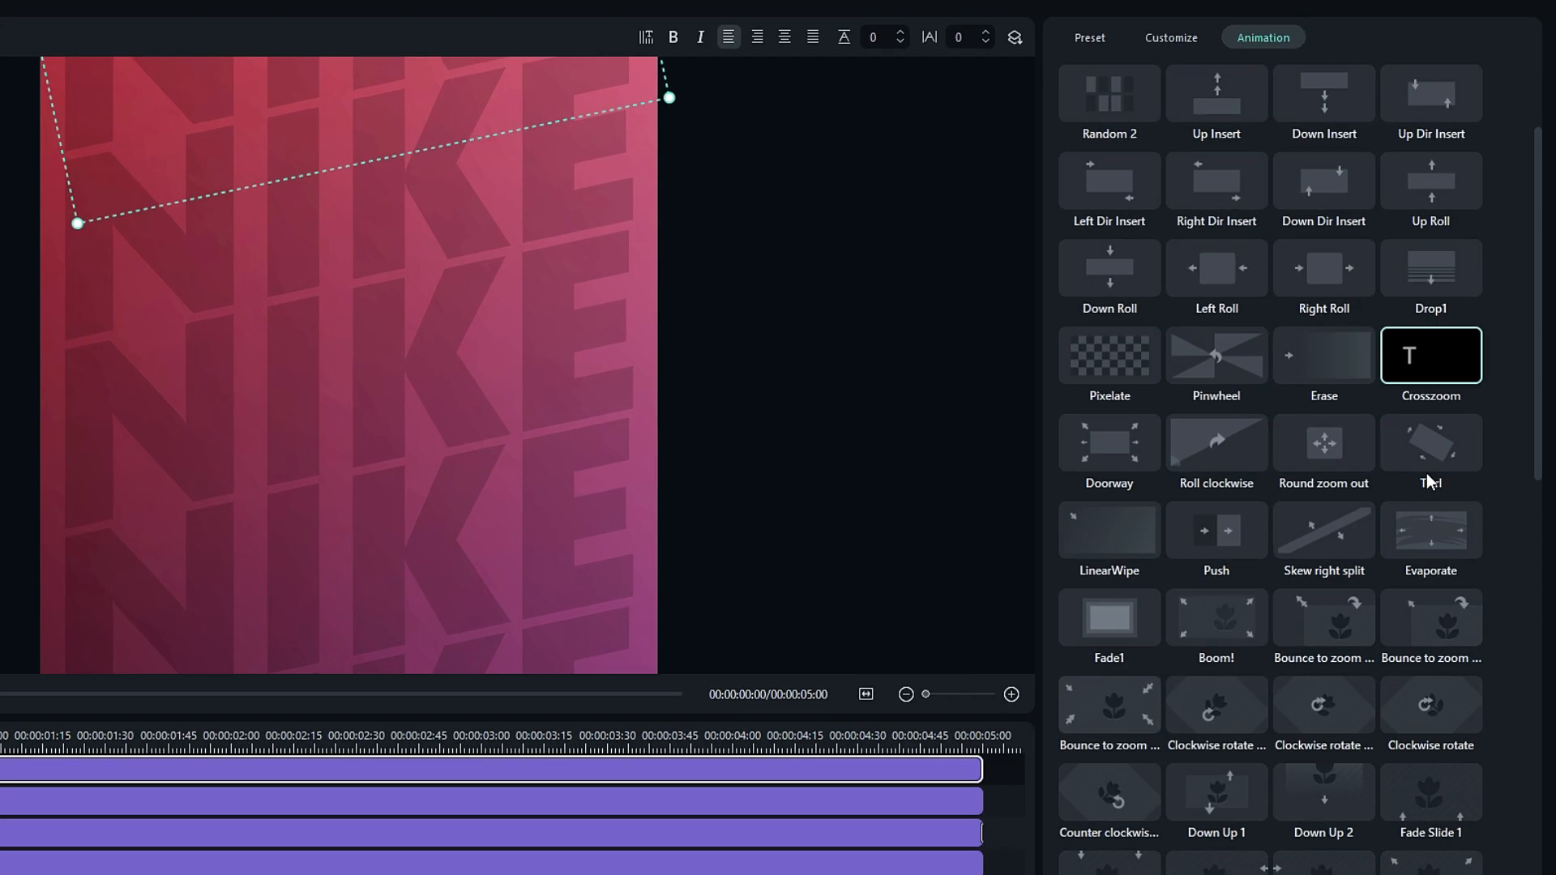
{"action": "scroll", "scroll_direction": "down", "scroll_amount": 3}
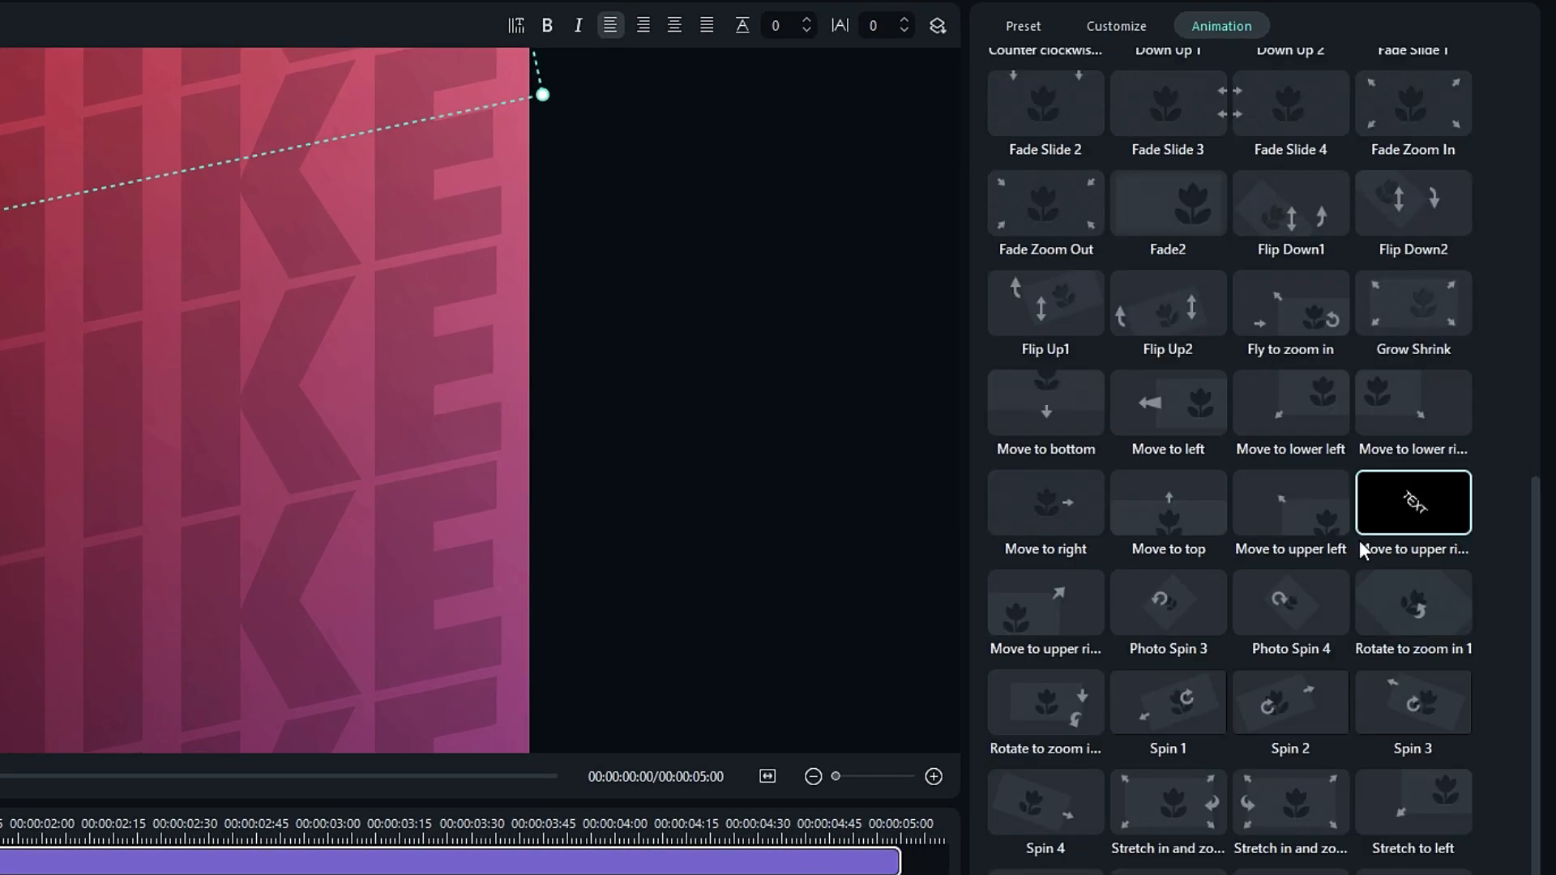
{"action": "scroll", "scroll_direction": "down", "scroll_amount": 3}
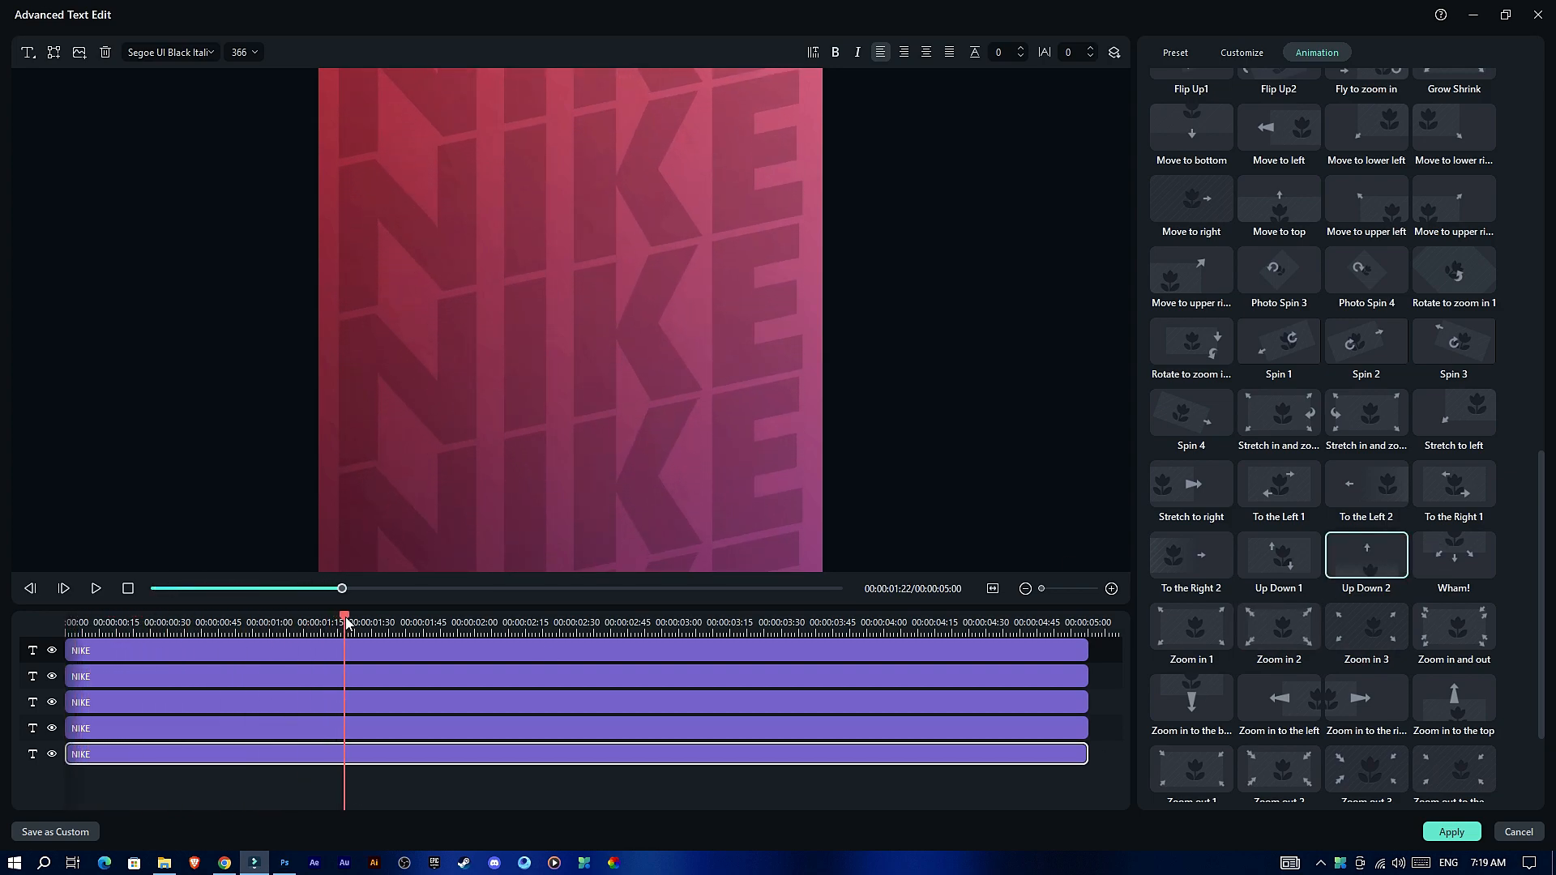
{"action": "left_click", "coordinate": [63, 586]}
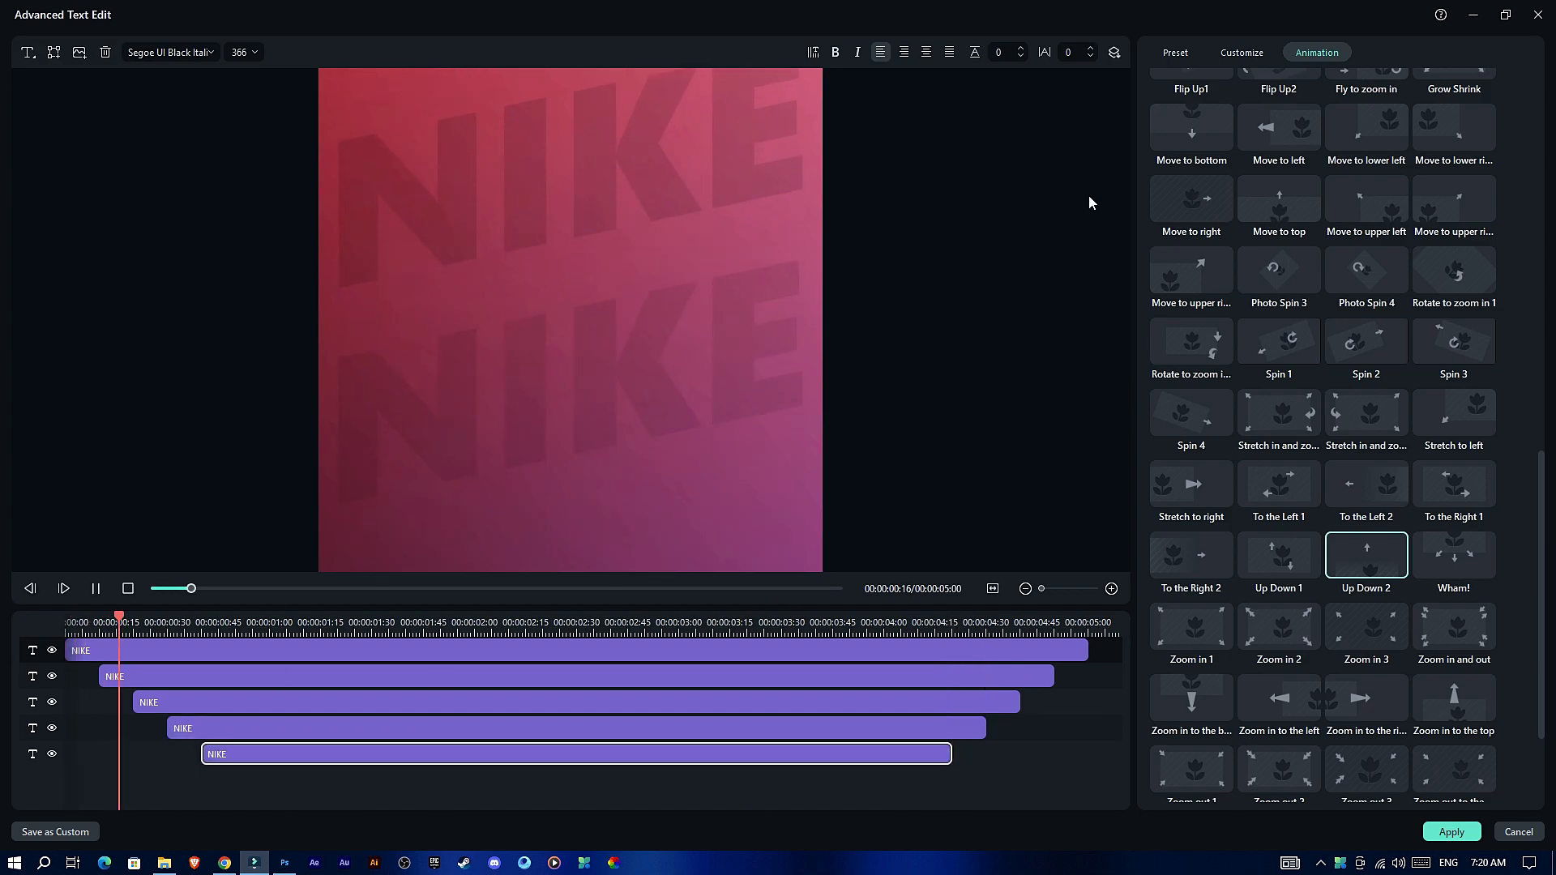
{"action": "left_click", "coordinate": [63, 588]}
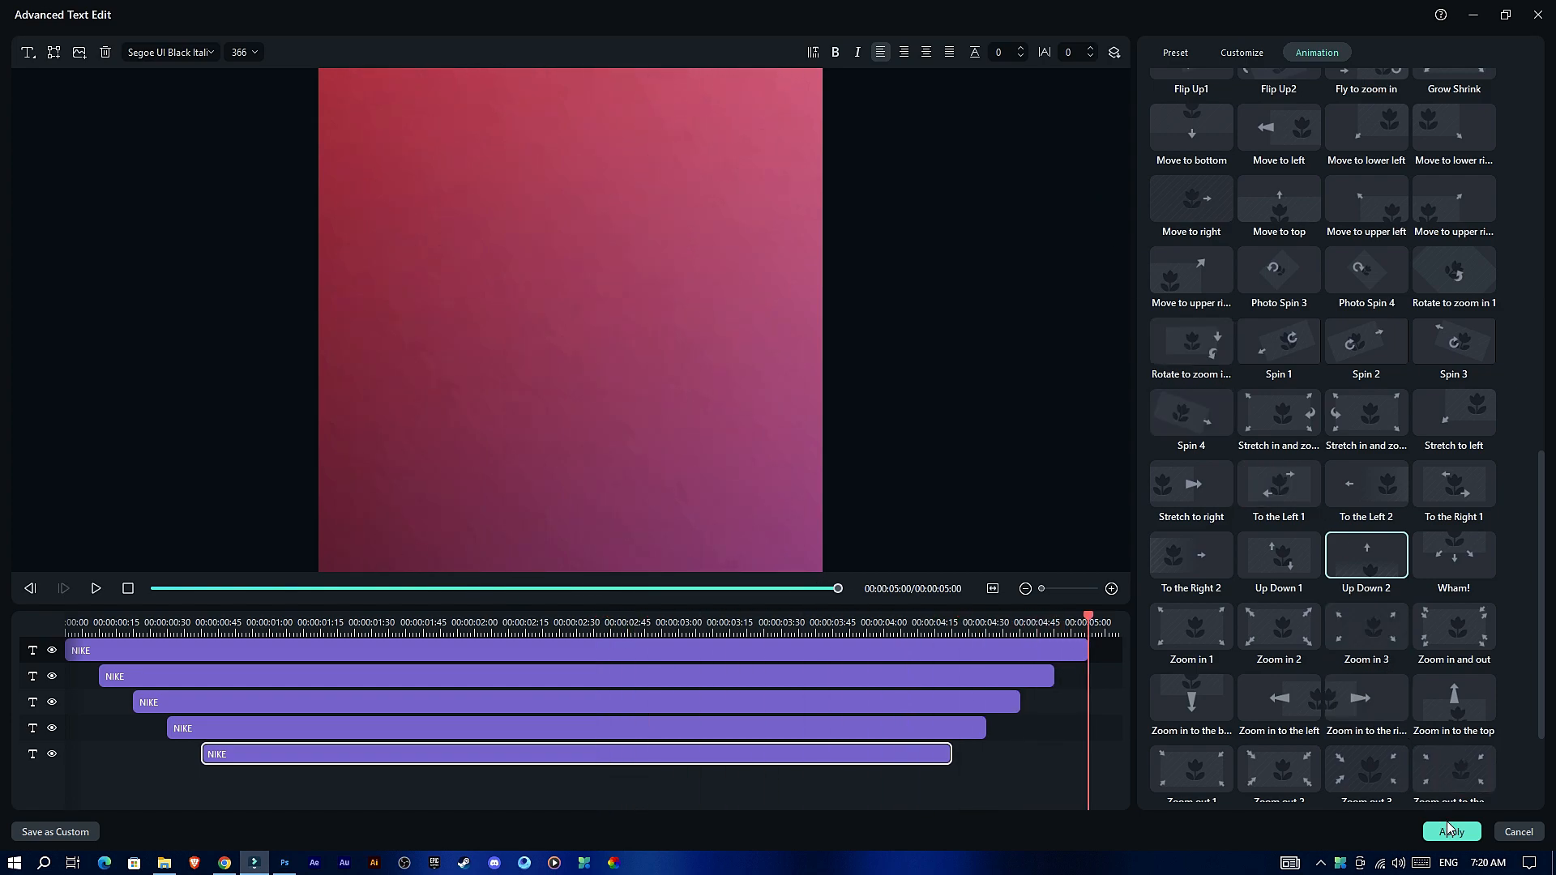
{"action": "left_click", "coordinate": [1449, 832]}
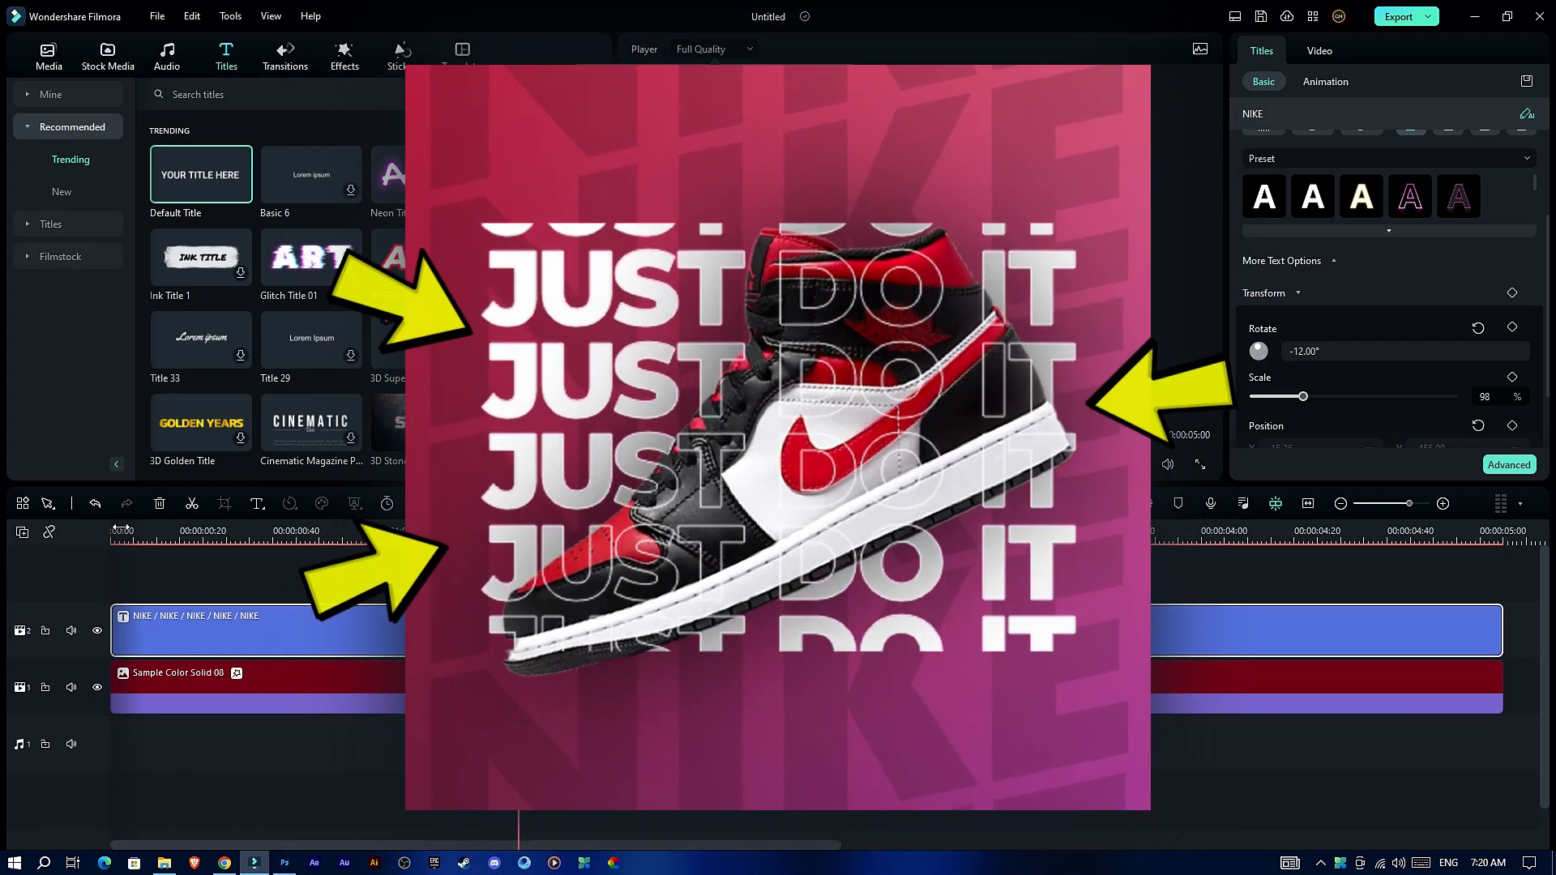
Step: Check the solid and outlined JUST DO IT columns in Photoshop, then return to Filmora
{"action": "left_click", "coordinate": [286, 860]}
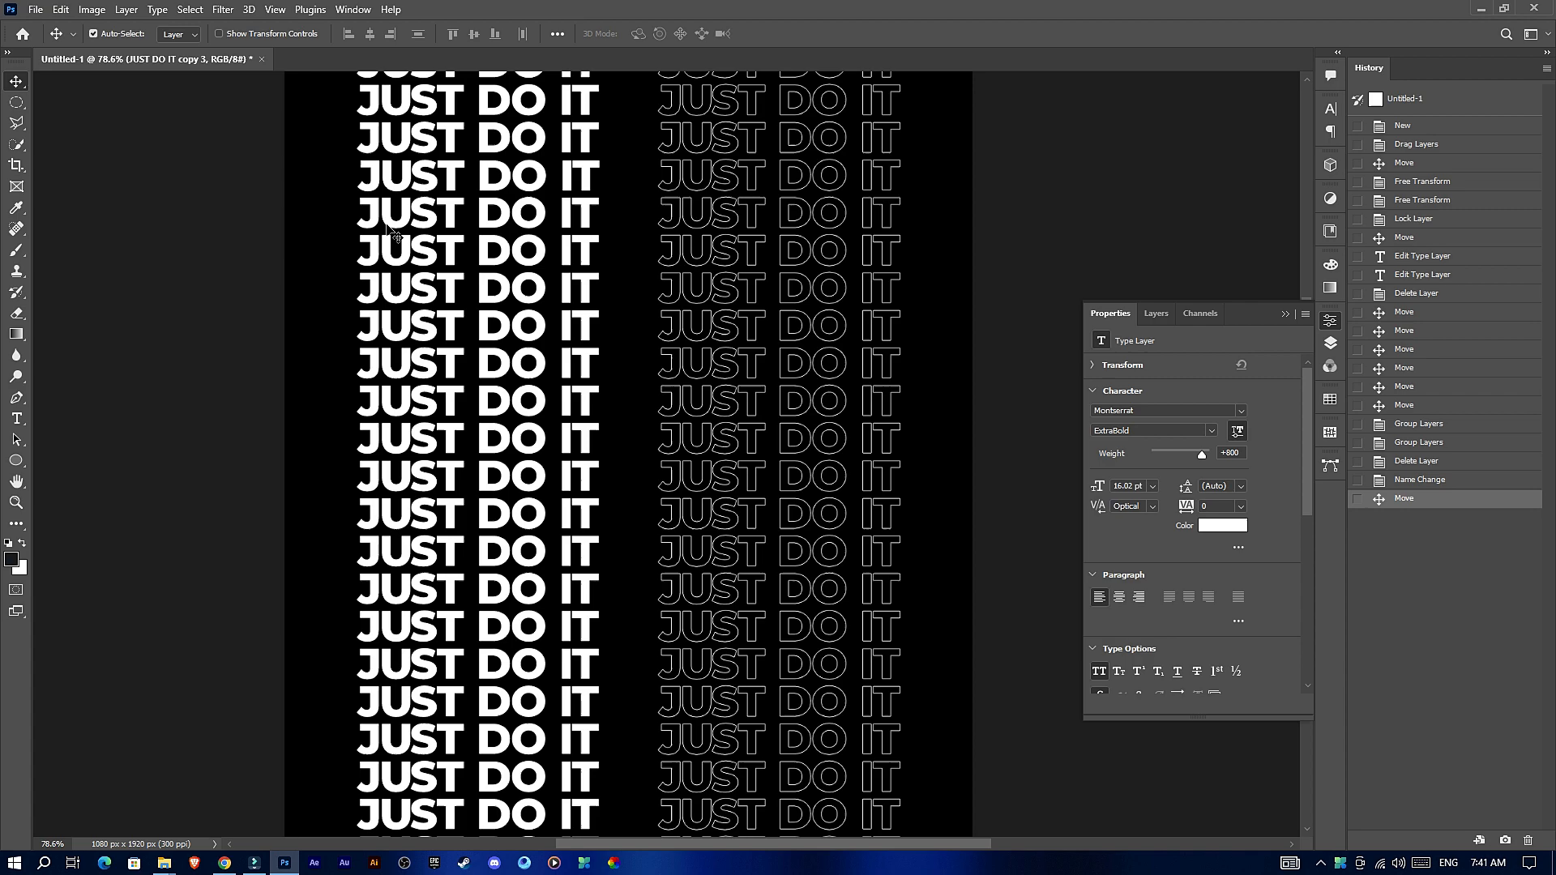
{"action": "mouse_move", "coordinate": [561, 222]}
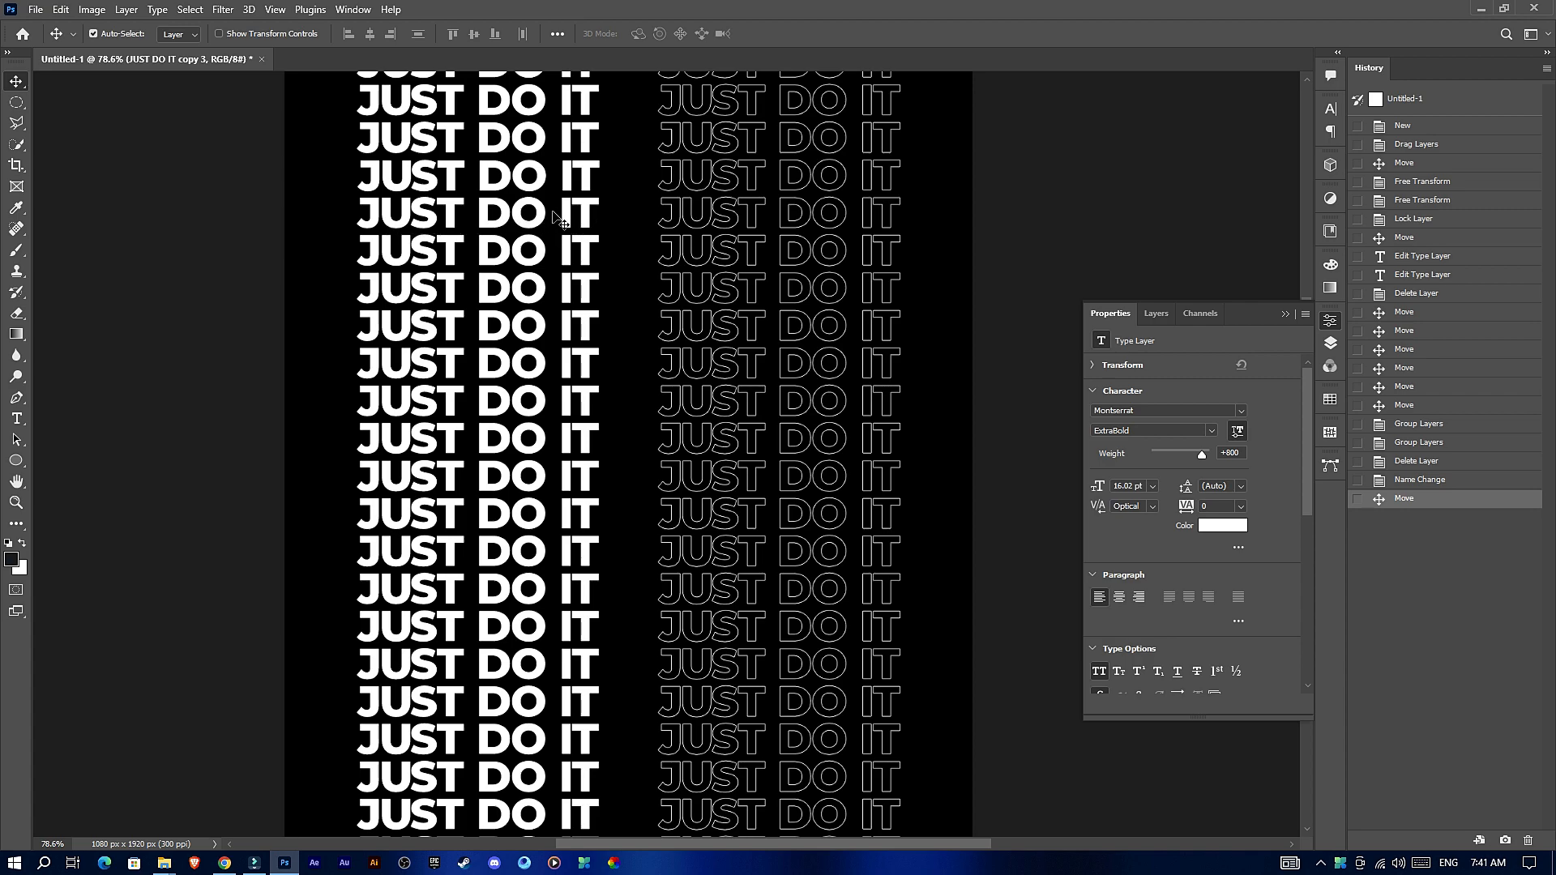
{"action": "mouse_move", "coordinate": [717, 222]}
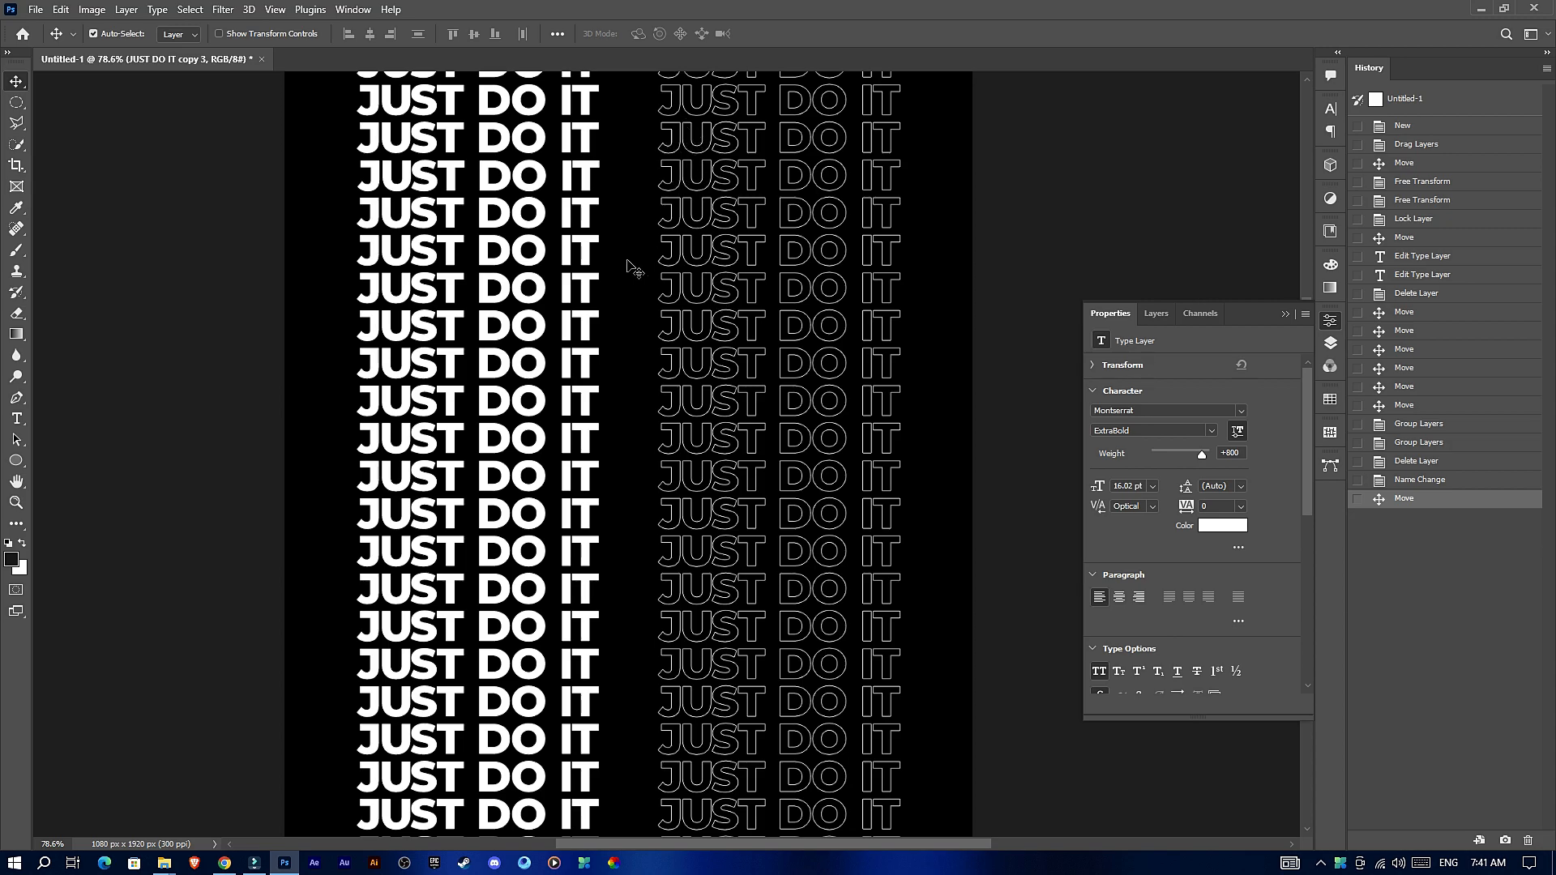
{"action": "left_click", "coordinate": [165, 863]}
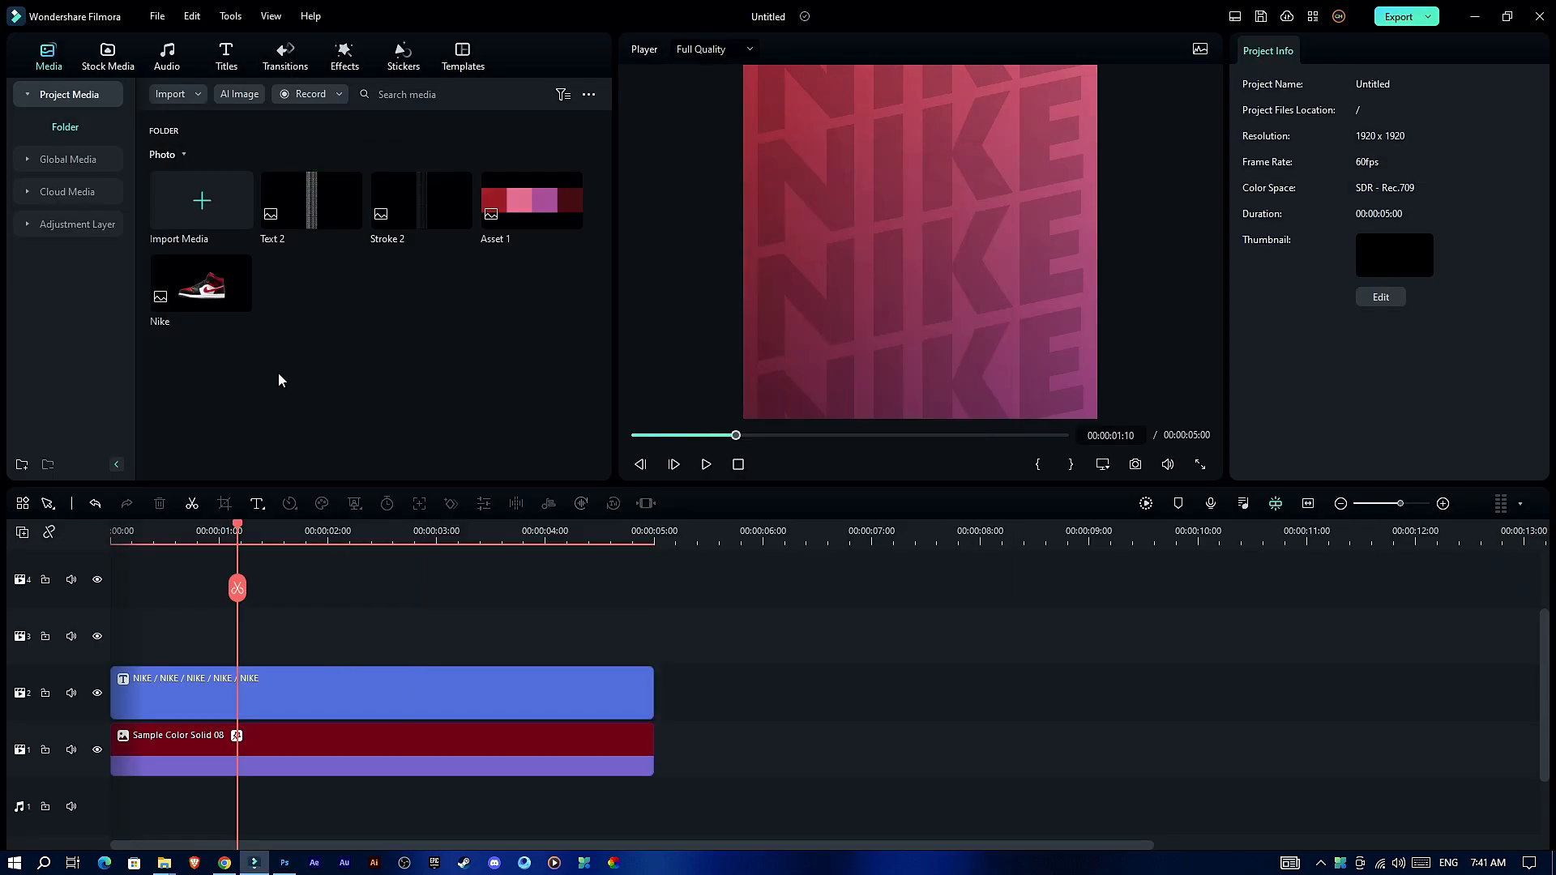
{"action": "mouse_move", "coordinate": [245, 533]}
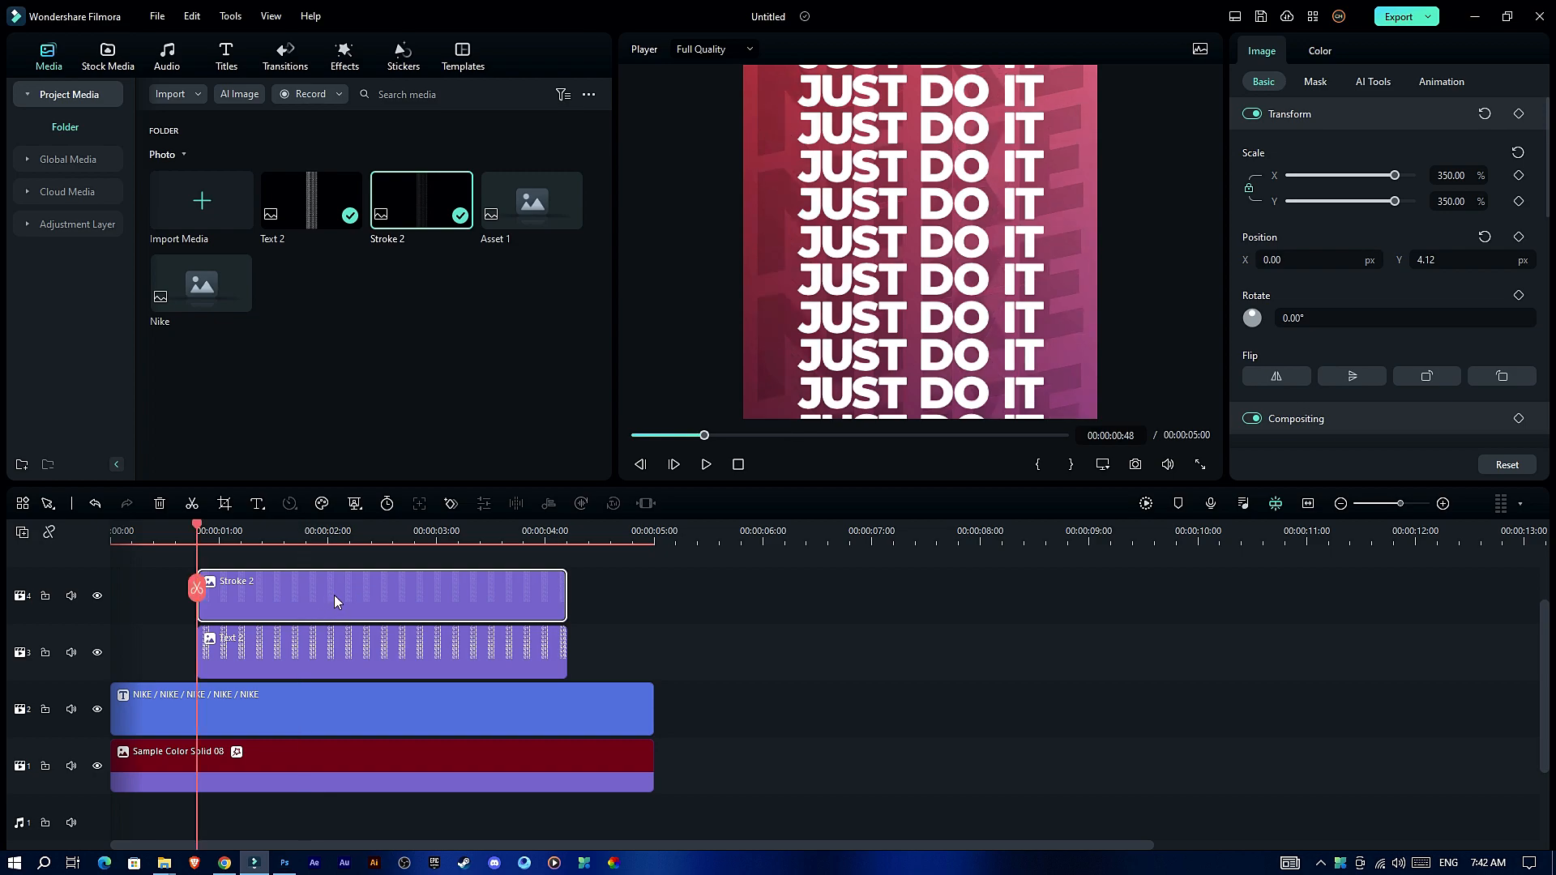
Step: Add a Position keyframe on the JUST DO IT clips (scale 350%) and change Y at 4.12
{"action": "left_click", "coordinate": [337, 595]}
{"action": "type", "text": "1"}
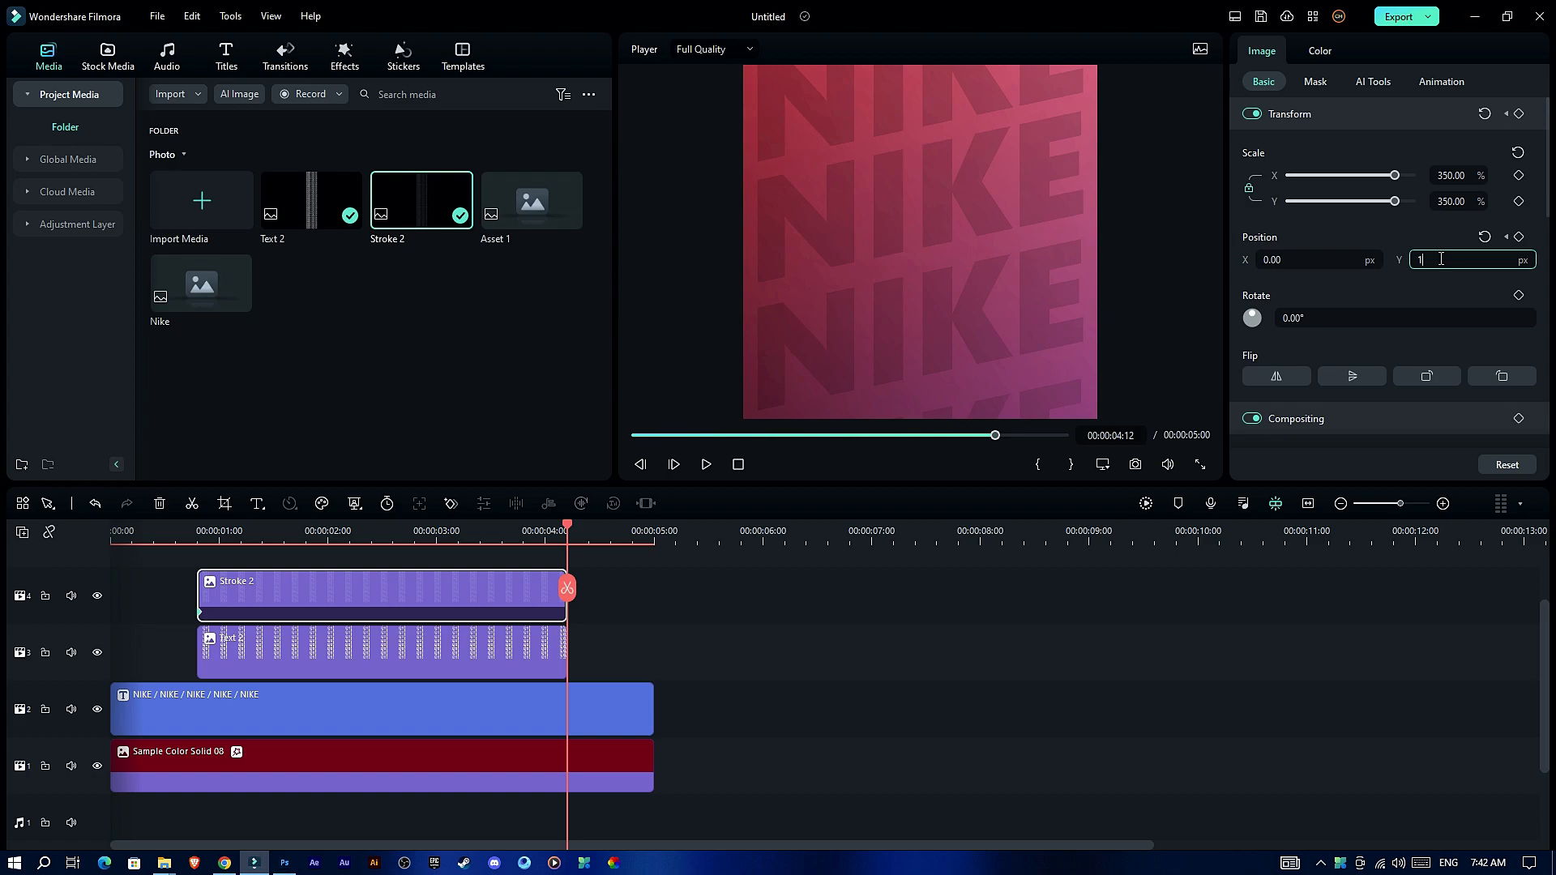
{"action": "type", "text": "4.12"}
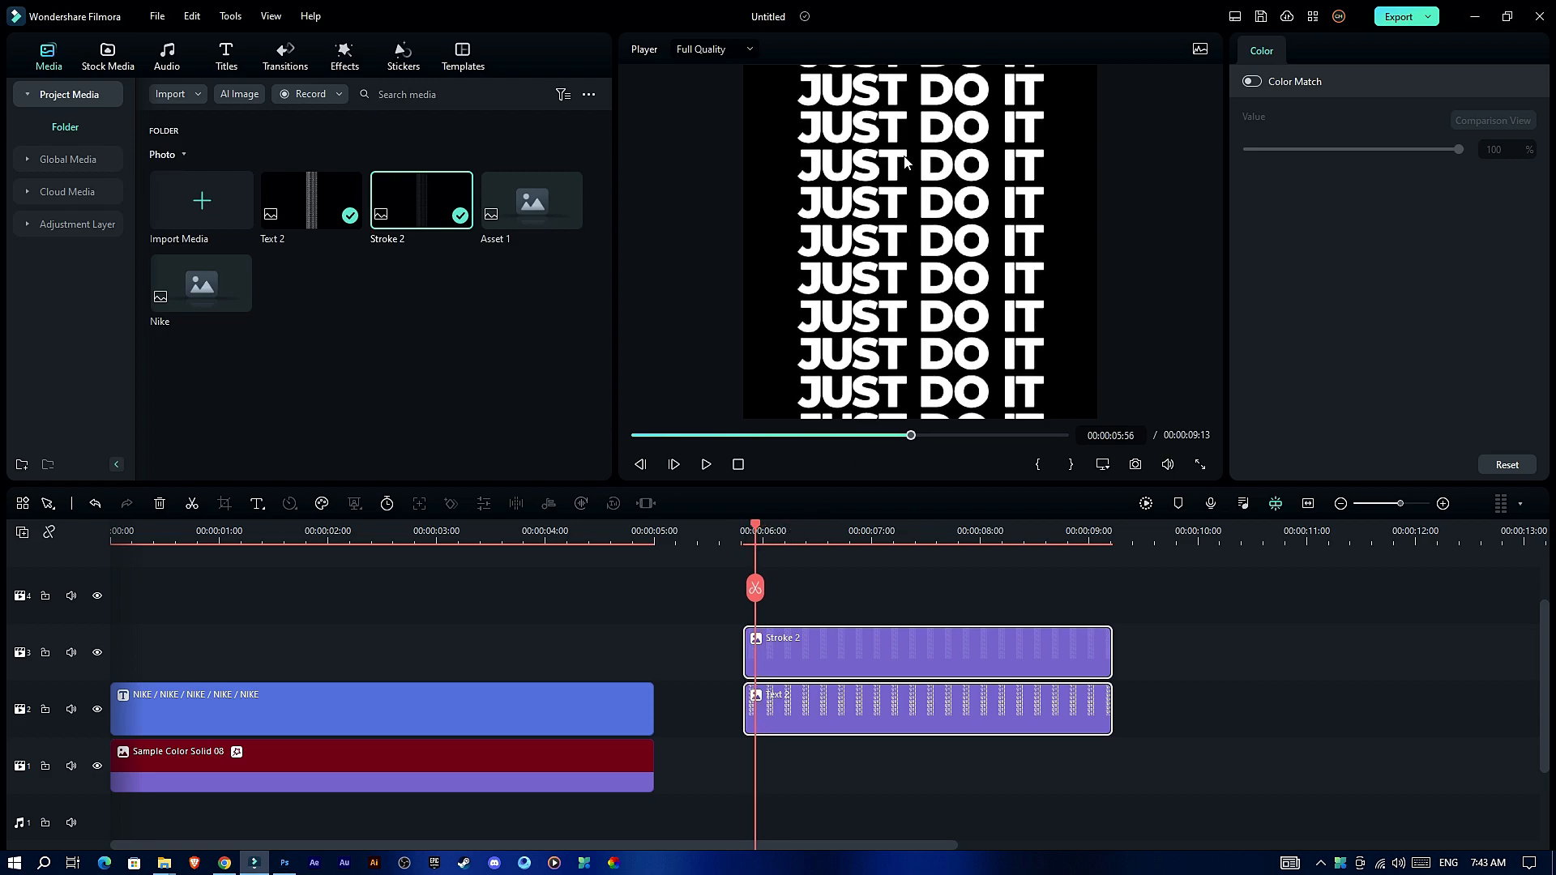
Step: Search the effects for crop, add Crop on track 4 and keyframe Top/Bottom crop at 50
{"action": "left_click", "coordinate": [344, 55]}
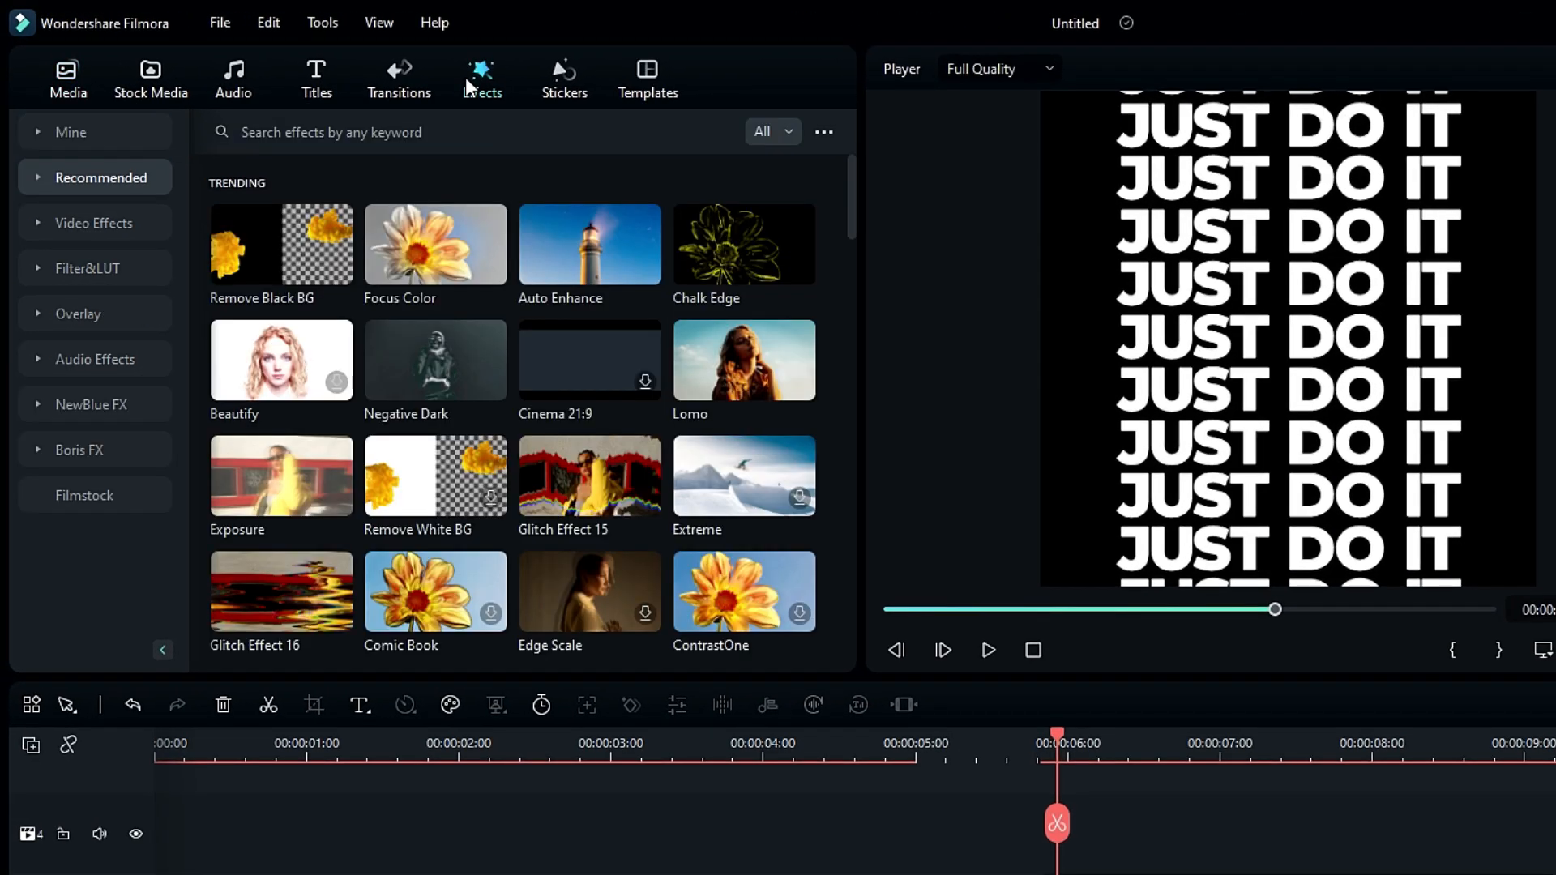
{"action": "type", "text": "crop"}
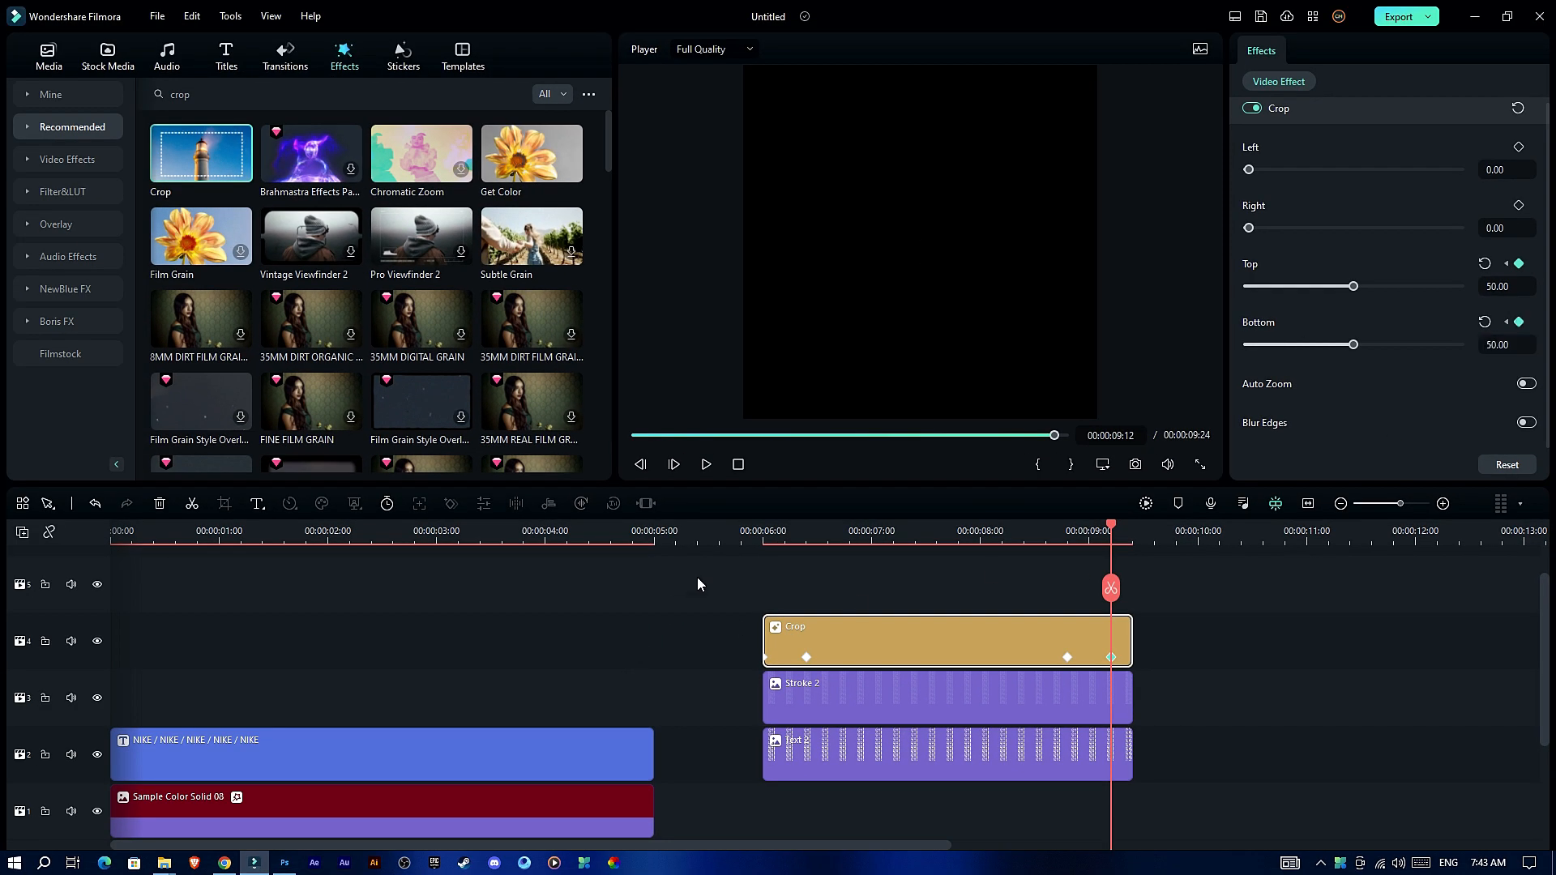
{"action": "left_click", "coordinate": [759, 530]}
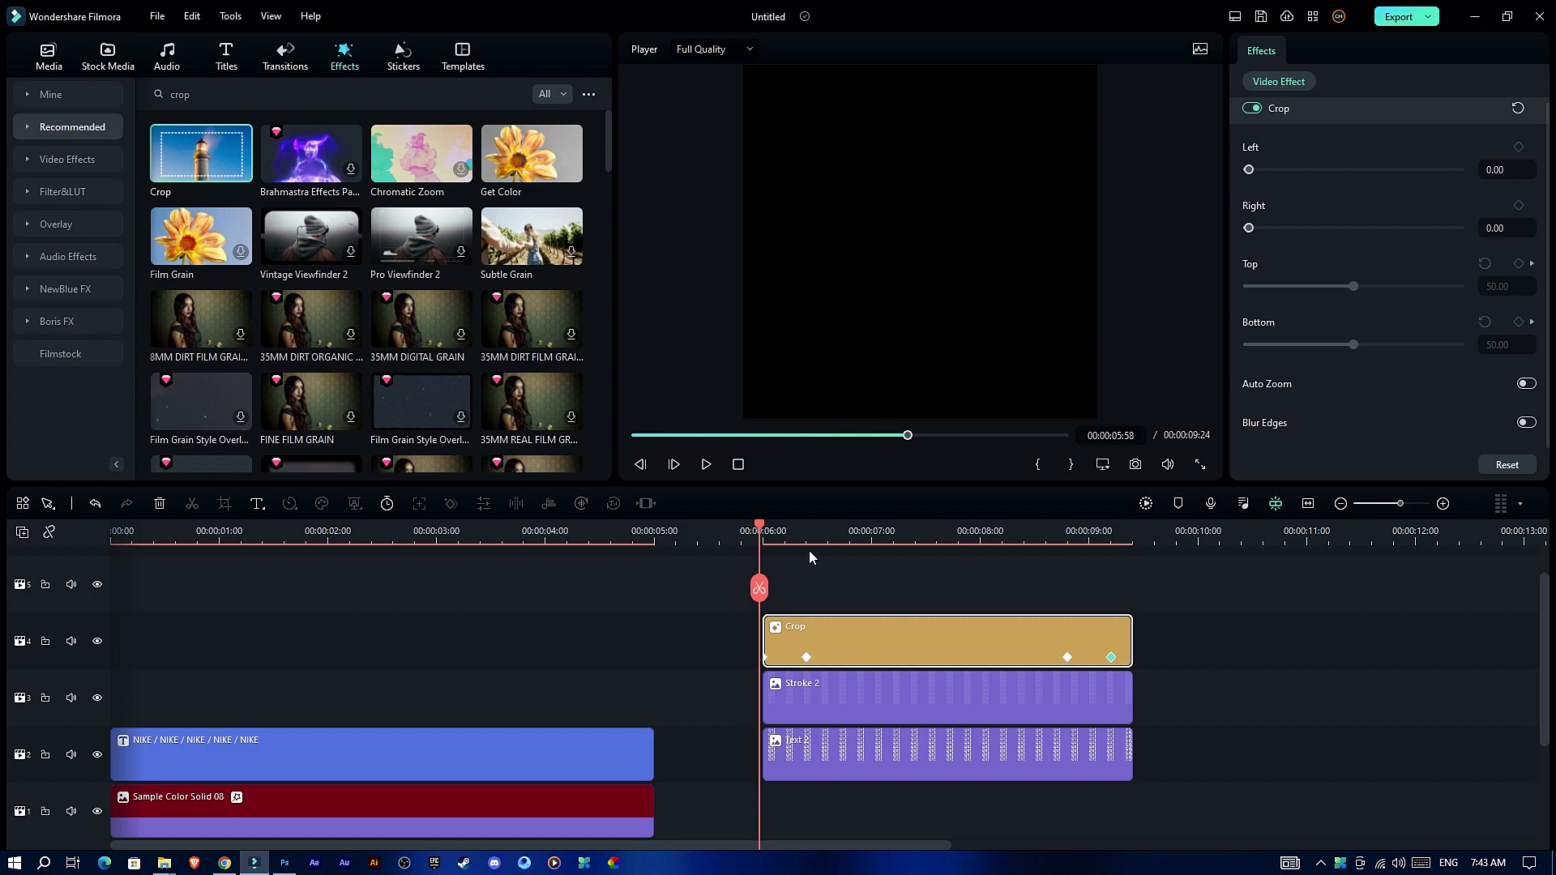
{"action": "left_click", "coordinate": [705, 463]}
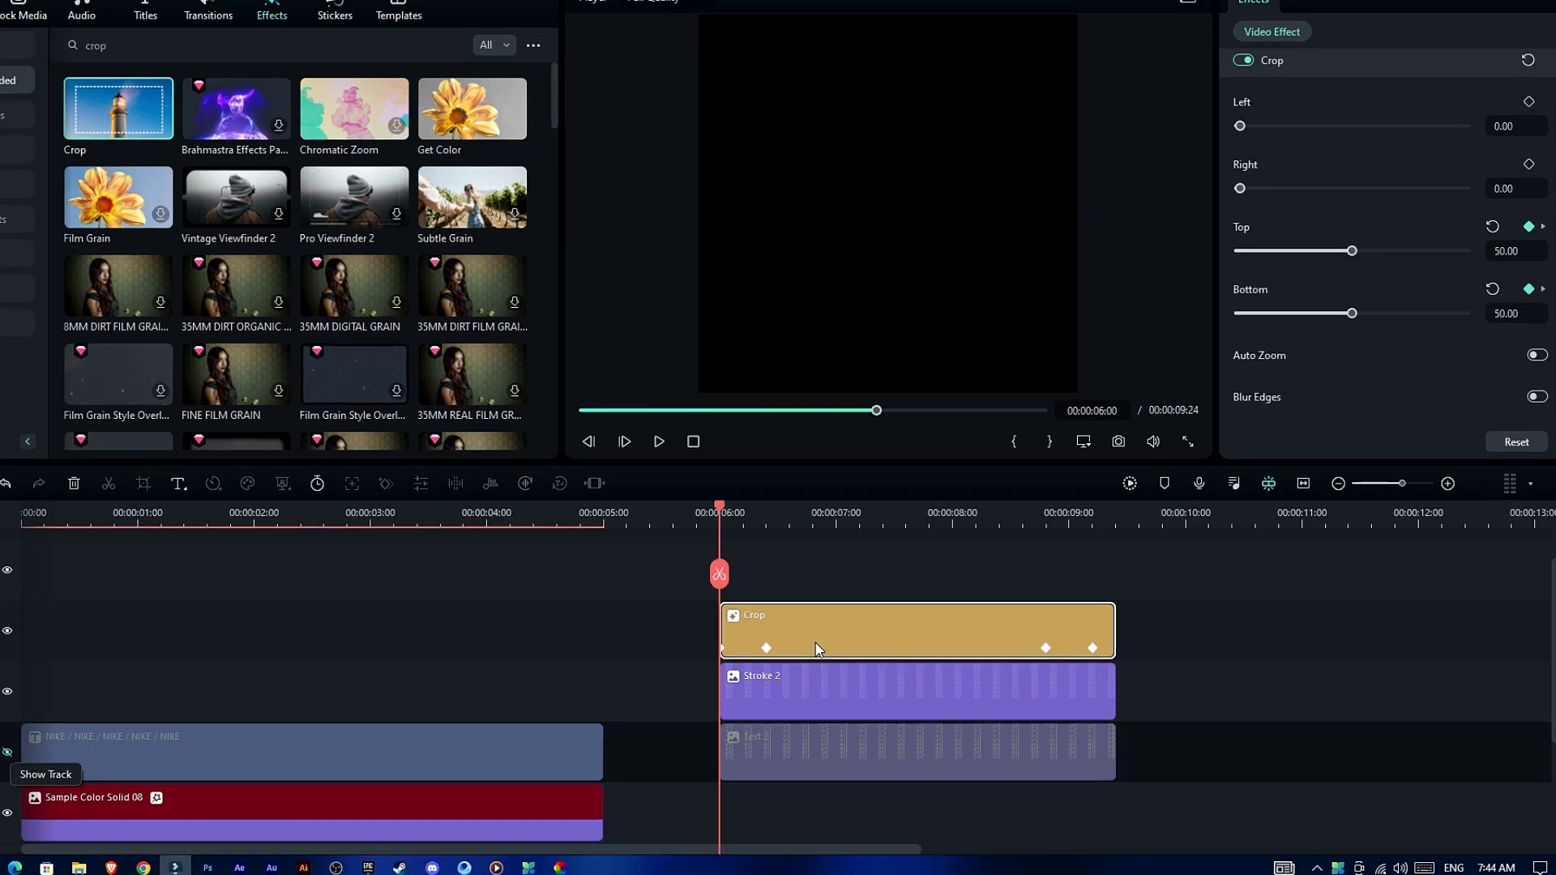
Step: Export the first JUST DO IT layer as 'Text layer 1' MP4 with the square 1x1 preset at Higher quality
{"action": "key", "text": "i"}
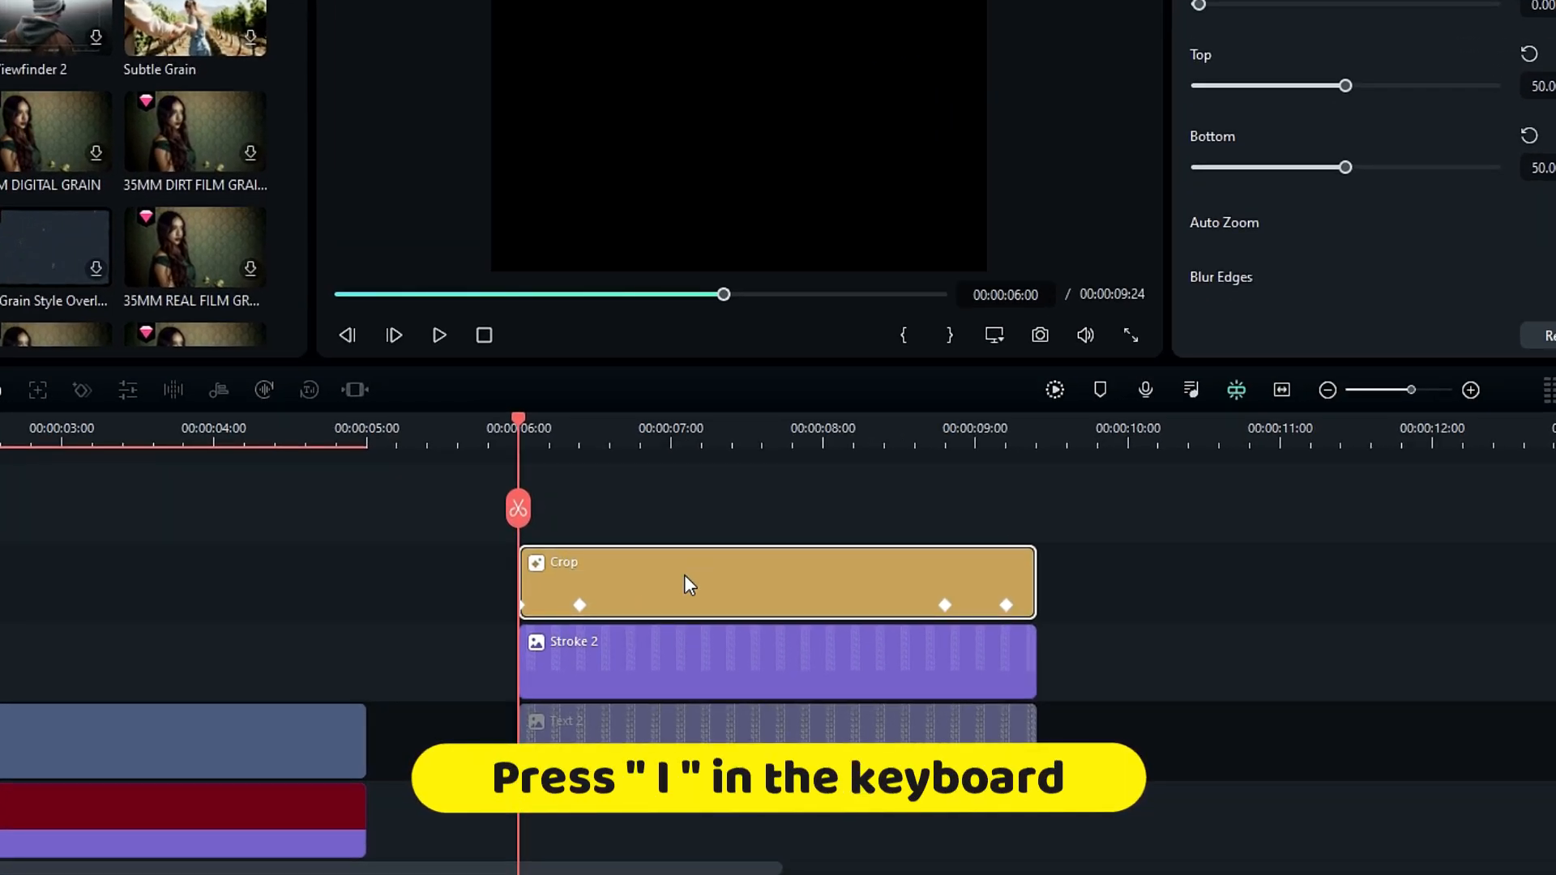
{"action": "key", "text": "i"}
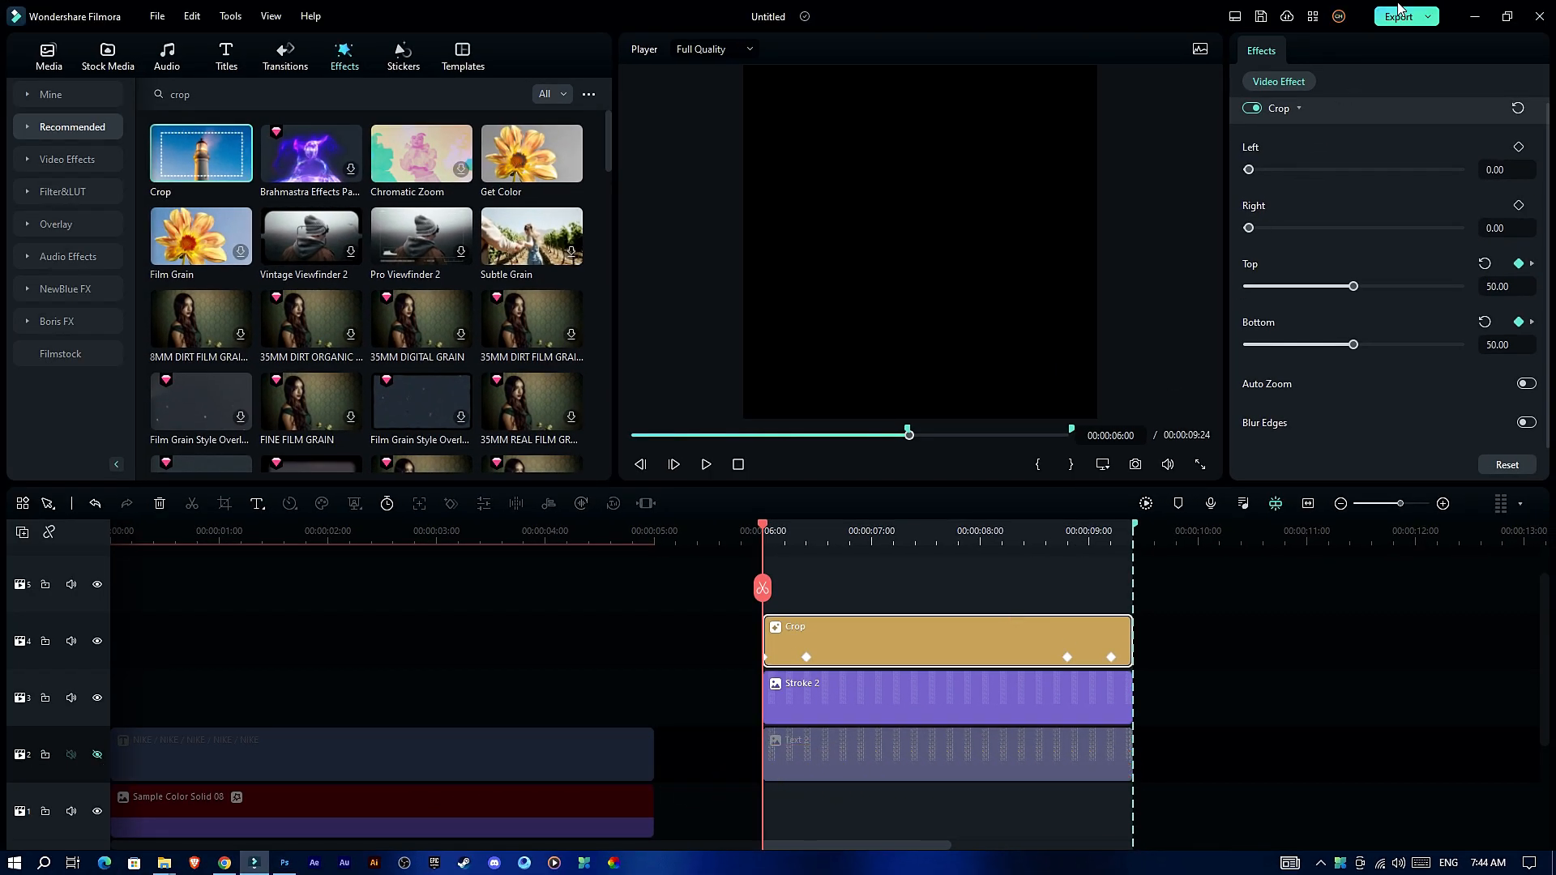
{"action": "left_click", "coordinate": [1400, 16]}
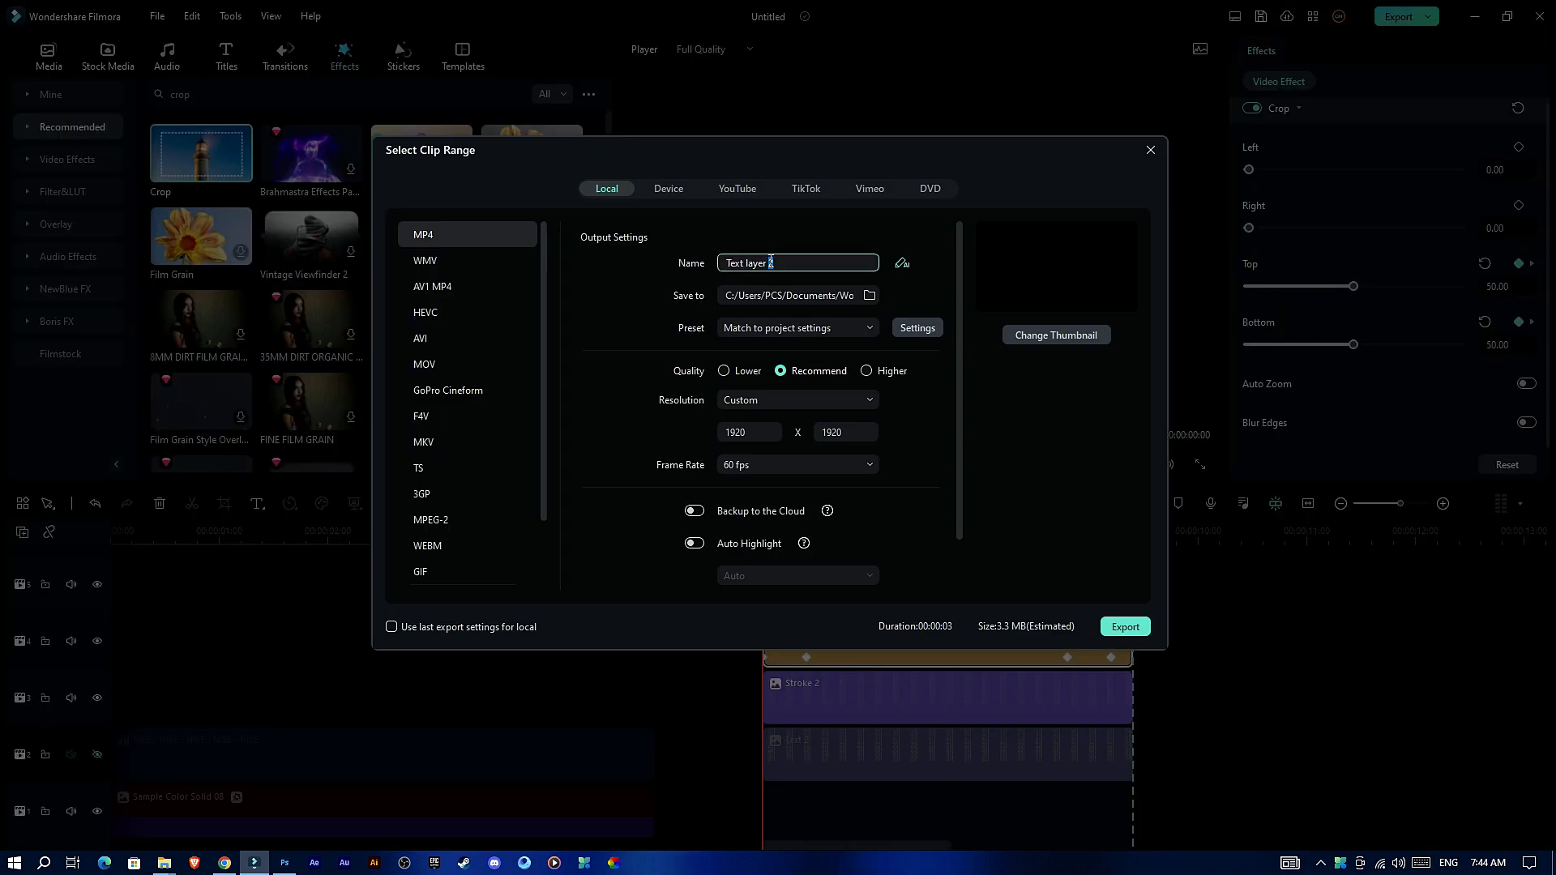
{"action": "left_click", "coordinate": [865, 369]}
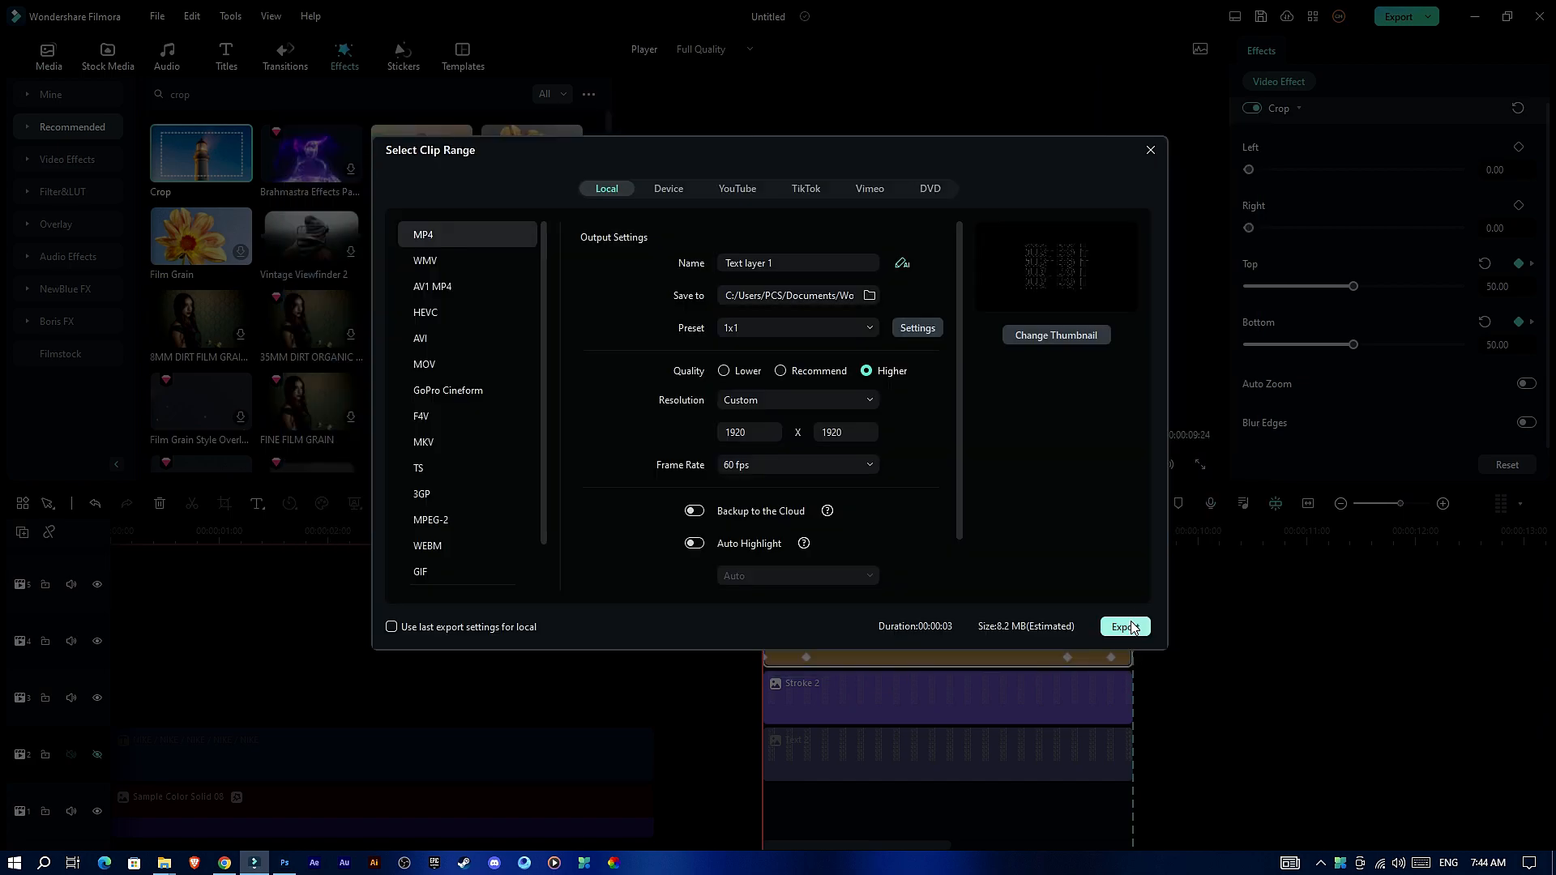
{"action": "left_click", "coordinate": [1123, 626]}
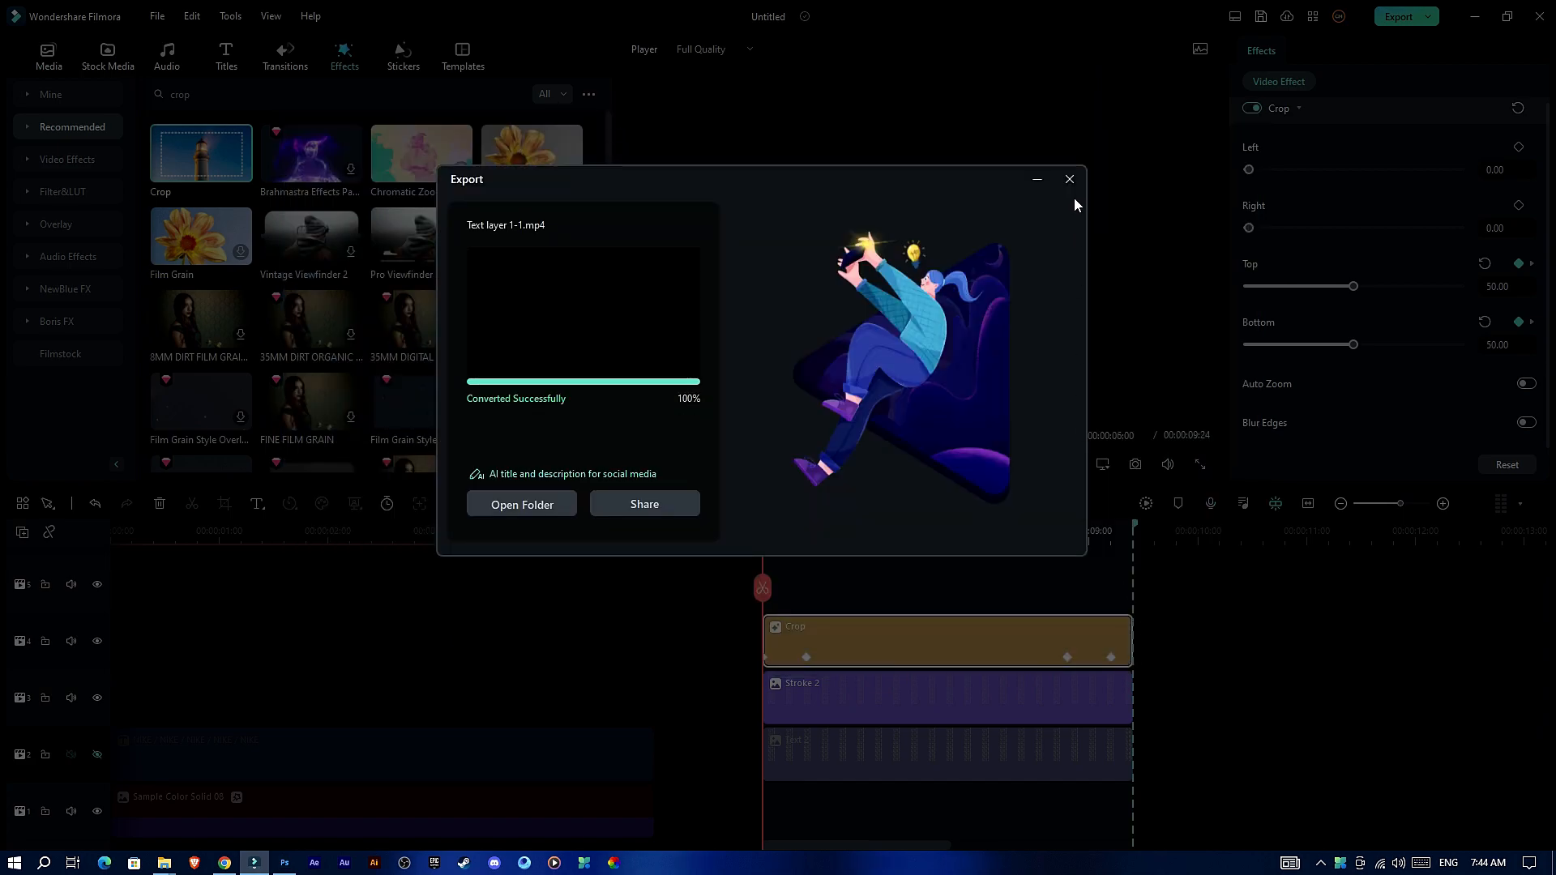
{"action": "left_click", "coordinate": [1070, 178]}
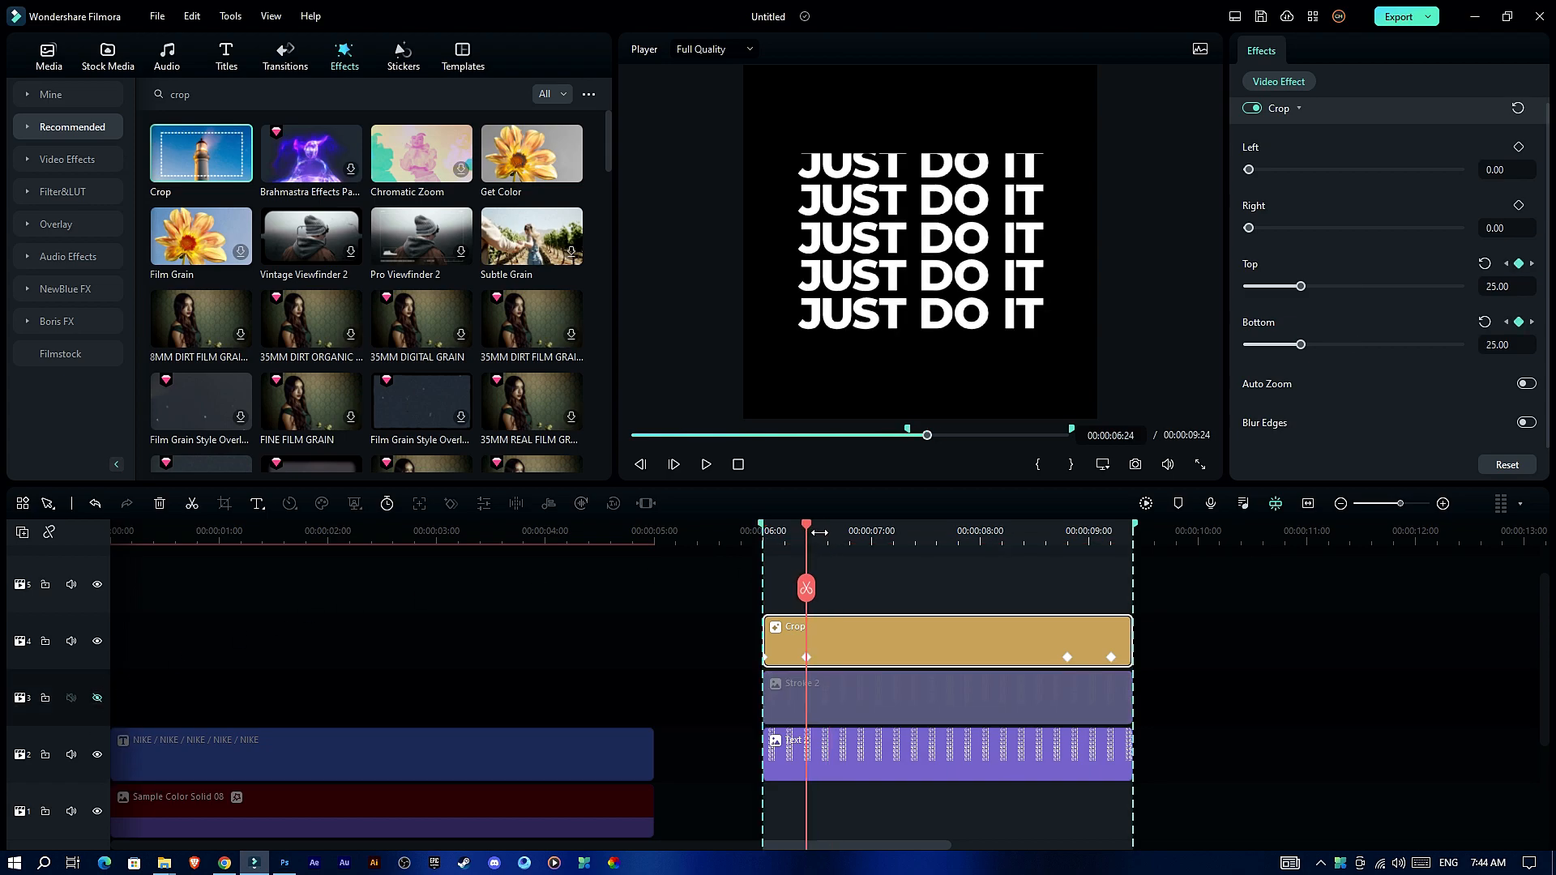
Step: Export the second JUST DO IT layer as 'Text layer 2' MP4 with the same square 1x1 preset
{"action": "left_click", "coordinate": [1399, 16]}
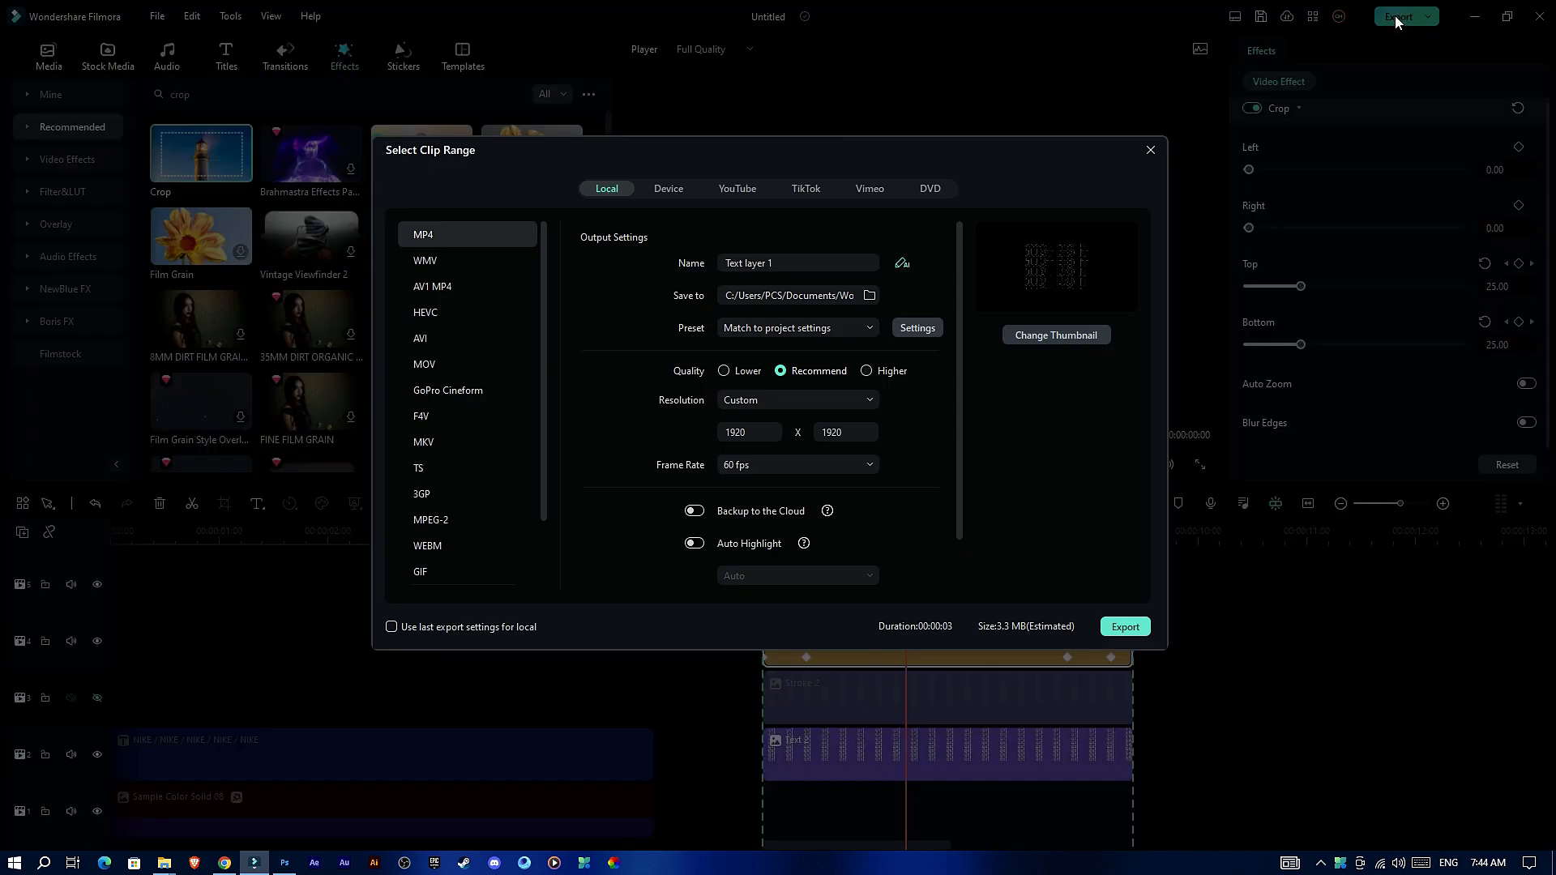
{"action": "left_click", "coordinate": [797, 327]}
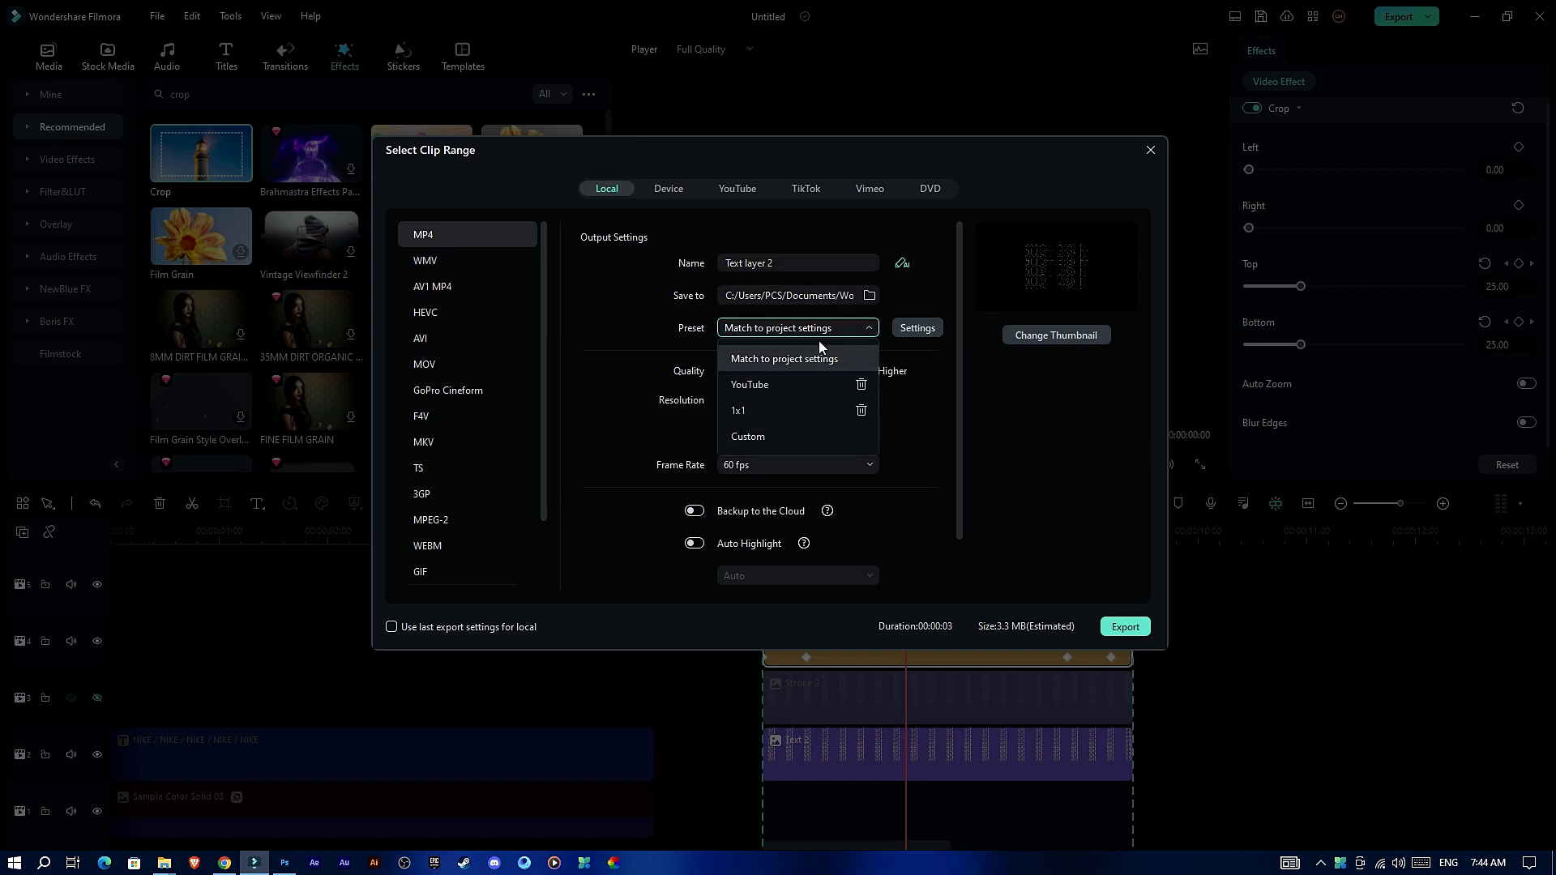
{"action": "left_click", "coordinate": [739, 410]}
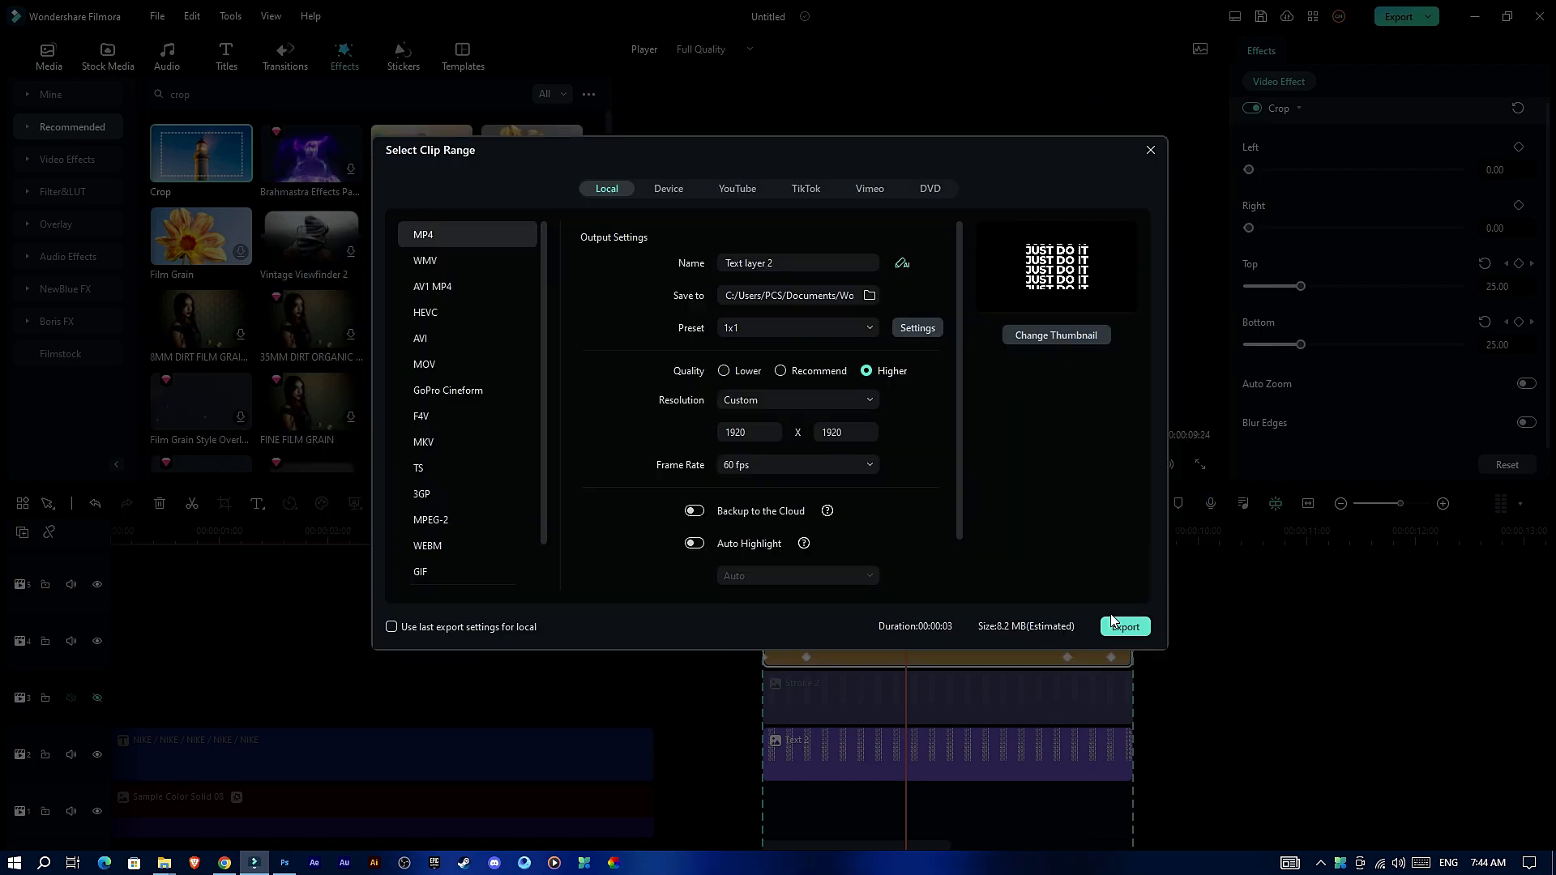
{"action": "left_click", "coordinate": [1125, 626]}
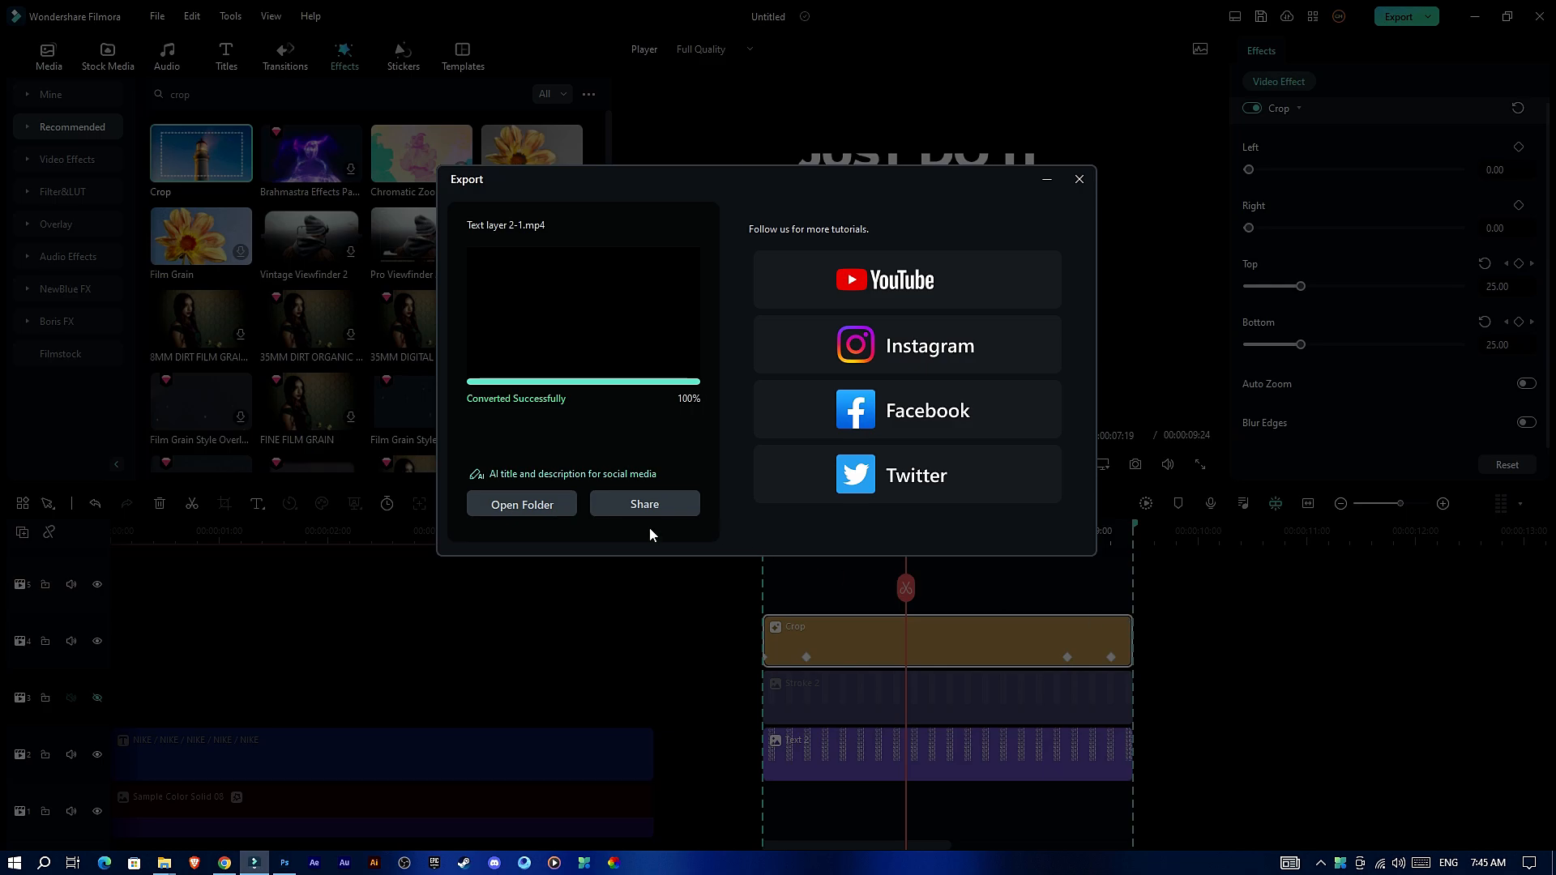
{"action": "left_click", "coordinate": [1079, 179]}
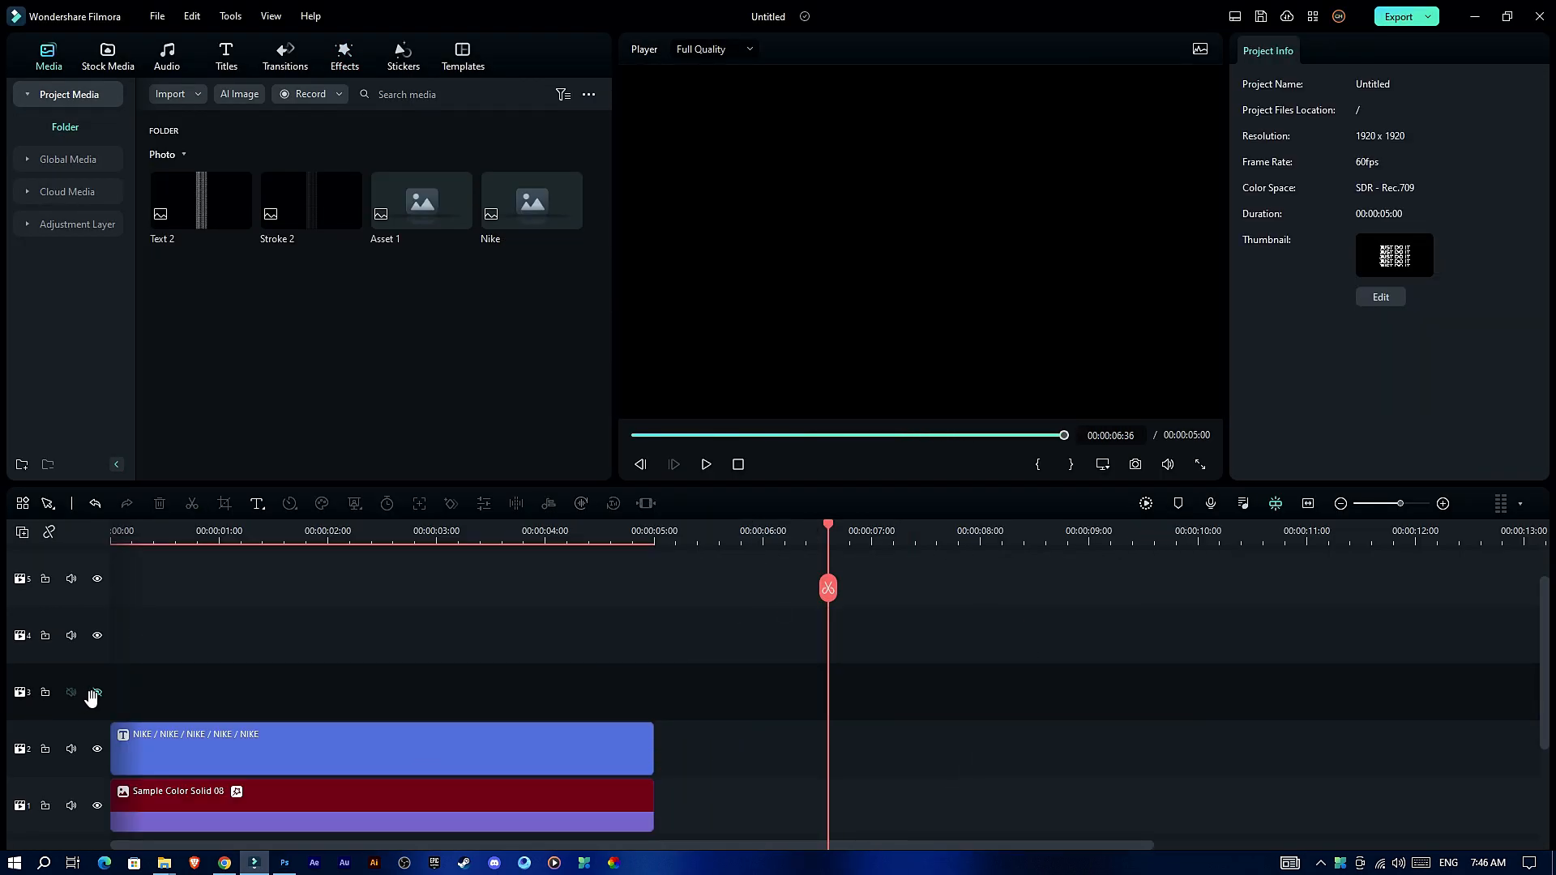
Step: Place the exported text videos on the timeline and set the clip Scale to 120
{"action": "left_click", "coordinate": [196, 531]}
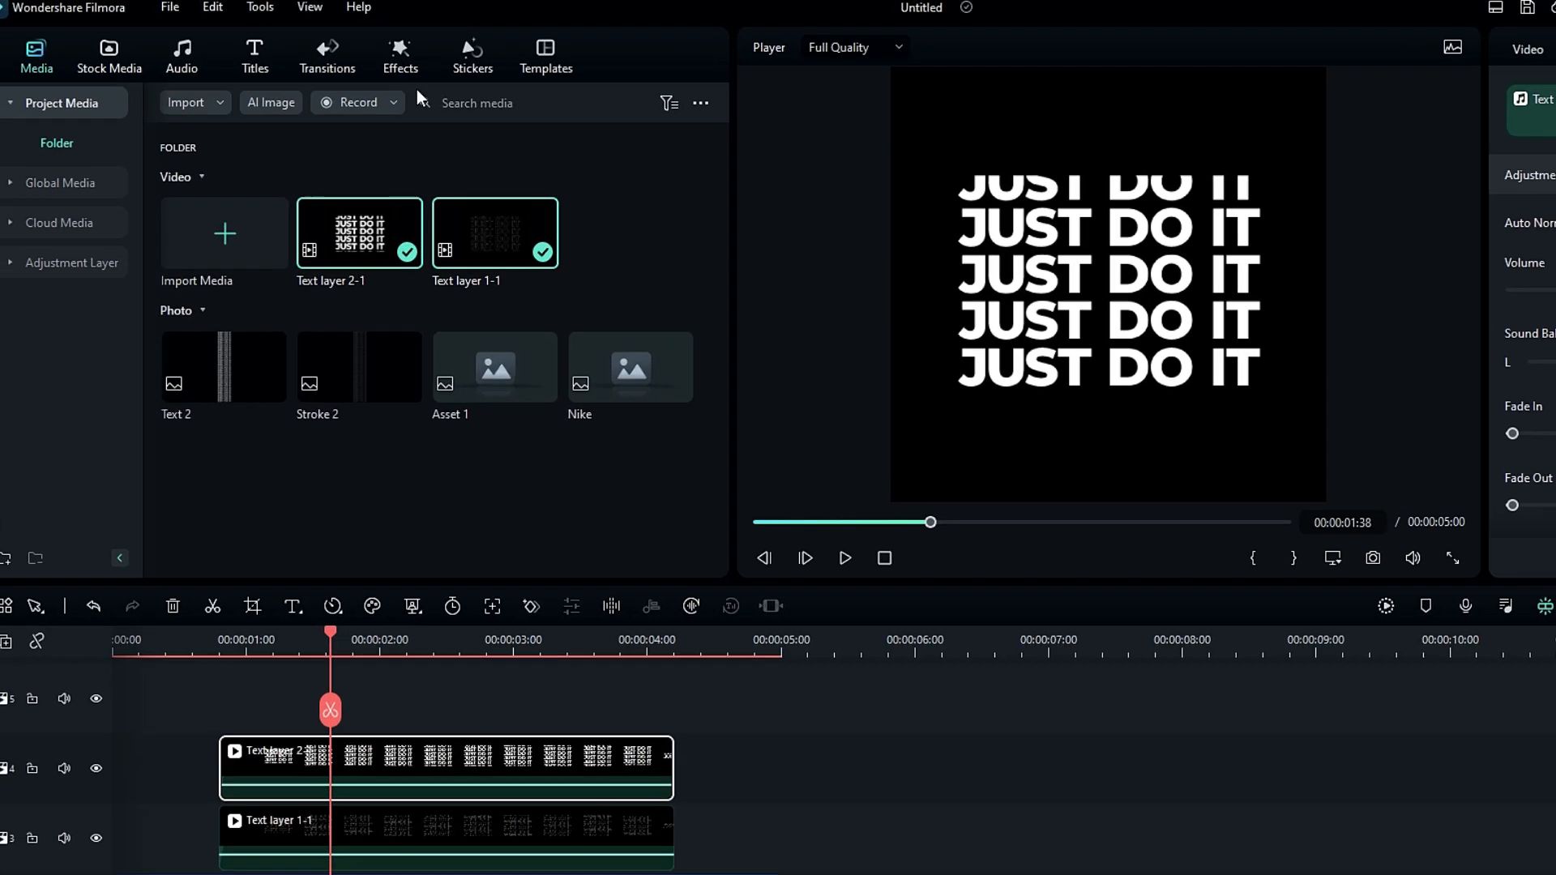
{"action": "left_click", "coordinate": [401, 57]}
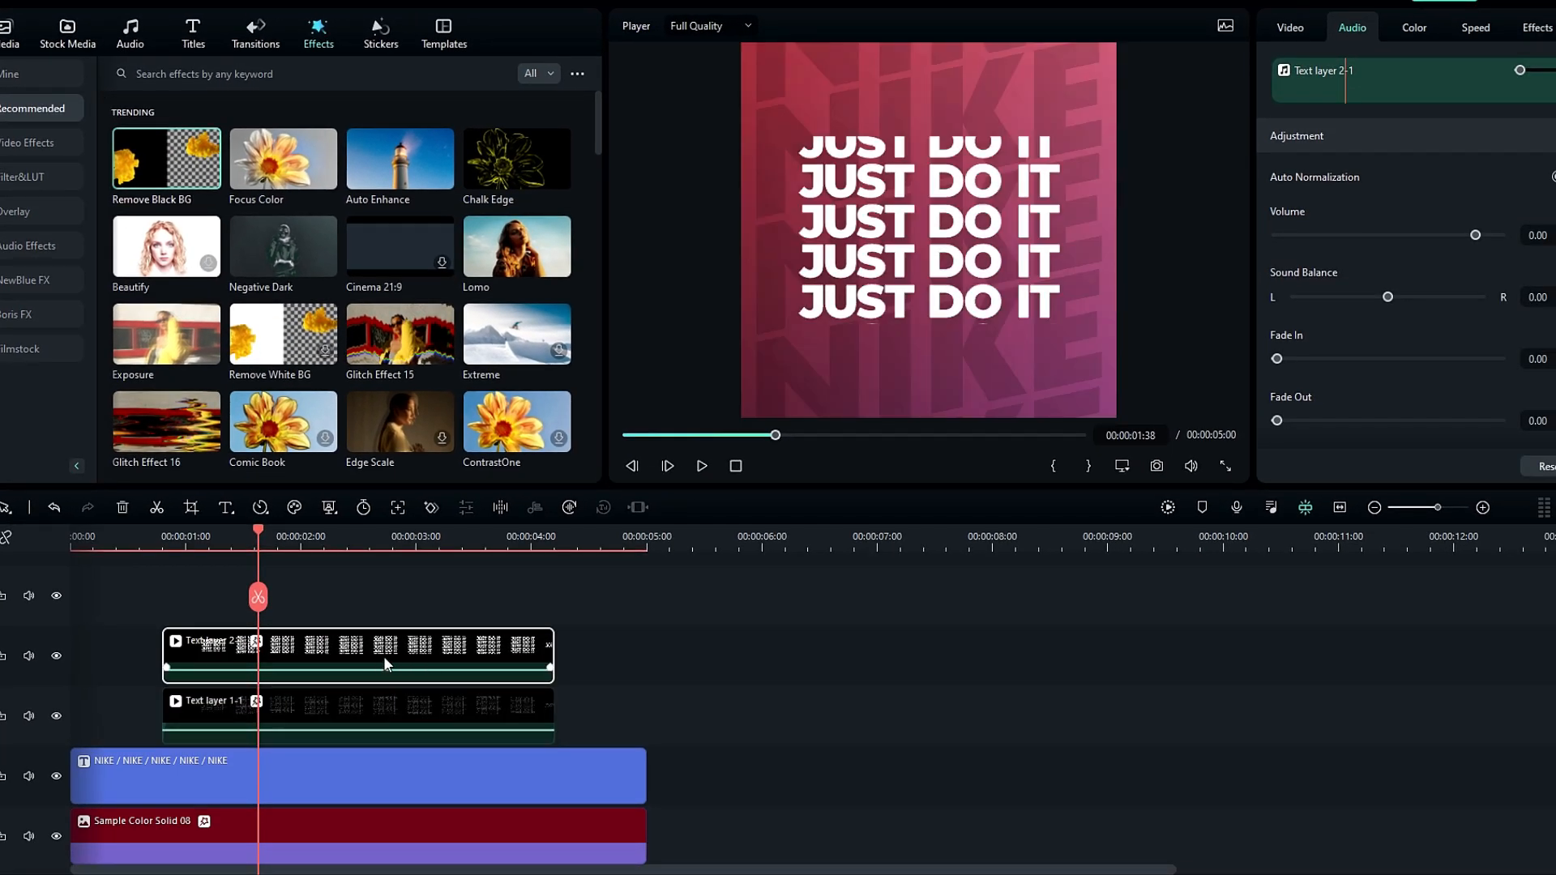
{"action": "left_click", "coordinate": [1261, 50]}
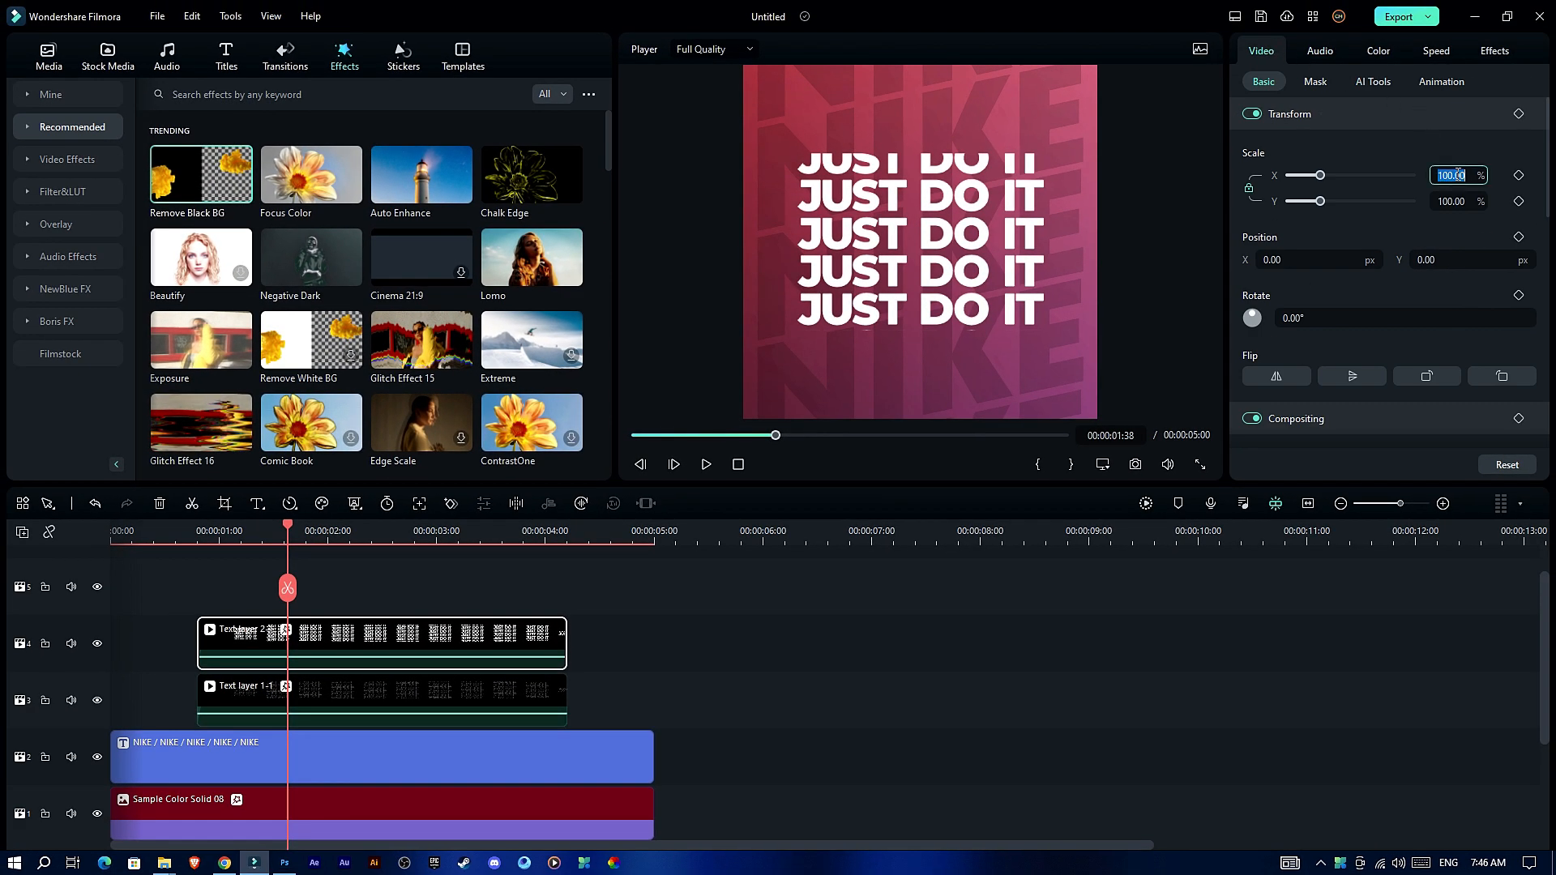
{"action": "type", "text": "120"}
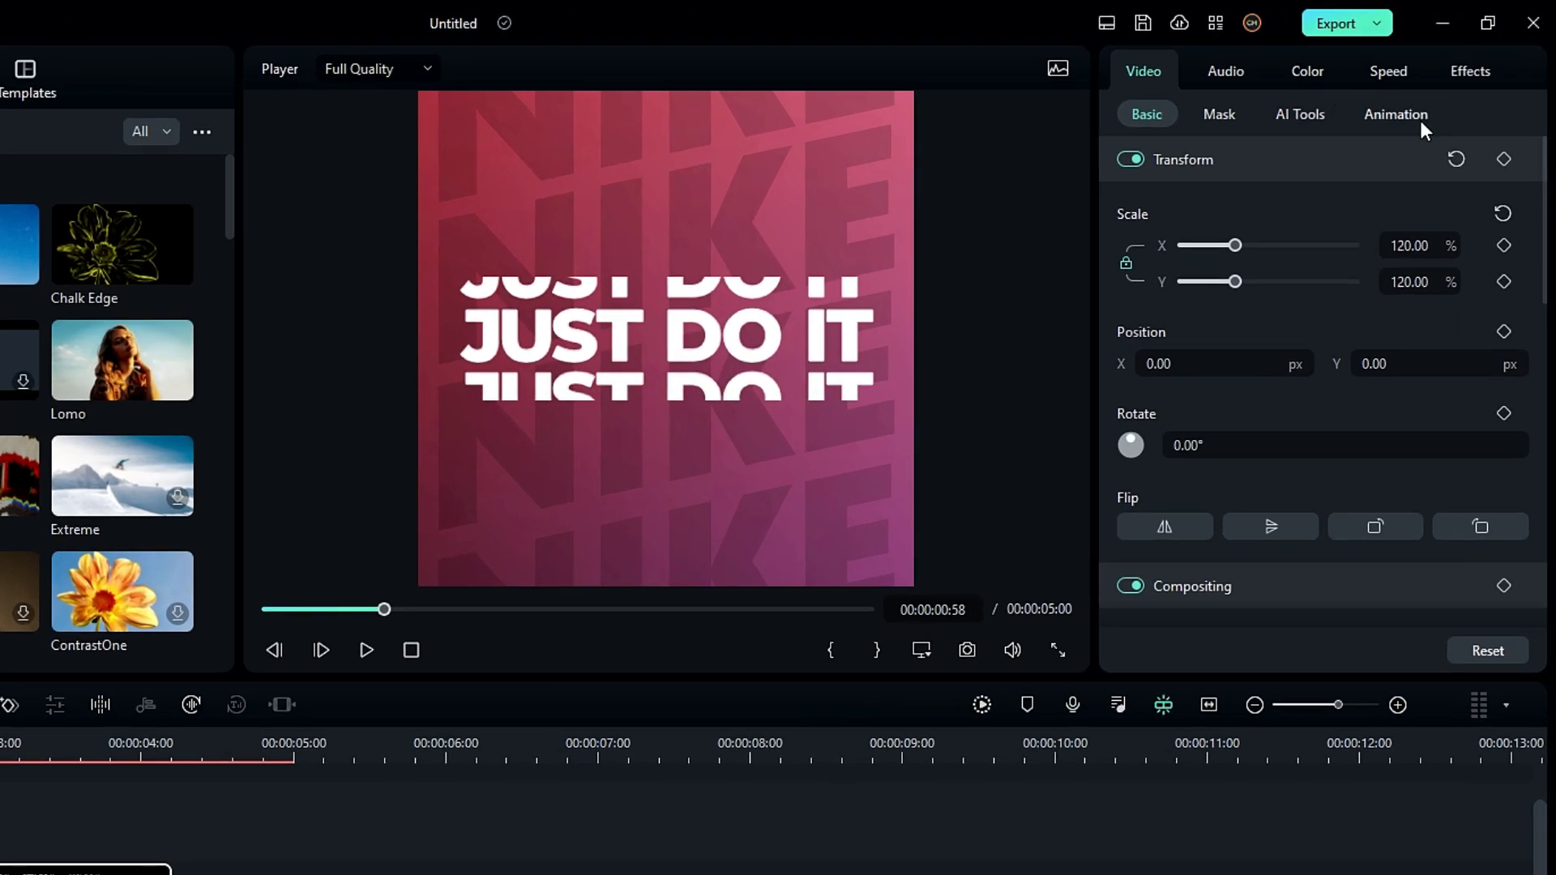
Step: Apply the Fade2 preset from the legacy Preset Motion animation list
{"action": "left_click", "coordinate": [1394, 114]}
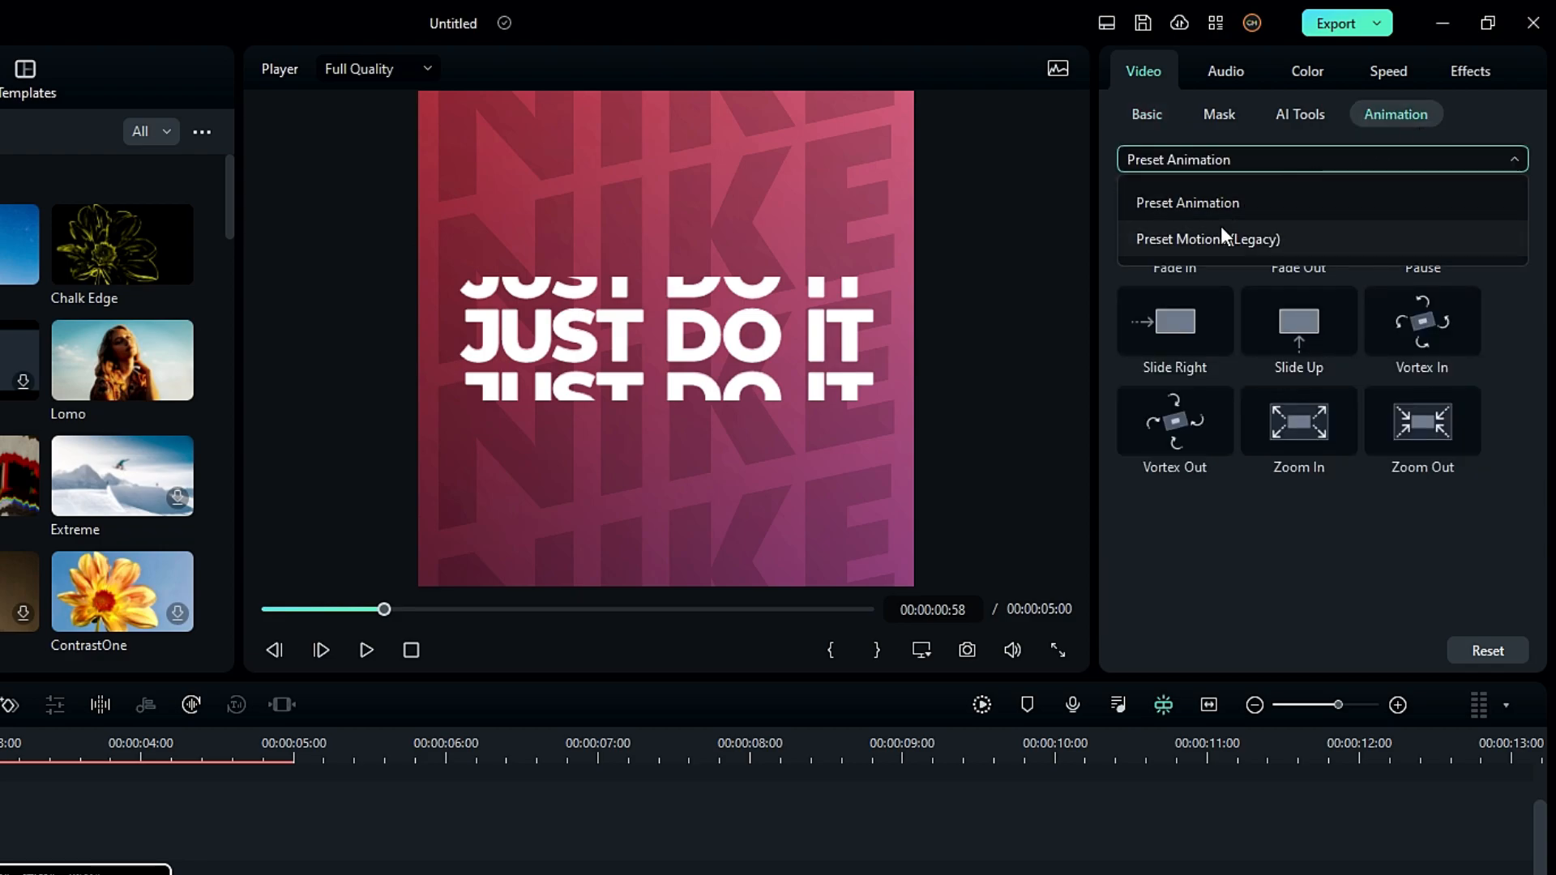
{"action": "left_click", "coordinate": [1206, 238]}
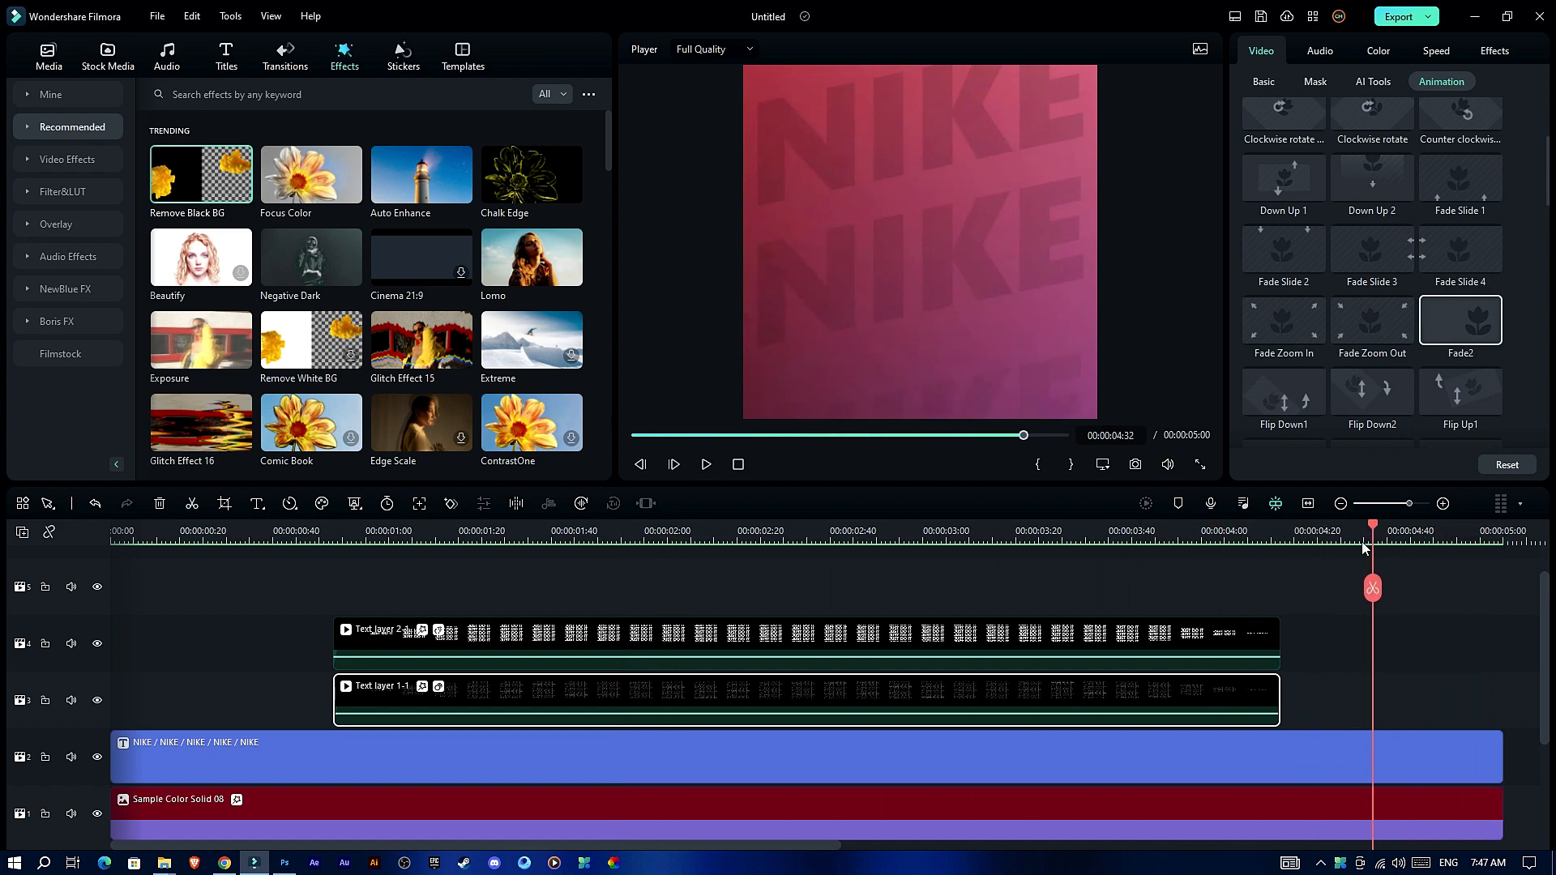
Step: Drag the Nike sneaker image from Media onto a track between the text layers and preview it
{"action": "left_click", "coordinate": [444, 530]}
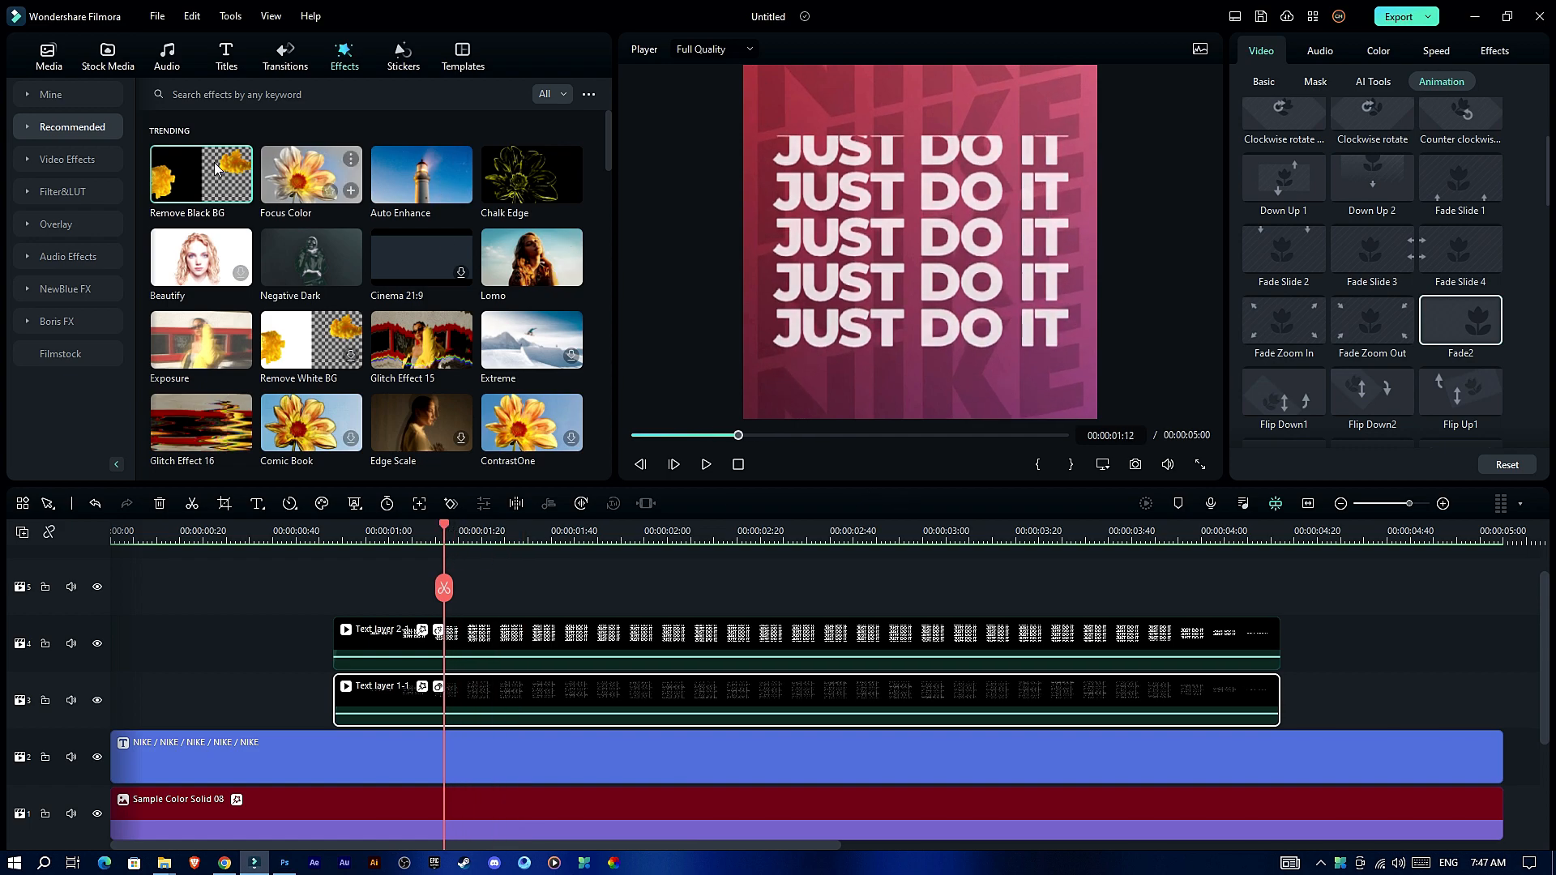
{"action": "left_click", "coordinate": [47, 57]}
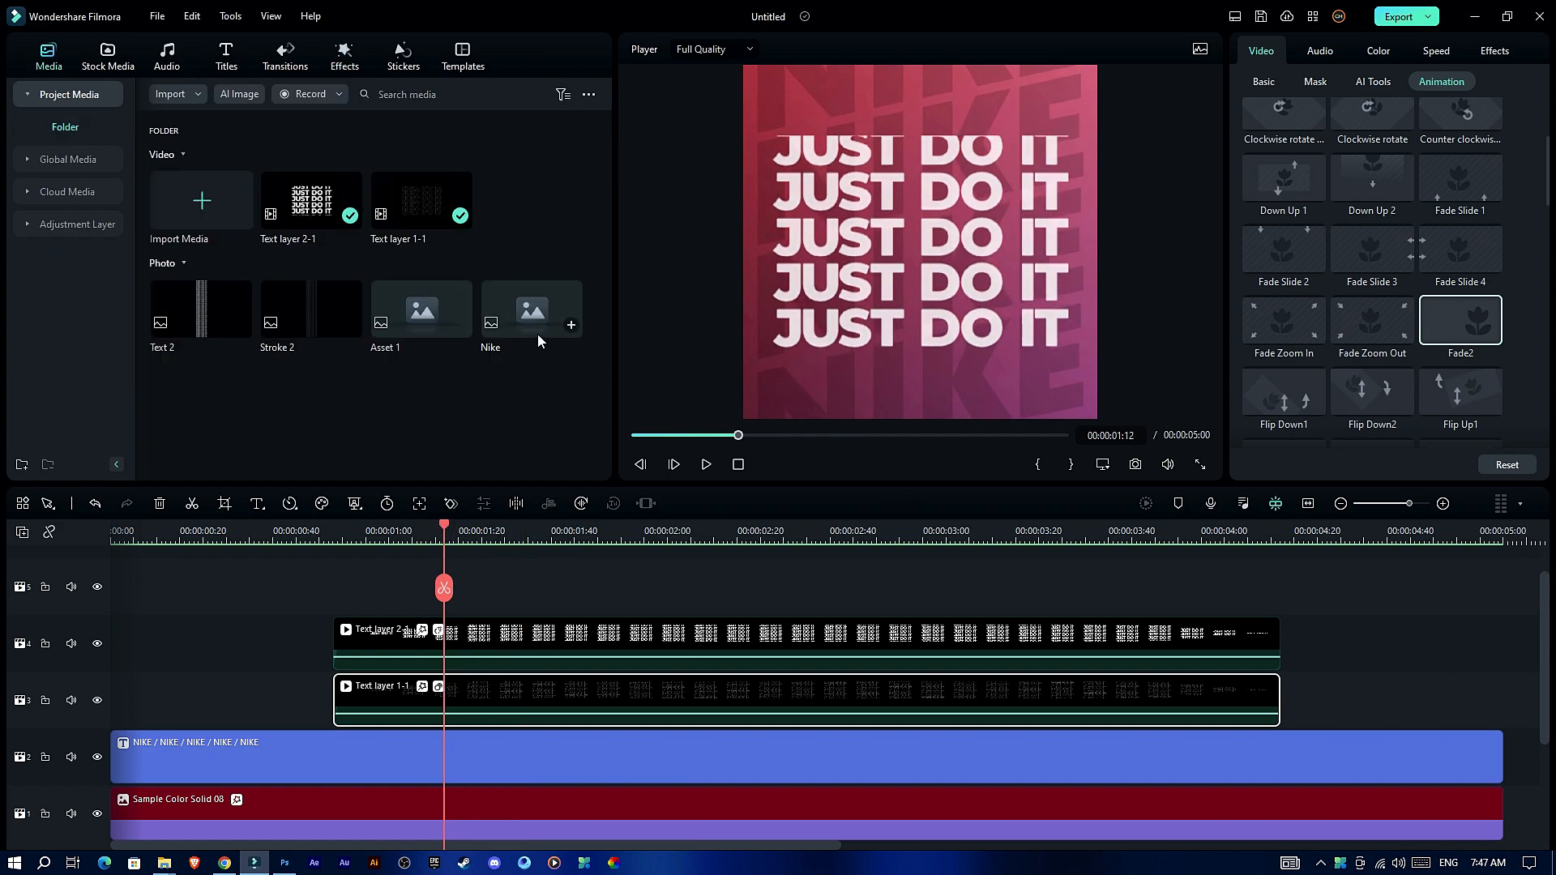
{"action": "left_click_drag", "start_coordinate": [531, 308], "coordinate": [361, 593]}
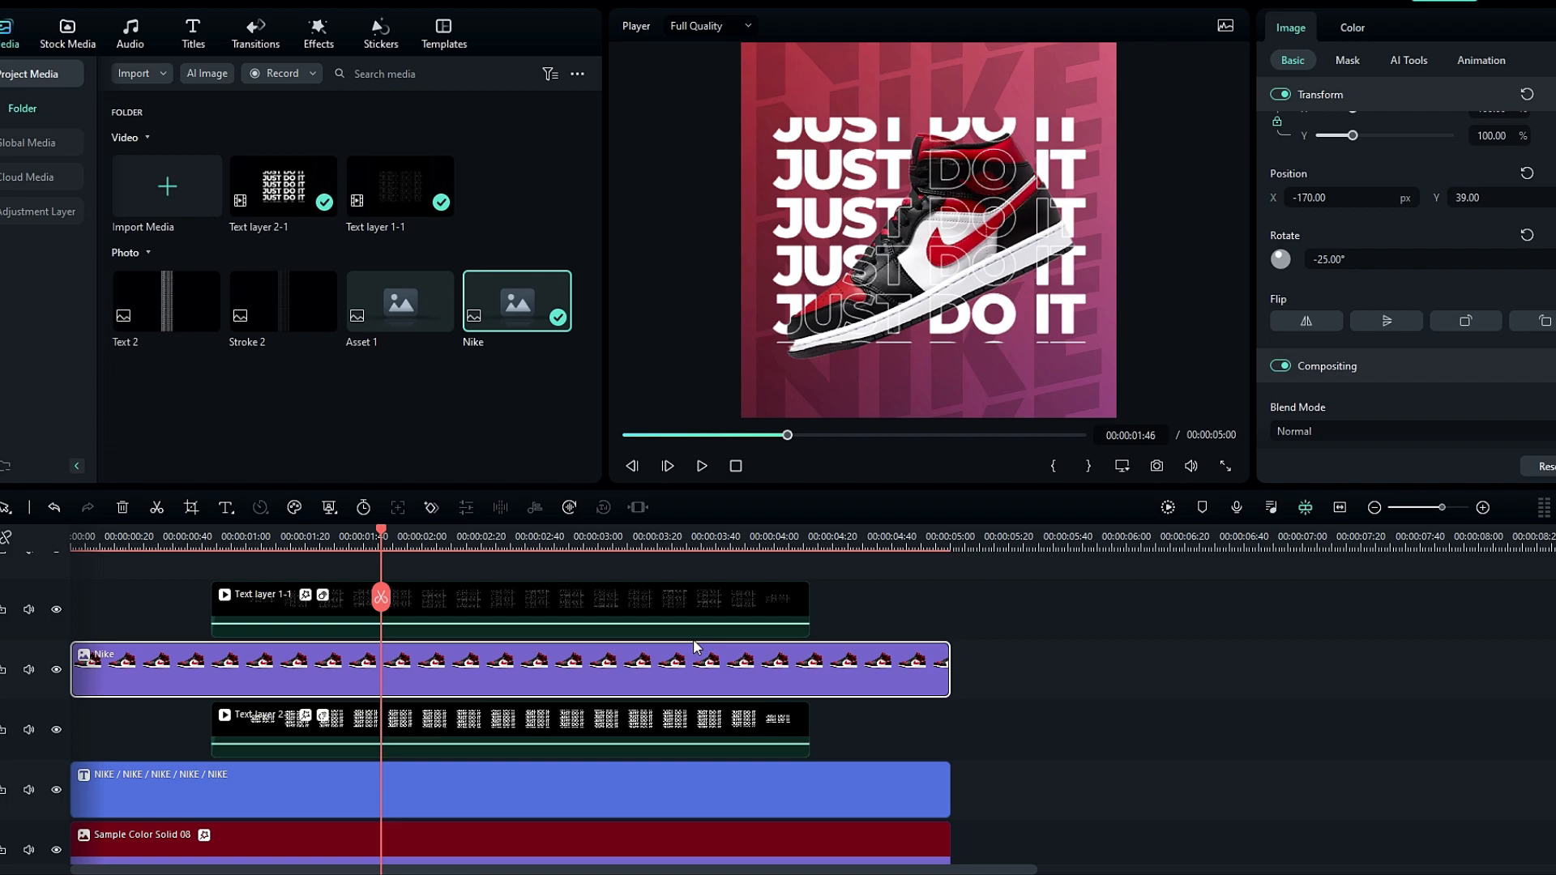
{"action": "mouse_move", "coordinate": [943, 261]}
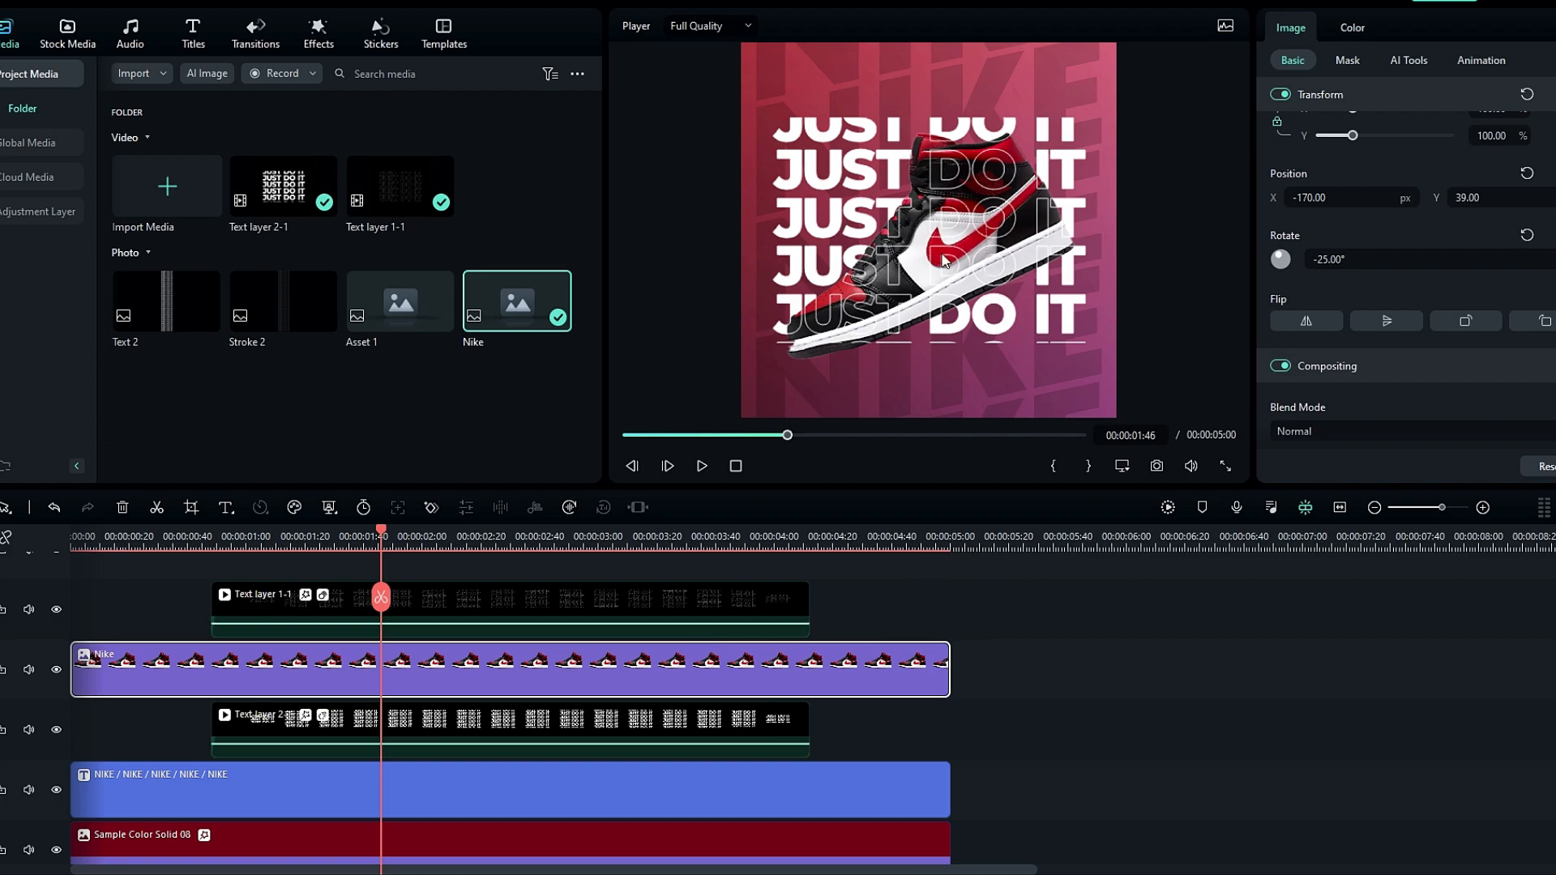
{"action": "mouse_move", "coordinate": [1392, 94]}
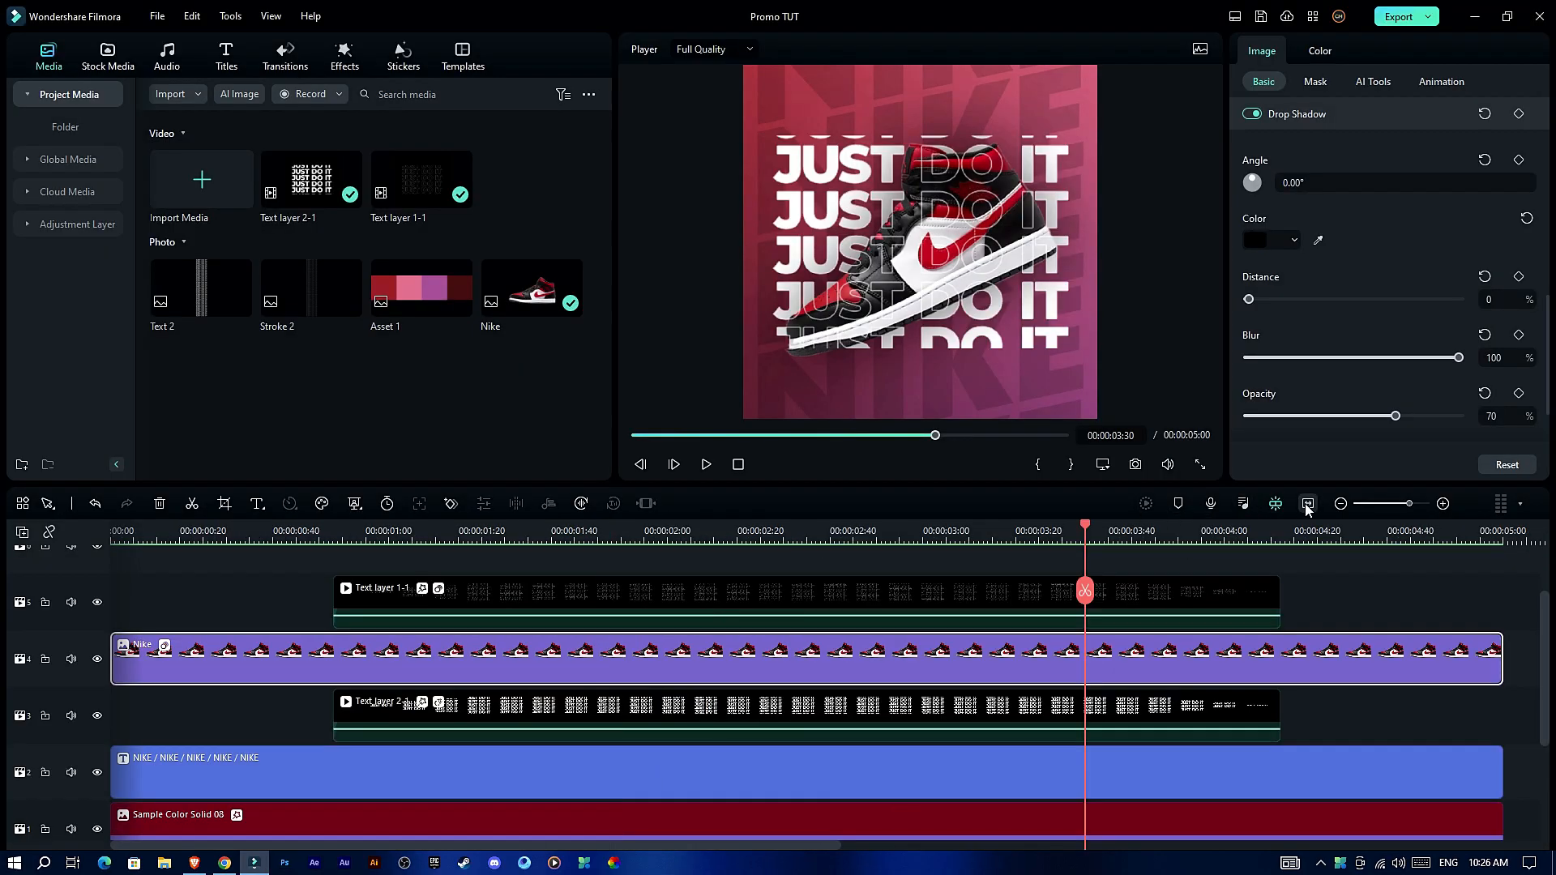
{"action": "left_click", "coordinate": [263, 531]}
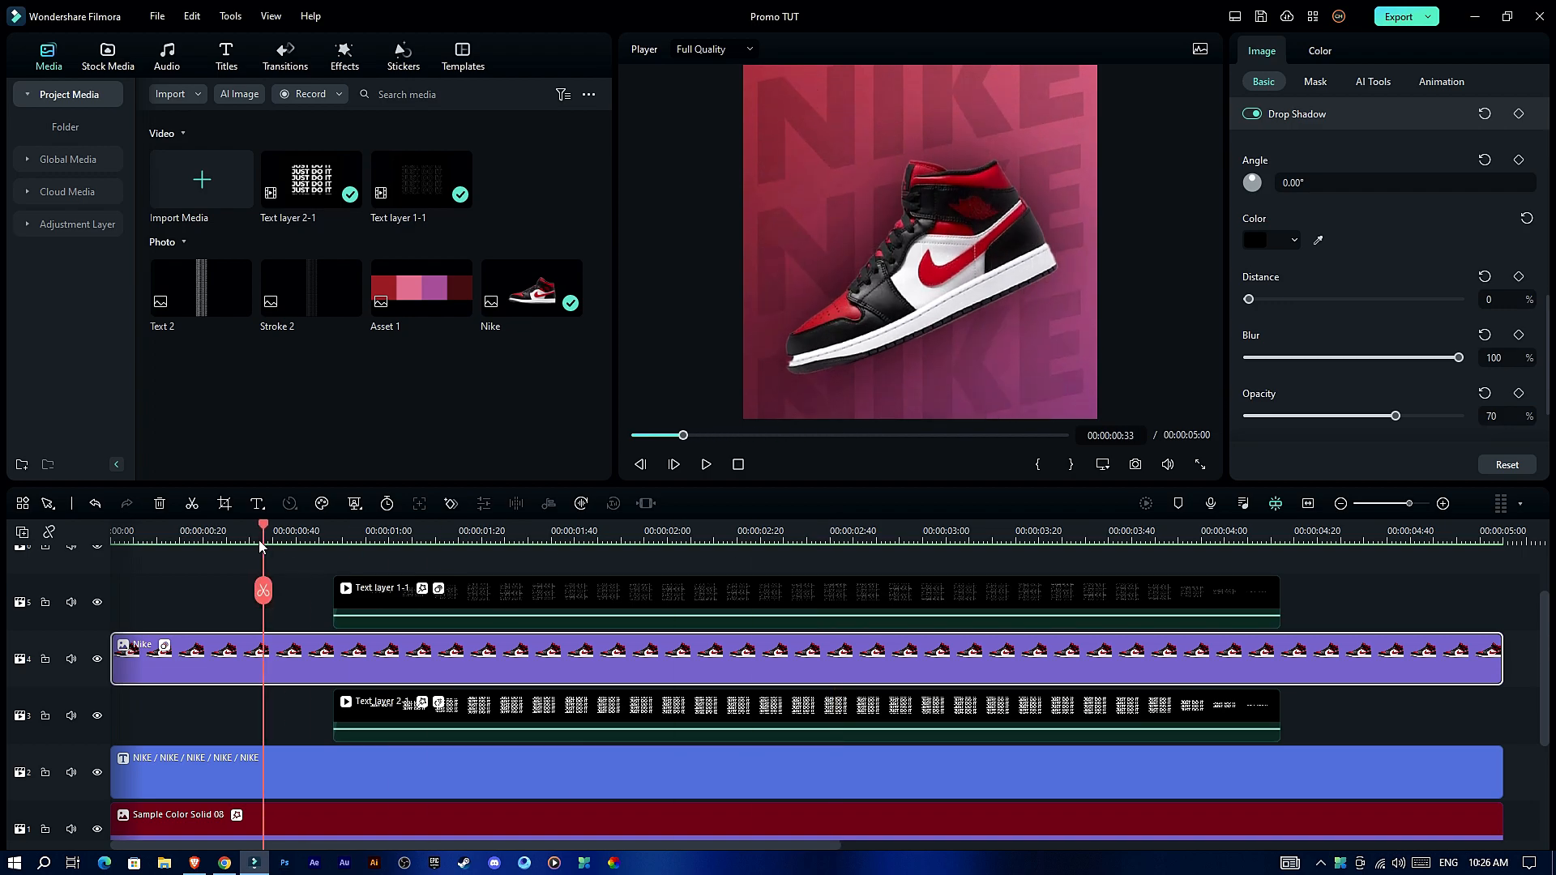